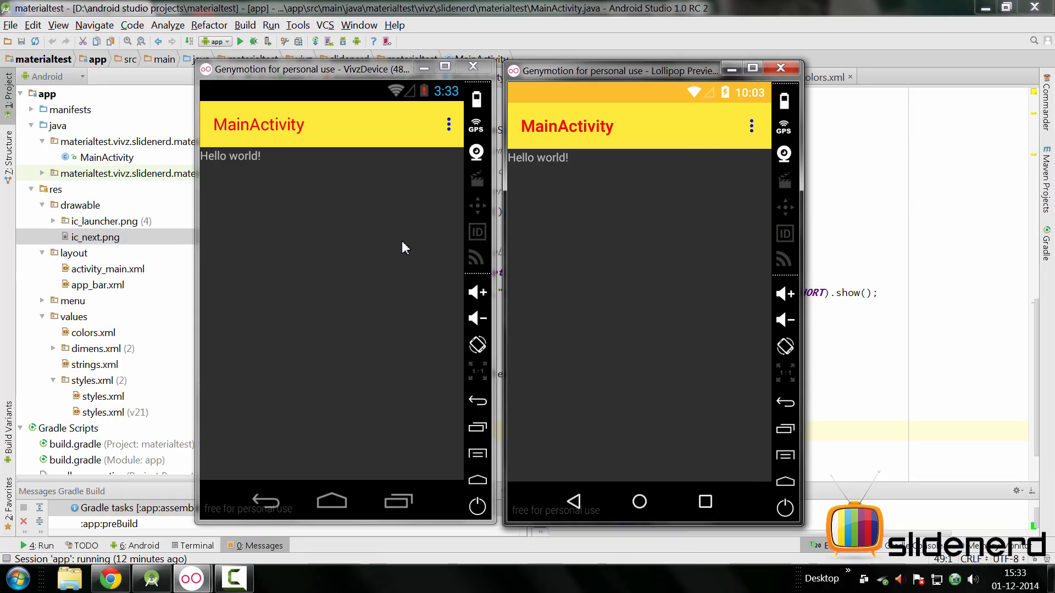
{"action": "mouse_move", "coordinate": [400, 128]}
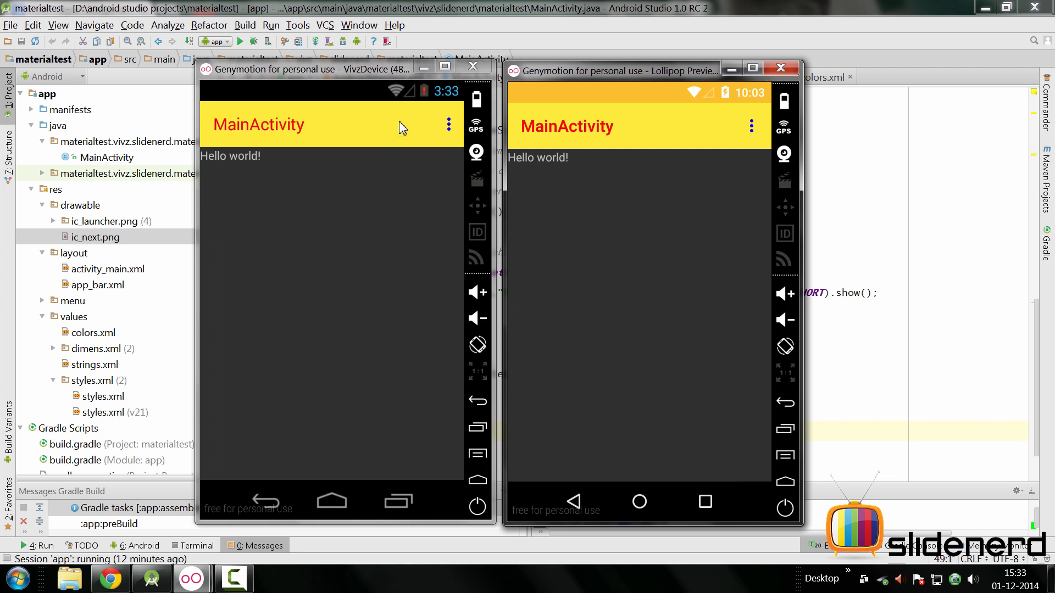
{"action": "mouse_move", "coordinate": [420, 133]}
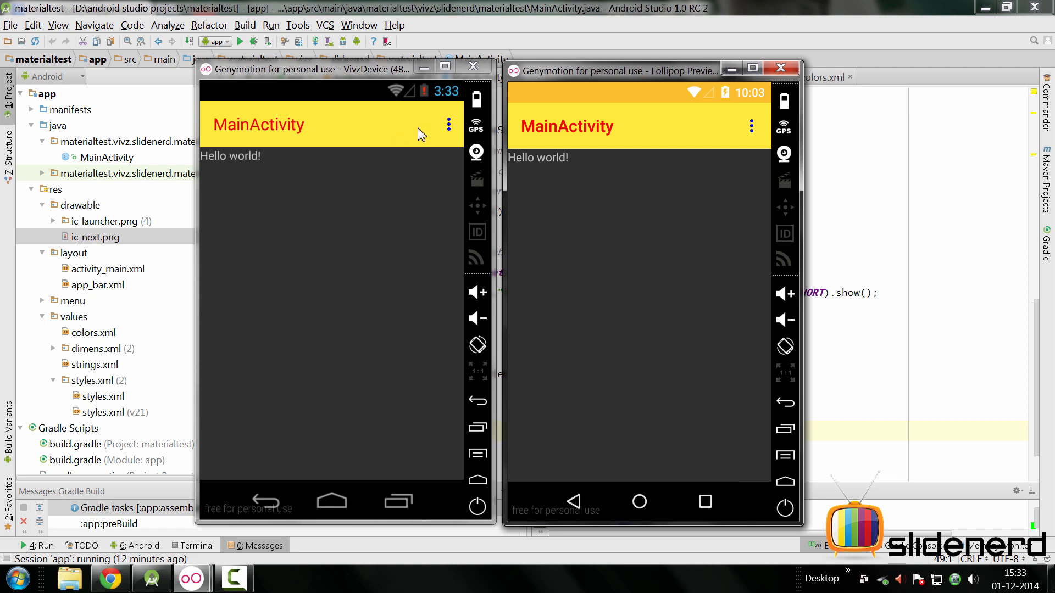
{"action": "mouse_move", "coordinate": [412, 131]}
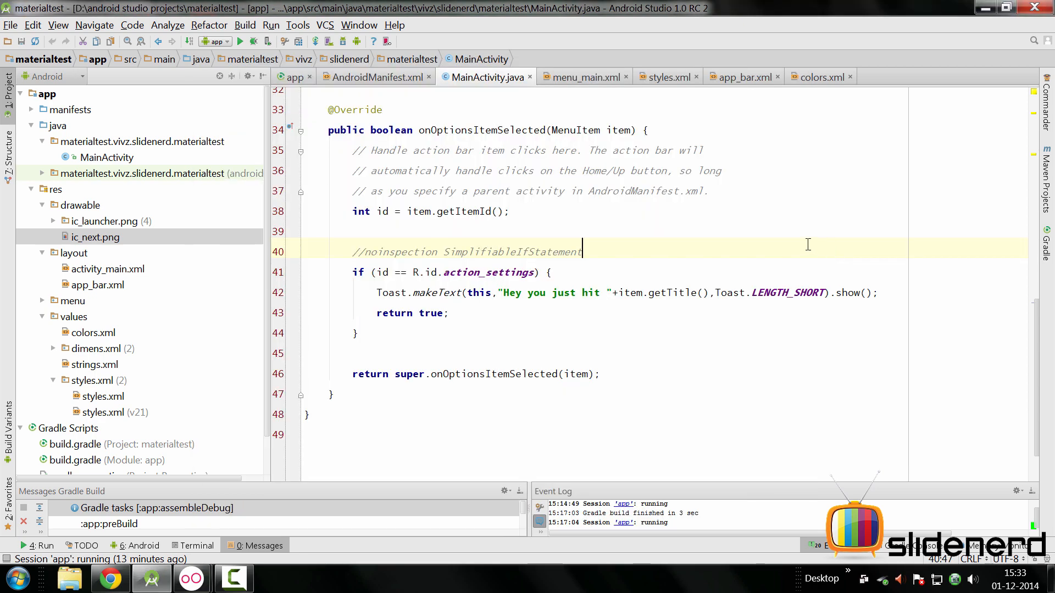
{"action": "mouse_move", "coordinate": [189, 250]}
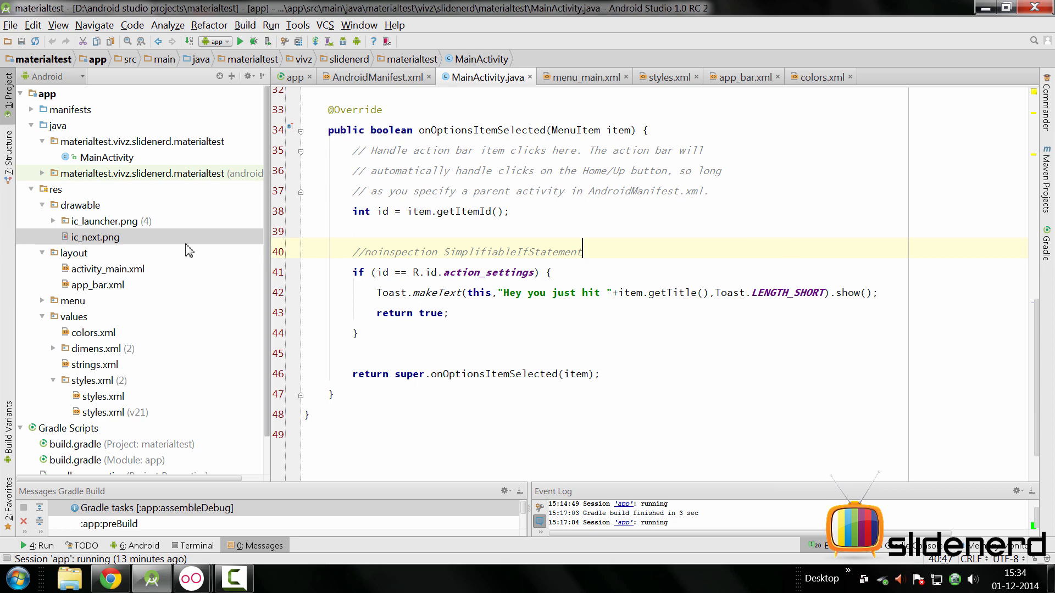
{"action": "scroll", "scroll_direction": "down", "scroll_amount": 3}
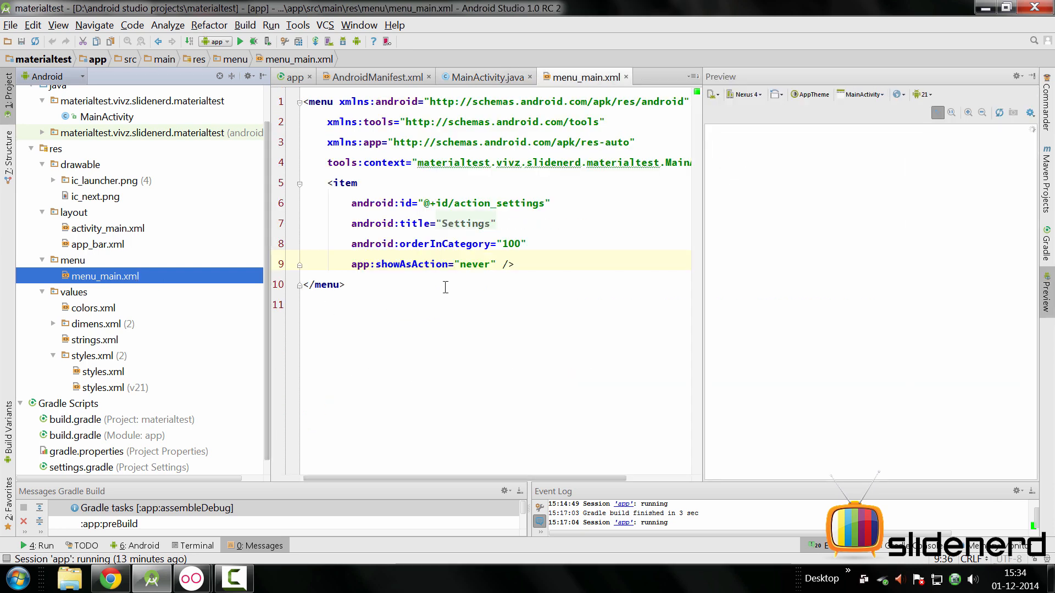
{"action": "type", "text": "<item android:id=\"@+id/navigate"}
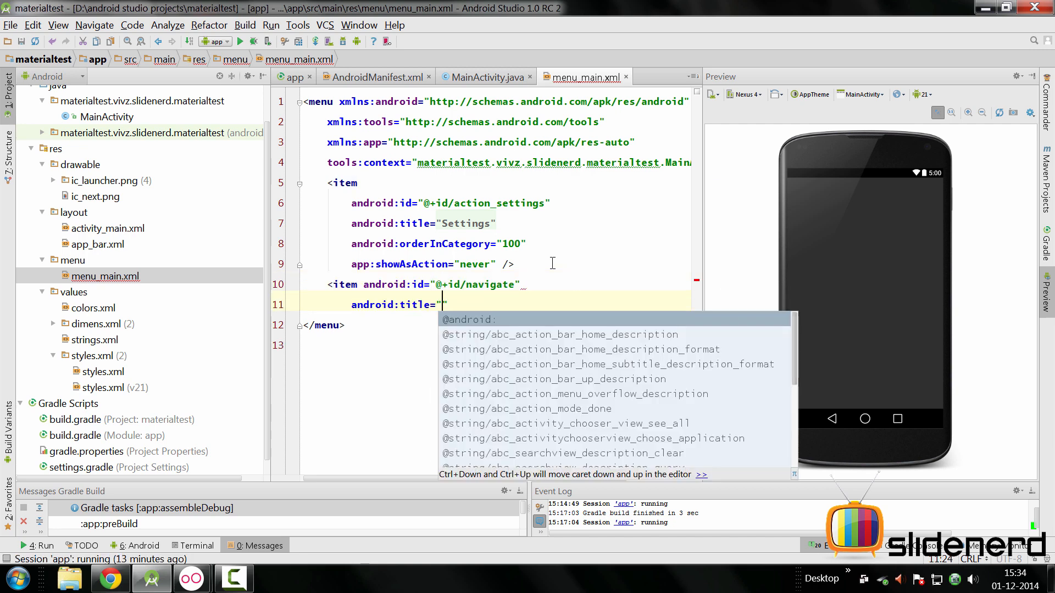
{"action": "type", "text": "@string"}
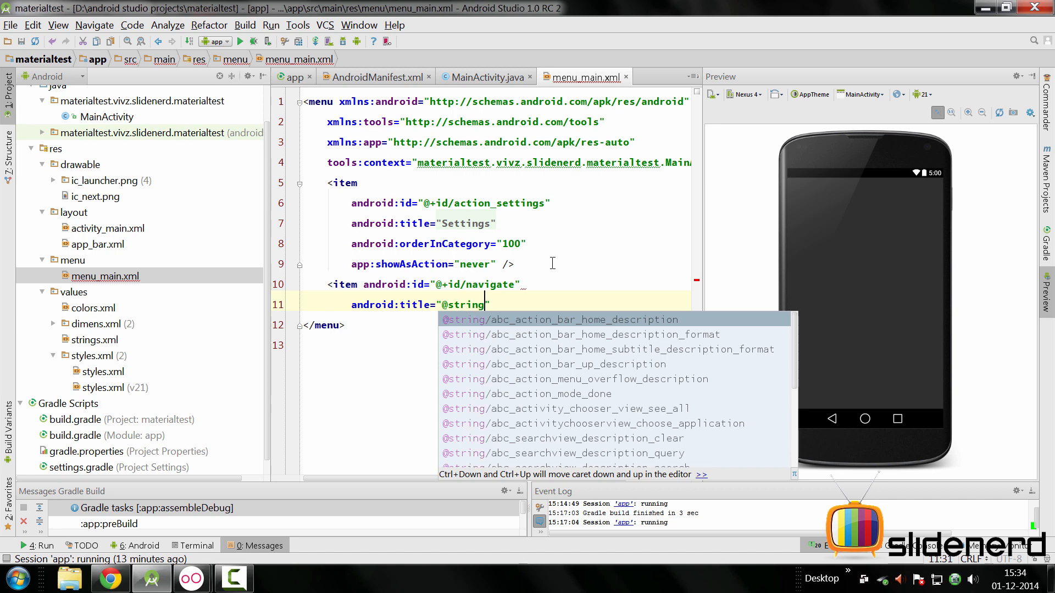
{"action": "type", "text": "/Ne"}
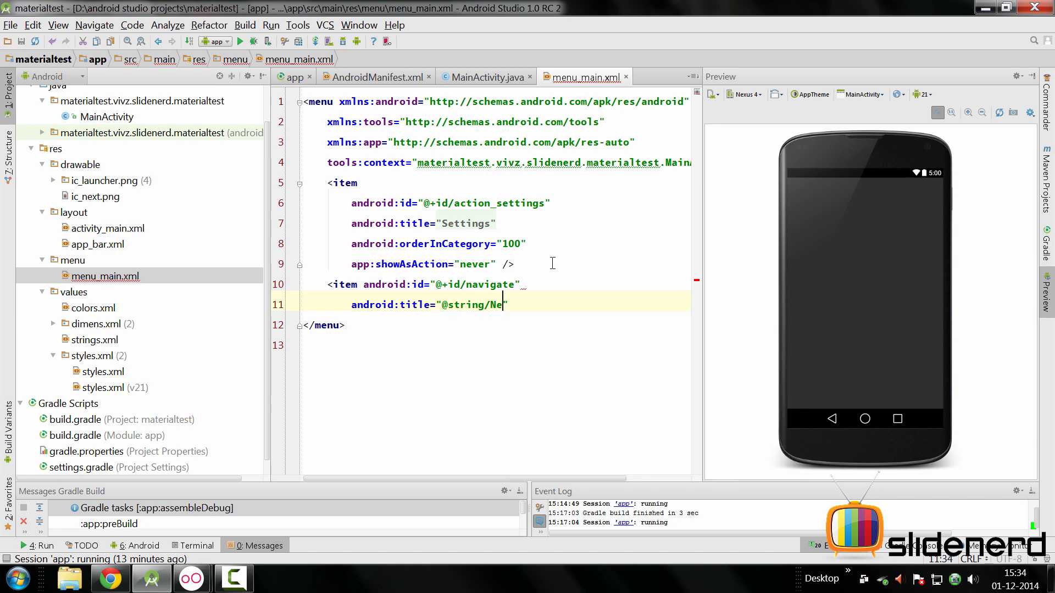
{"action": "type", "text": "xt"}
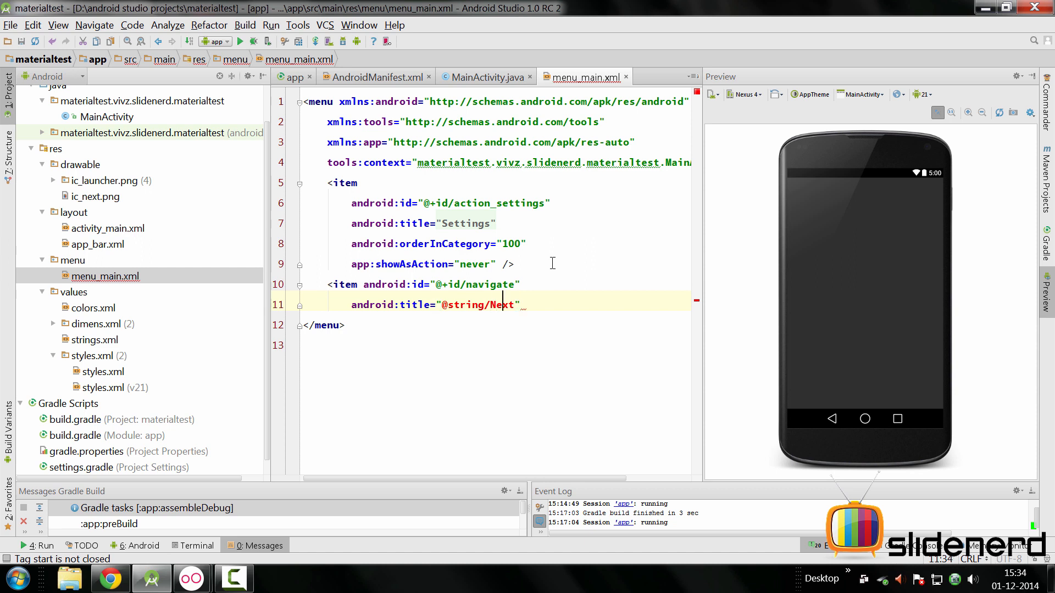
{"action": "type", "text": "/>"}
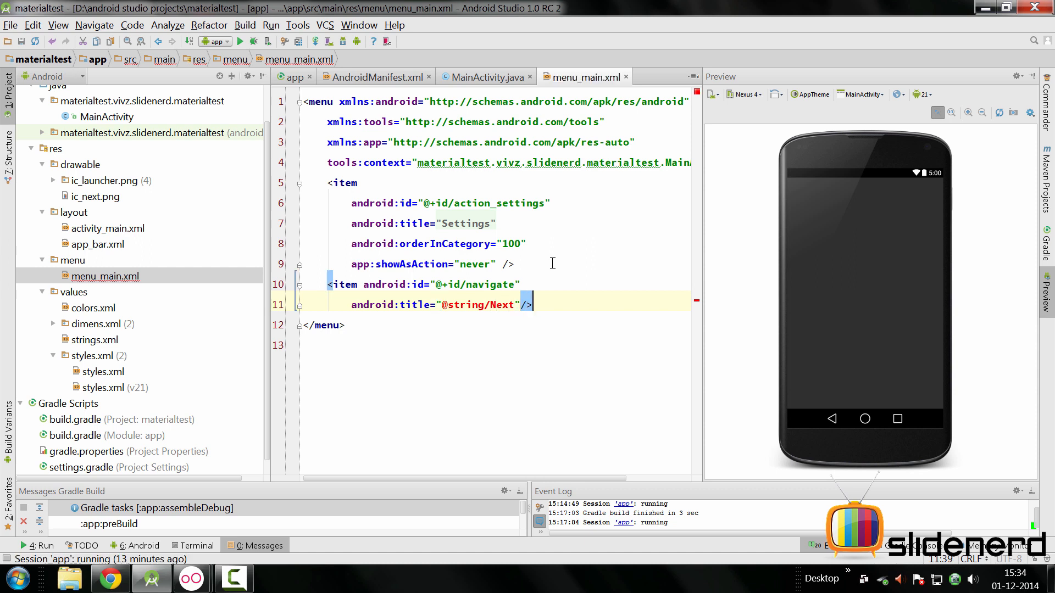
Step: Create the missing Next string resource with value Next via the quick fix
{"action": "left_click", "coordinate": [527, 303]}
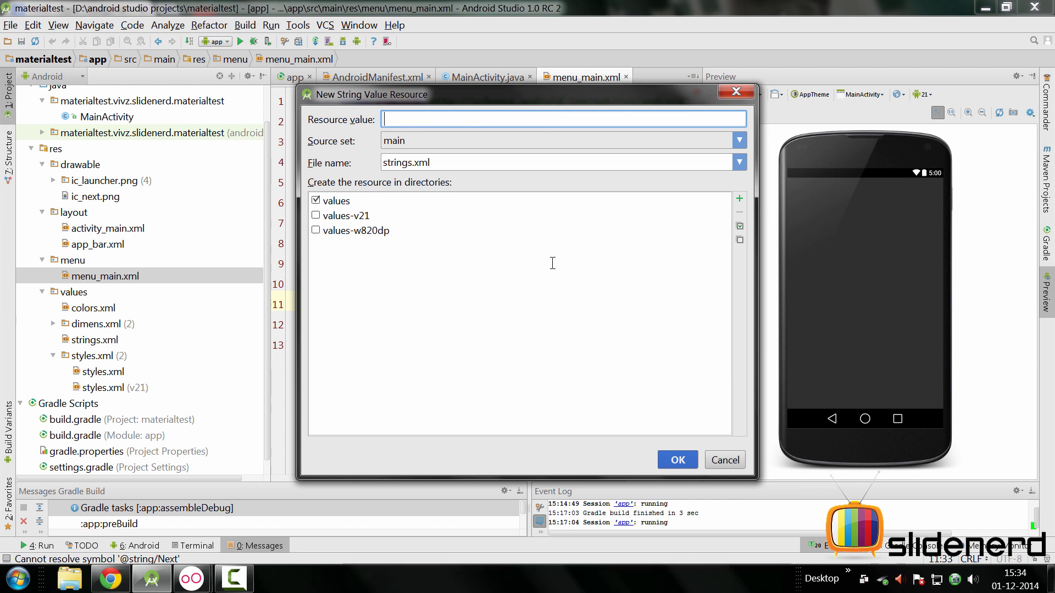
{"action": "mouse_move", "coordinate": [548, 251]}
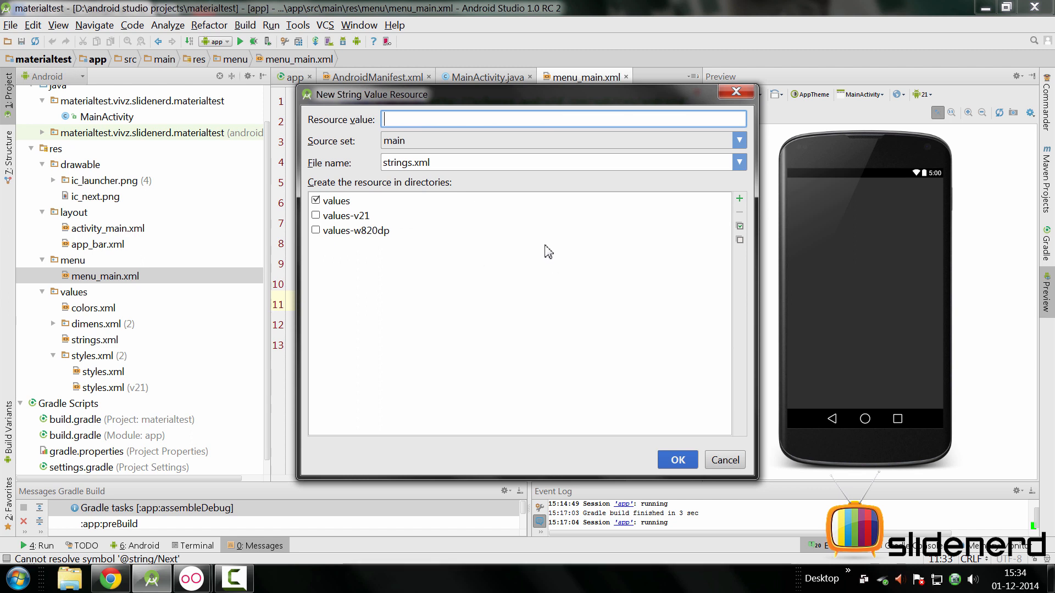
{"action": "type", "text": "Next"}
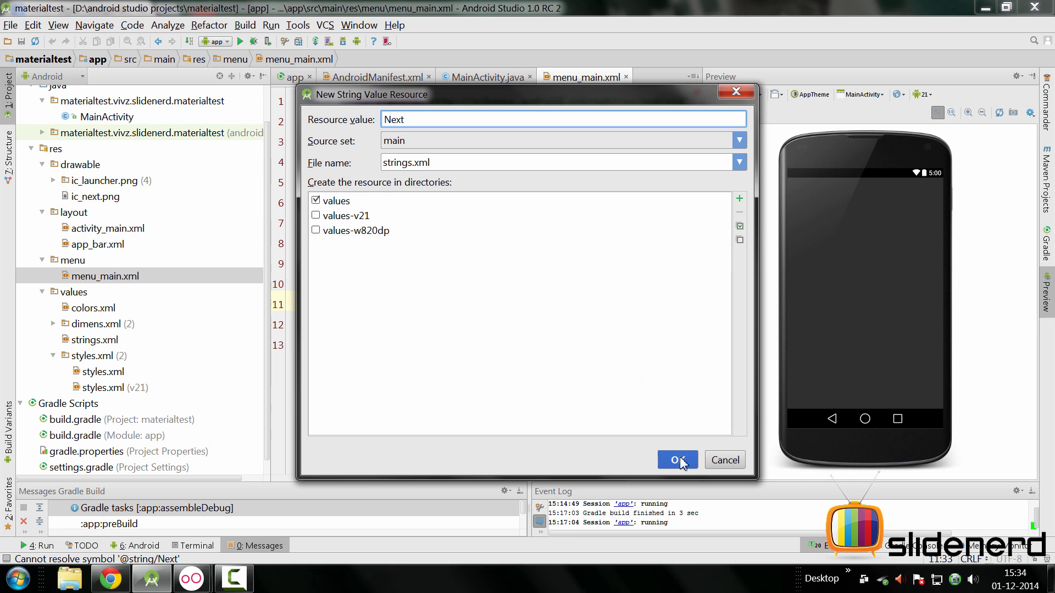
{"action": "left_click", "coordinate": [677, 461]}
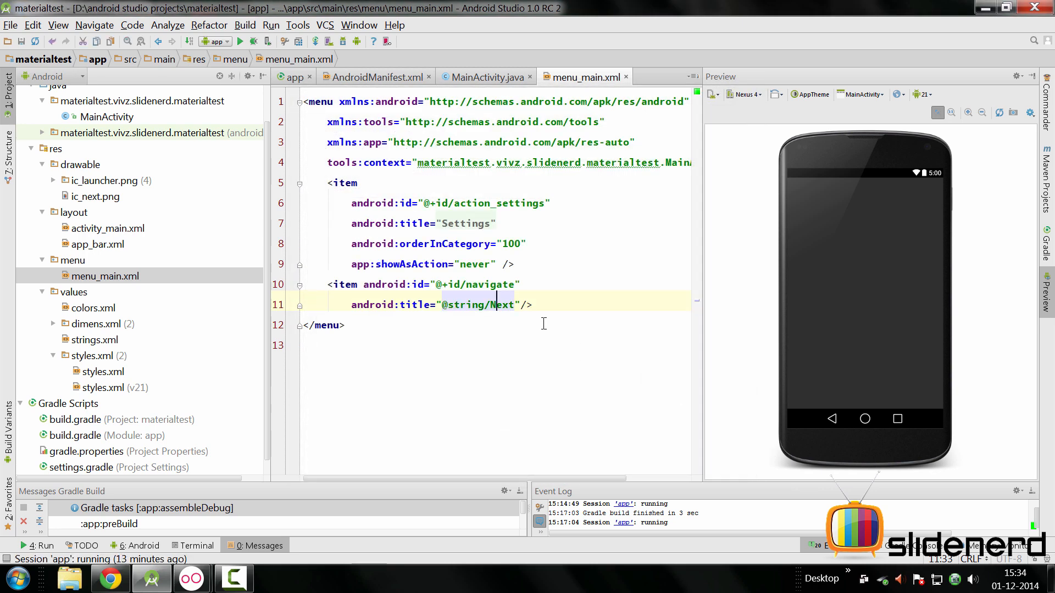
Step: Rename the Next string resource to lowercase next everywhere it is used
{"action": "double_click", "coordinate": [502, 304]}
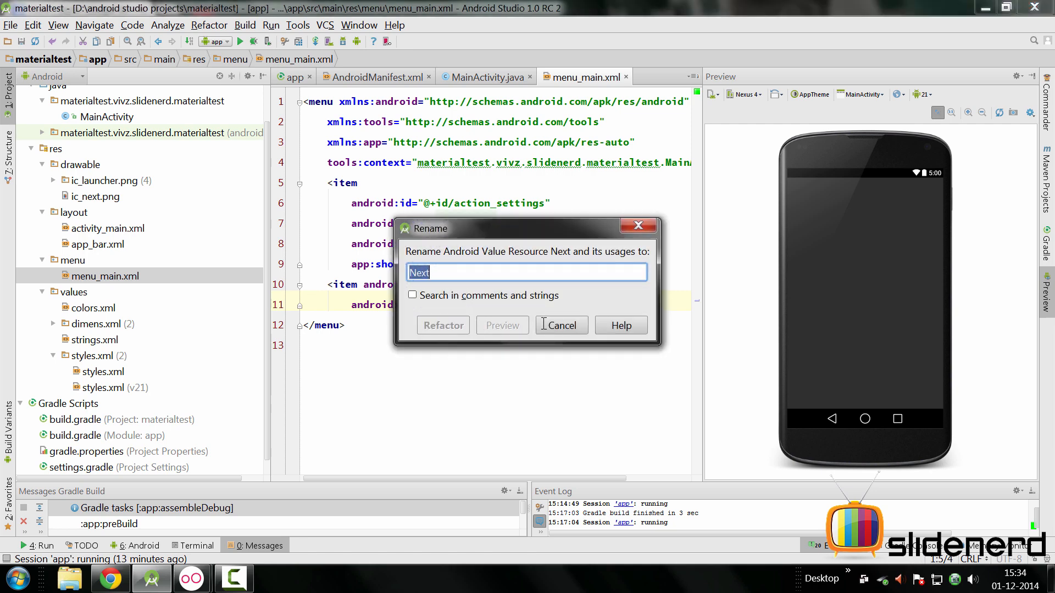
{"action": "type", "text": "next"}
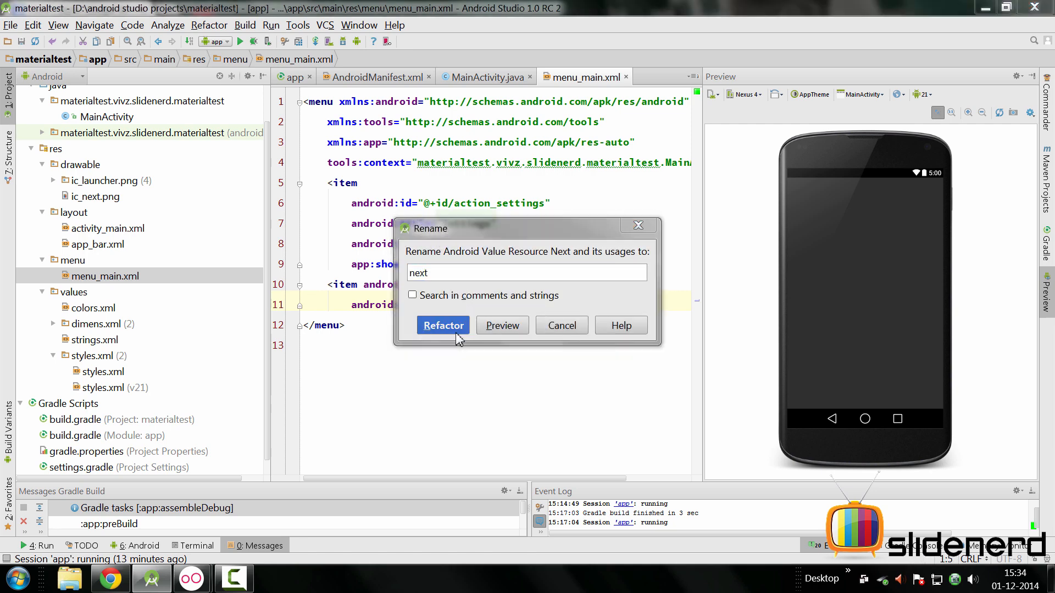
{"action": "left_click", "coordinate": [442, 325]}
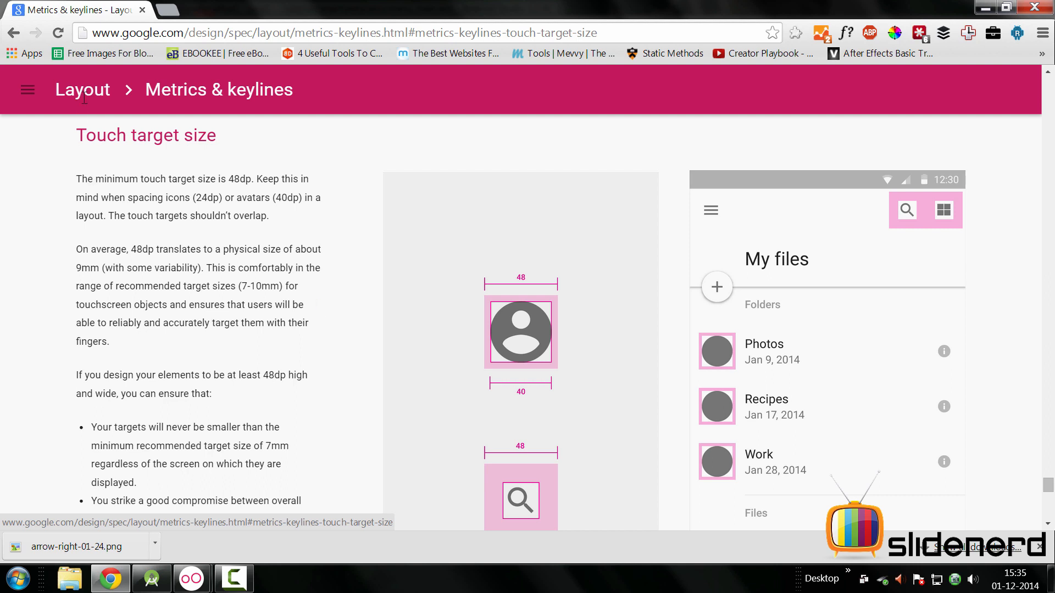
Step: Highlight the Touch target size heading and the 48dp minimum paragraph while reading
{"action": "double_click", "coordinate": [178, 89]}
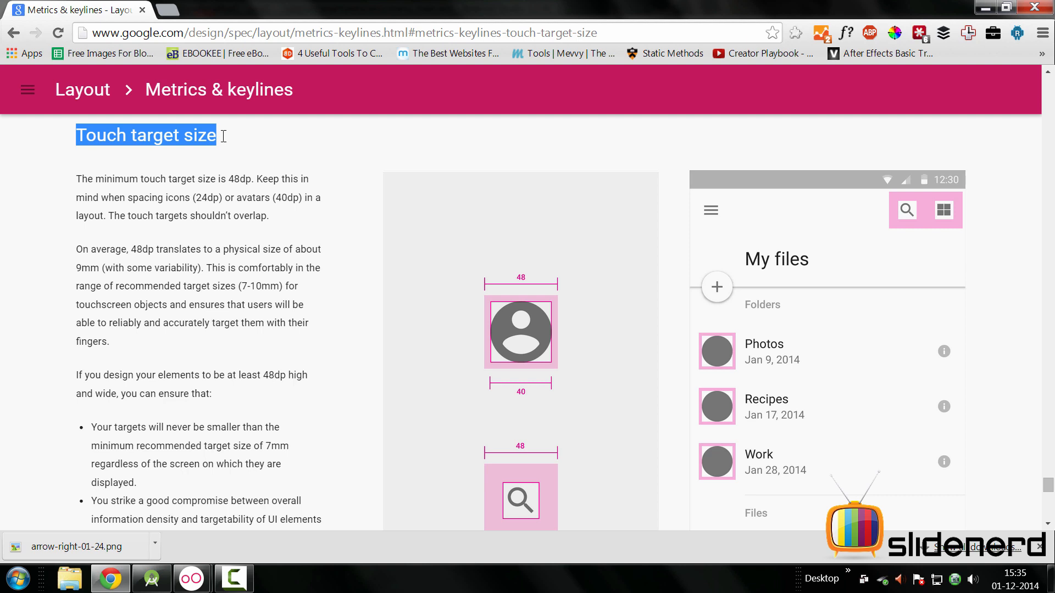
{"action": "left_click", "coordinate": [83, 182]}
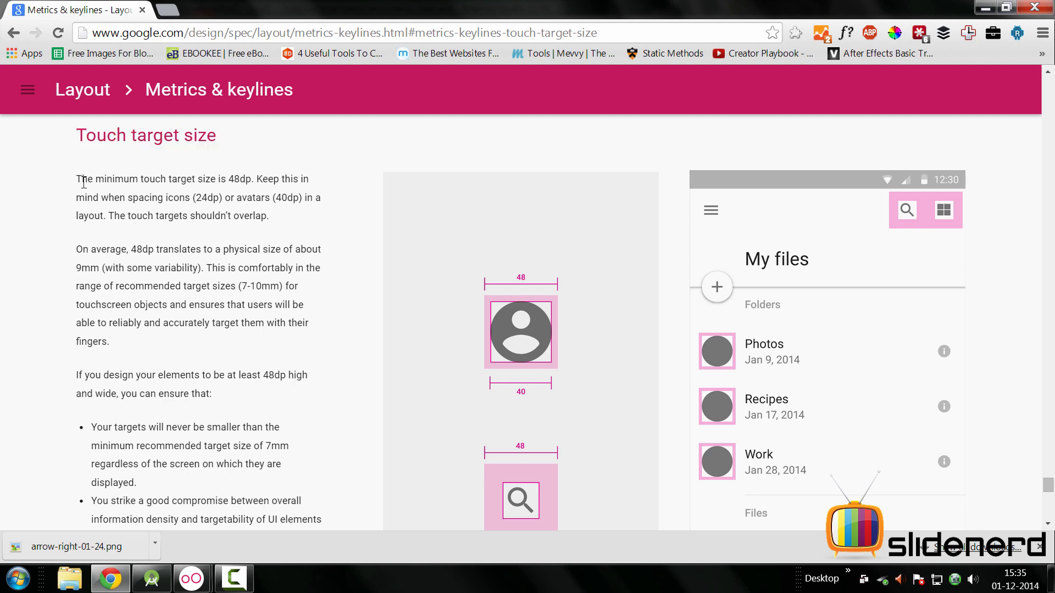
{"action": "left_click_drag", "start_coordinate": [76, 179], "coordinate": [252, 179]}
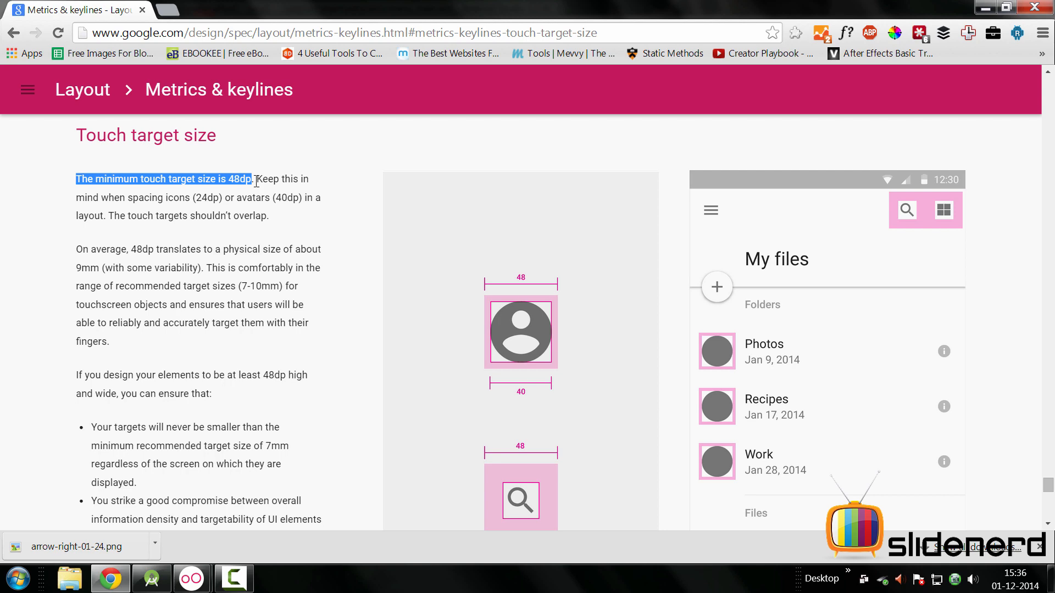
{"action": "left_click_drag", "start_coordinate": [251, 178], "coordinate": [269, 215]}
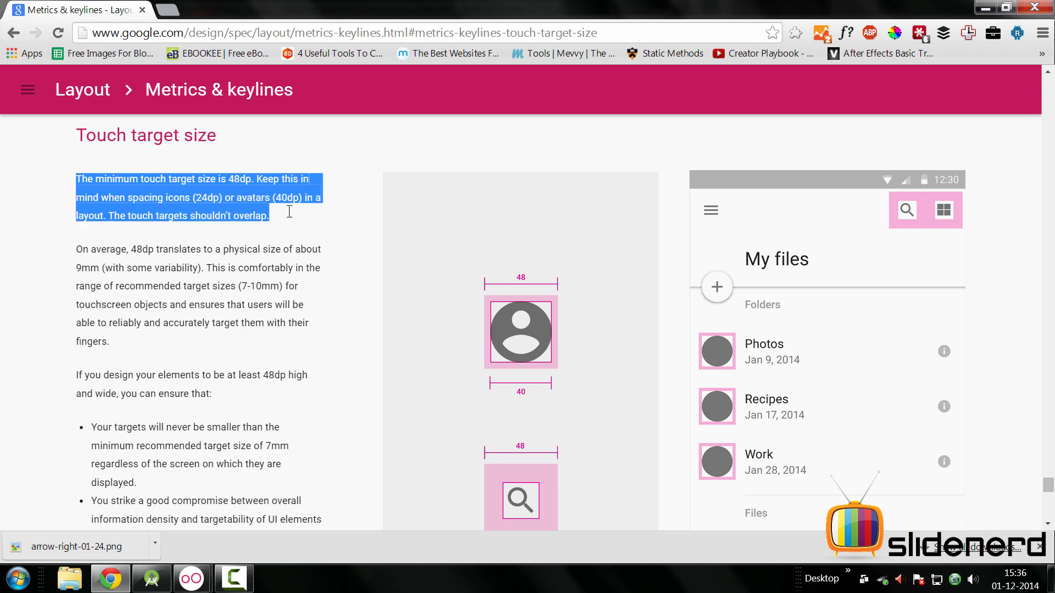
{"action": "scroll", "scroll_direction": "down", "scroll_amount": 3}
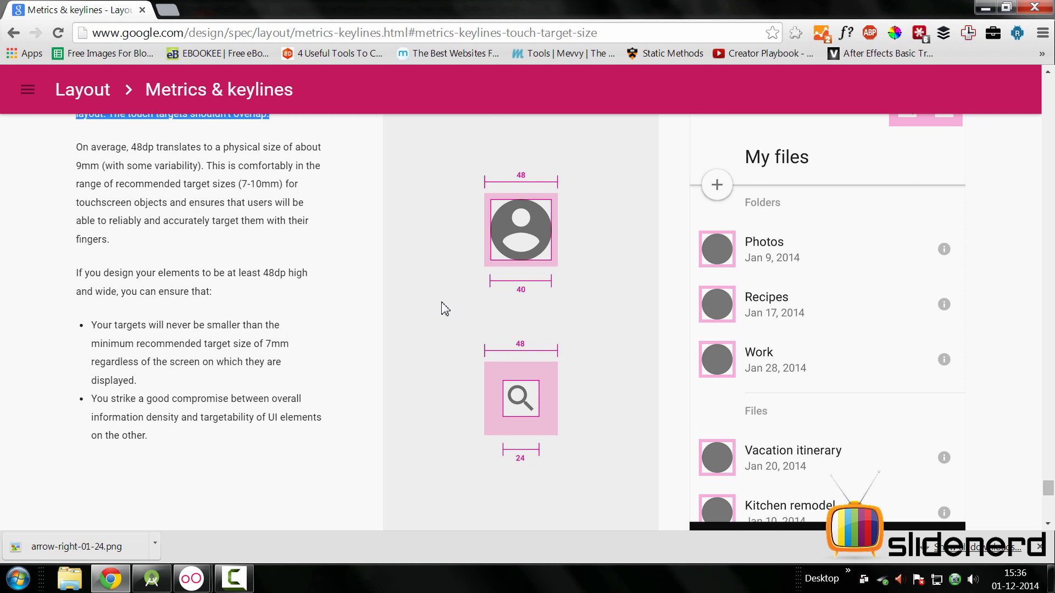
{"action": "mouse_move", "coordinate": [509, 397]}
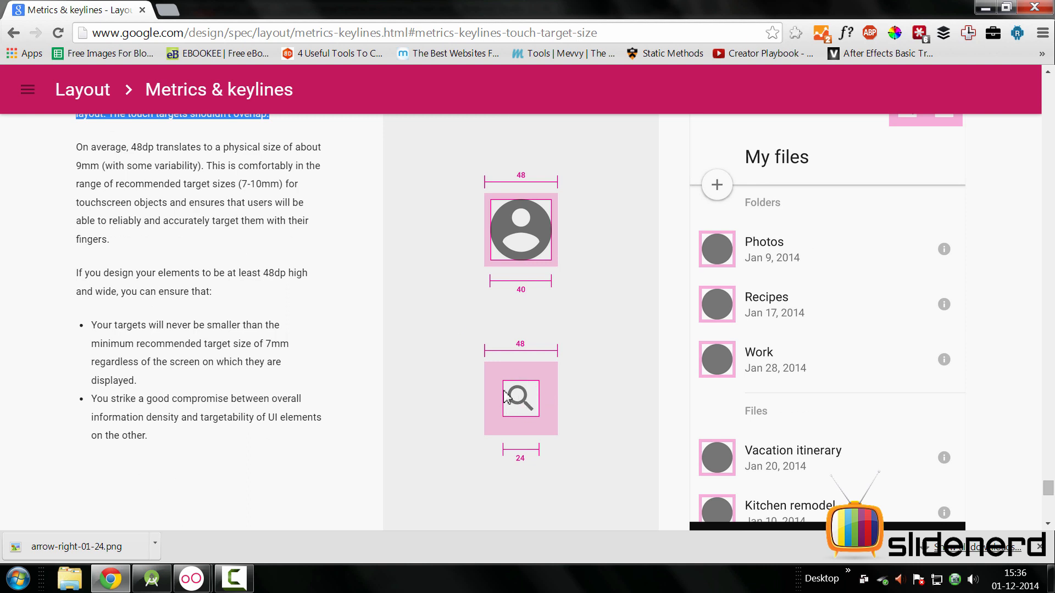
{"action": "scroll", "scroll_direction": "up", "scroll_amount": 3}
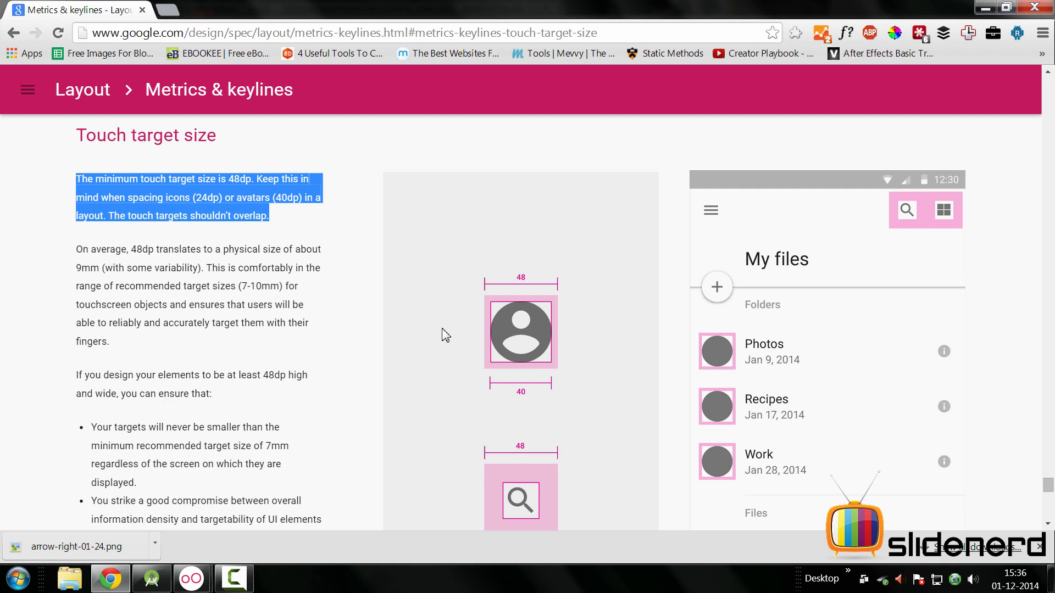
{"action": "mouse_move", "coordinate": [273, 302]}
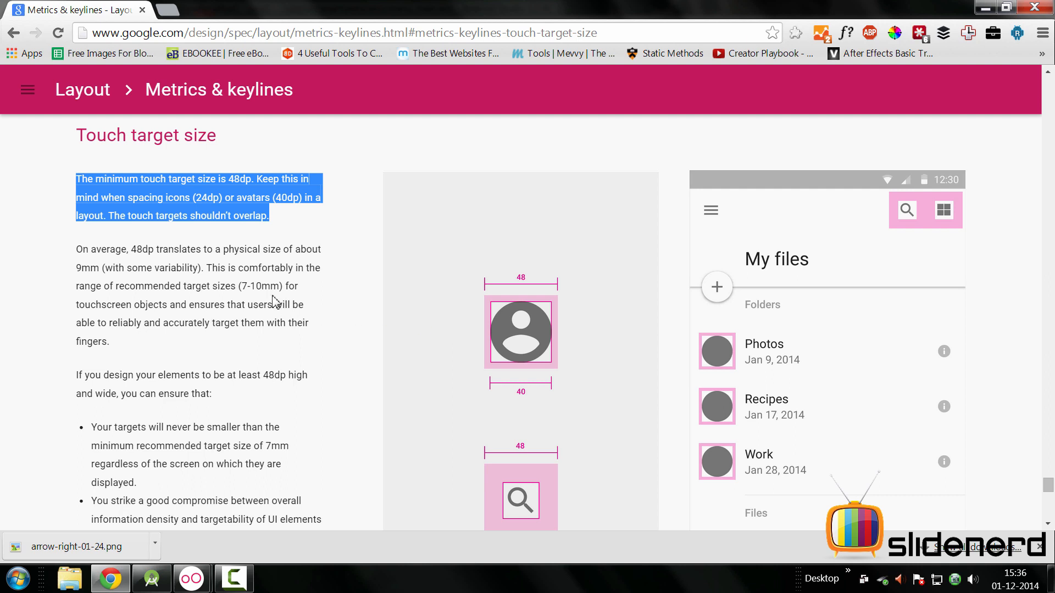
{"action": "mouse_move", "coordinate": [149, 265]}
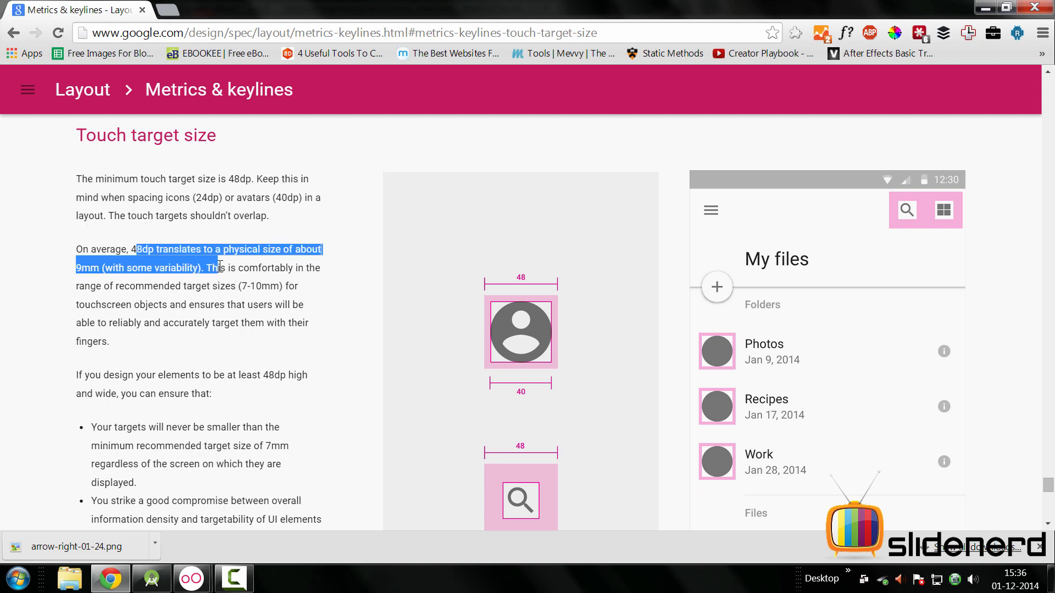
{"action": "scroll", "scroll_direction": "down", "scroll_amount": 3}
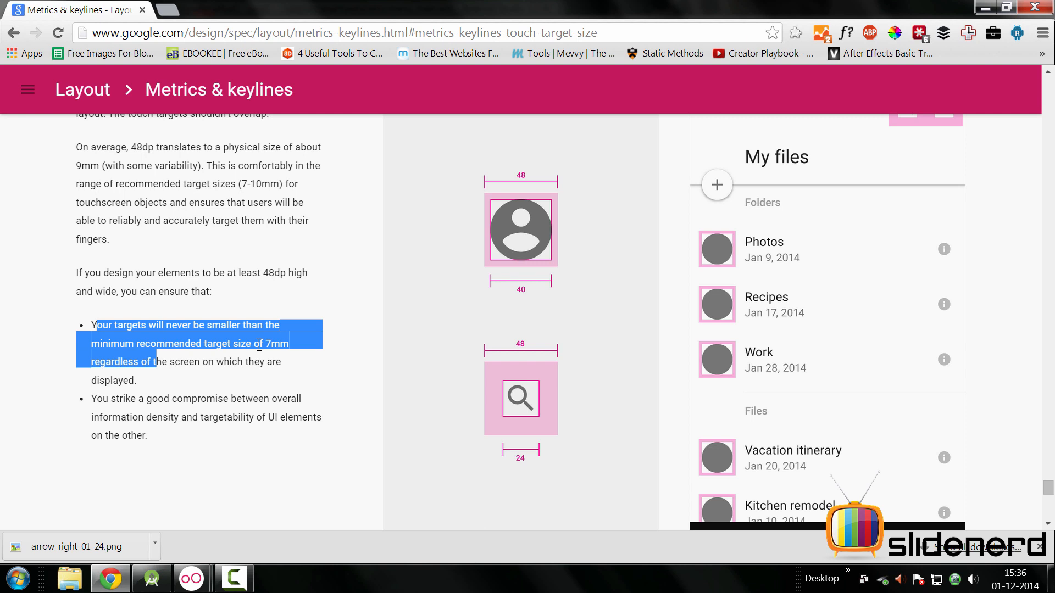
{"action": "mouse_move", "coordinate": [167, 577]}
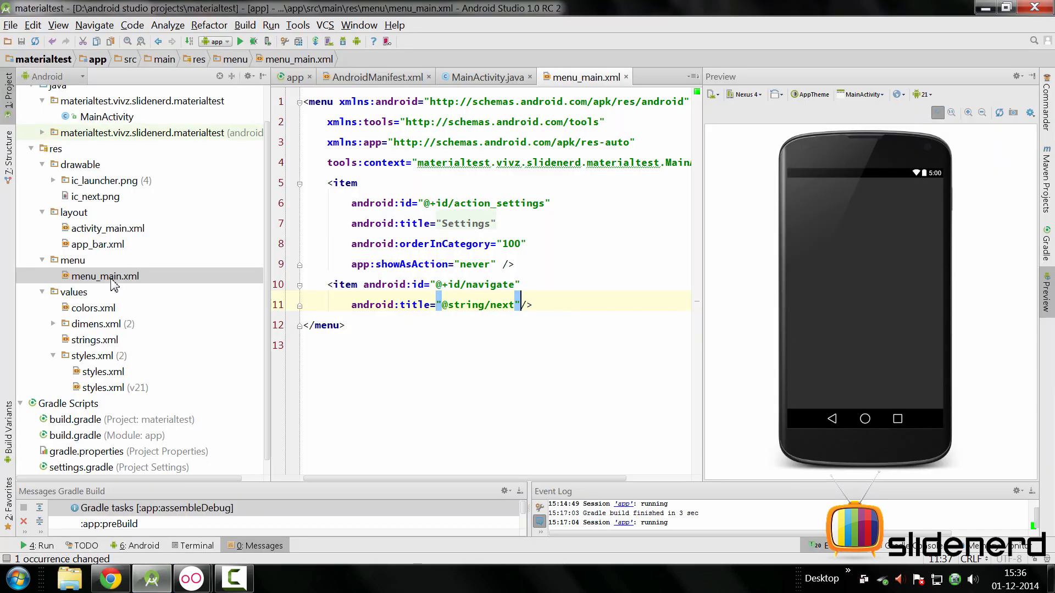
{"action": "left_click", "coordinate": [96, 197]}
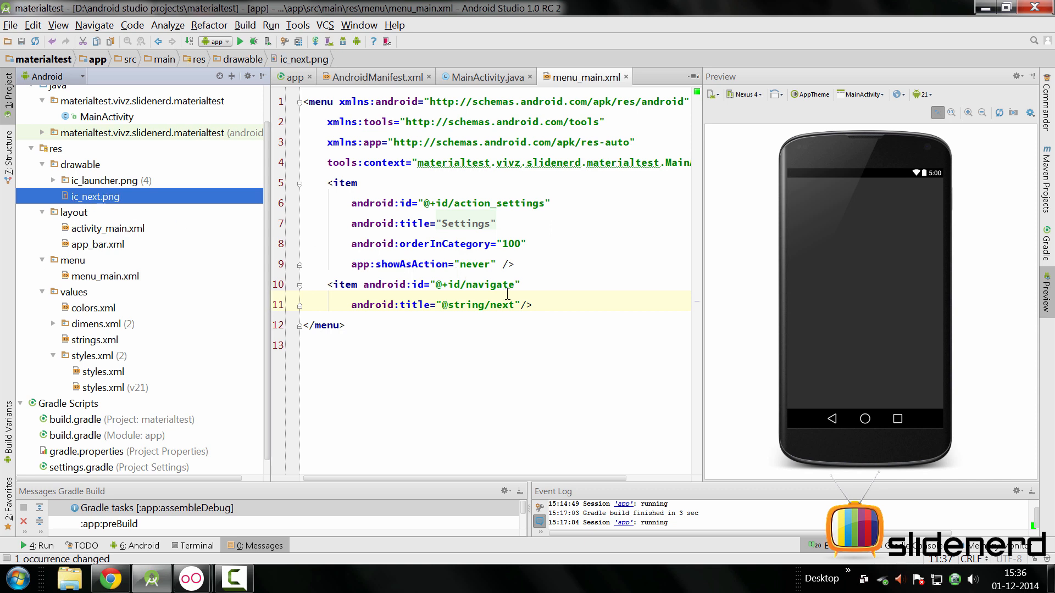
{"action": "key", "text": "Enter"}
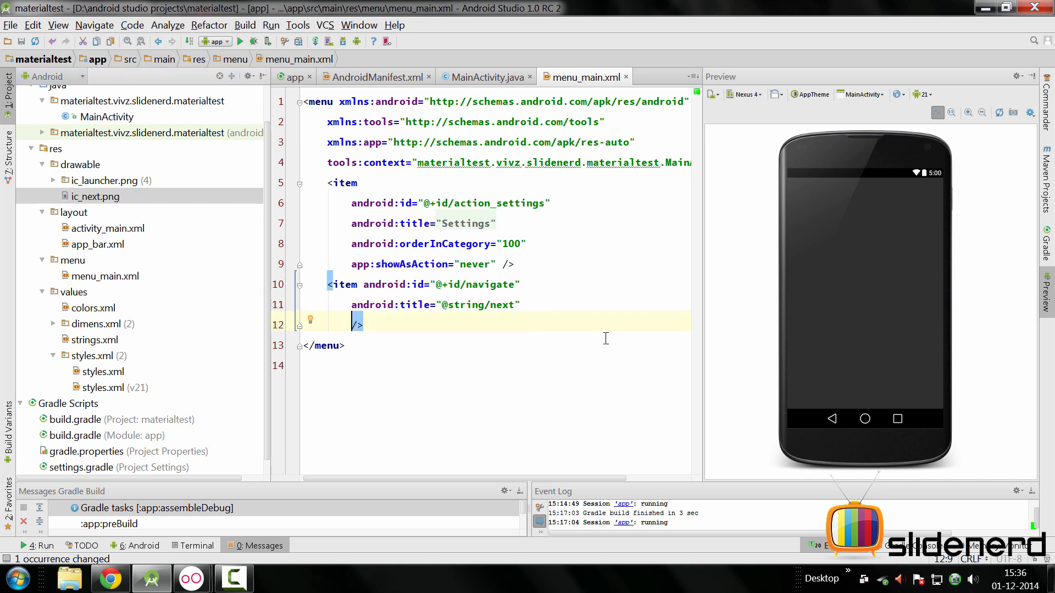
{"action": "type", "text": "android:orderInCategory=\""}
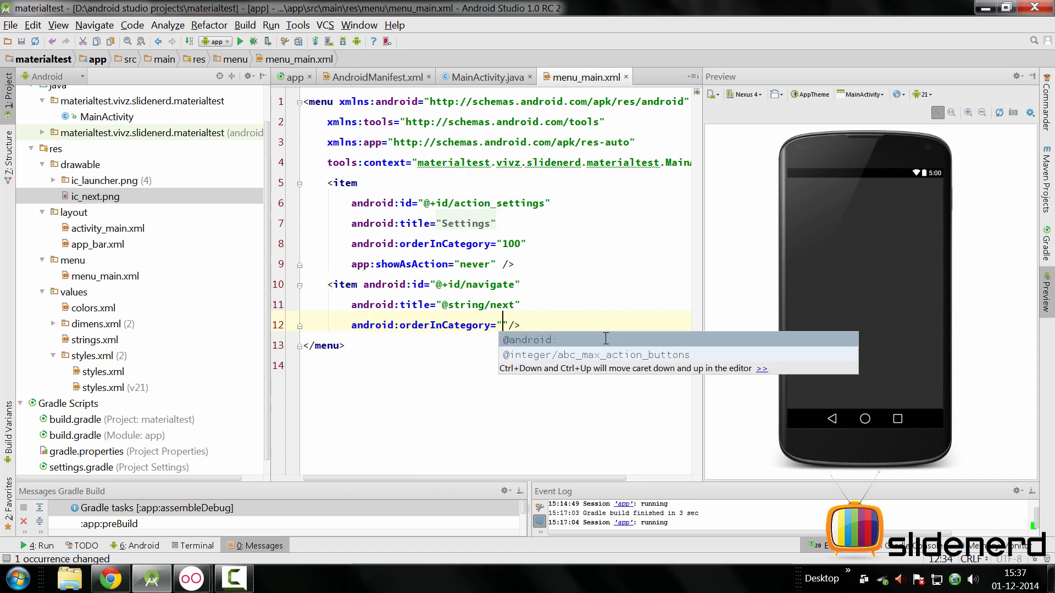
{"action": "type", "text": "200"}
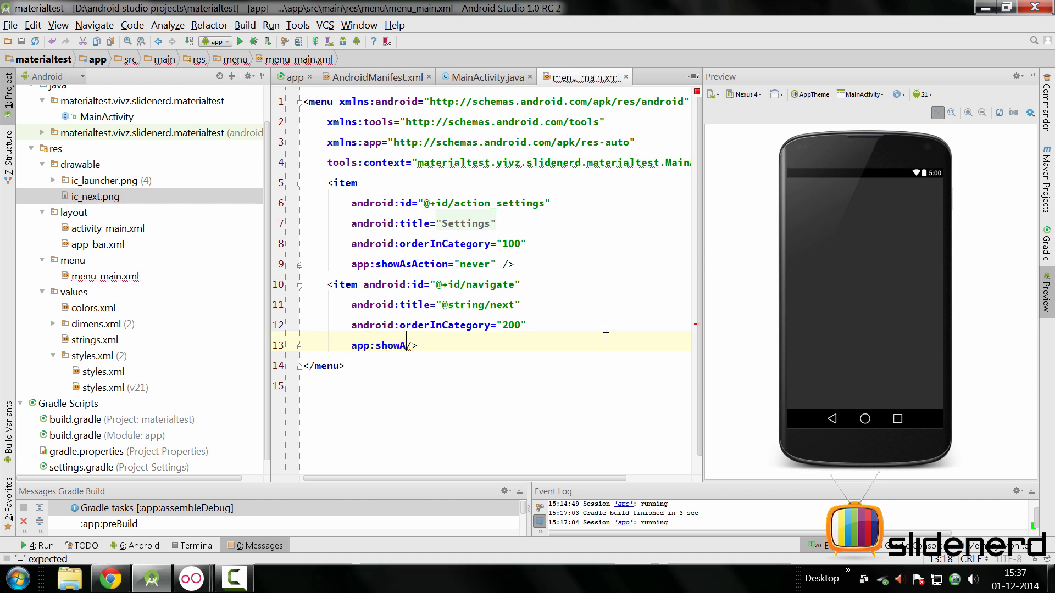
{"action": "type", "text": "sAction=\"\""}
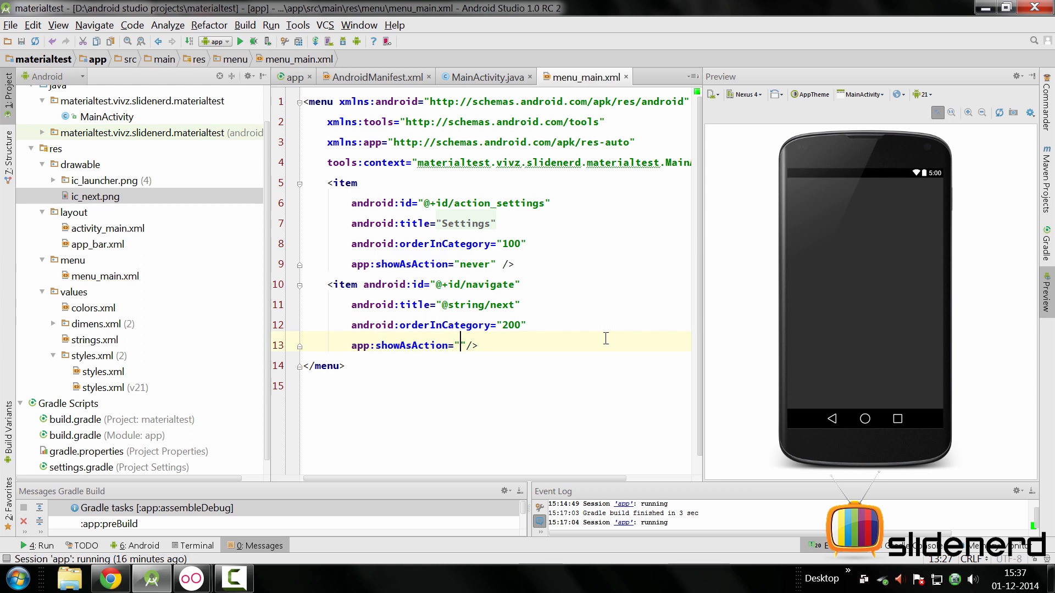
{"action": "type", "text": "always"}
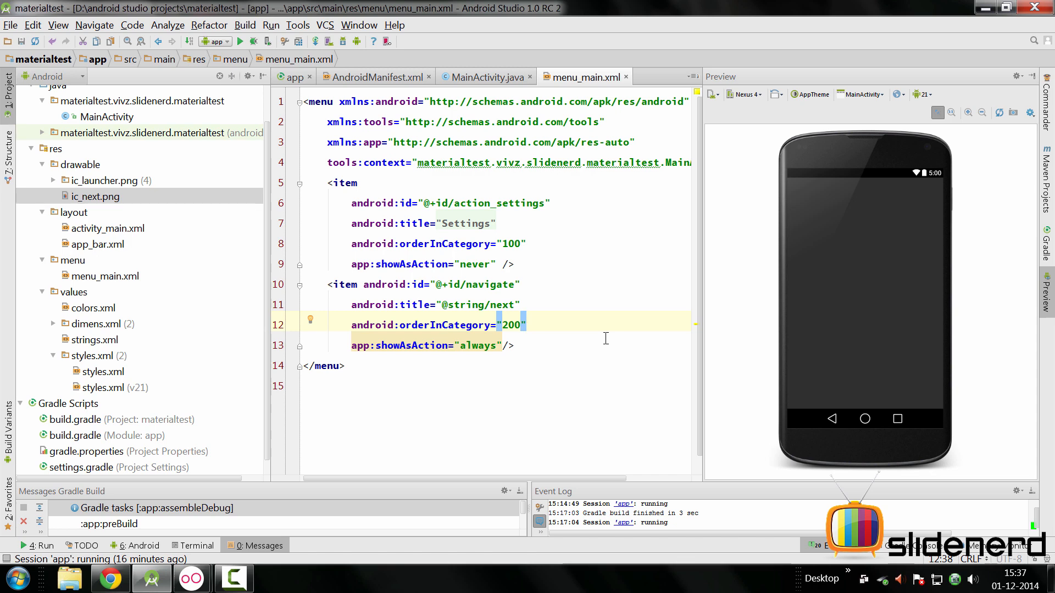
{"action": "type", "text": "icon=\"@drawable/ic_next\""}
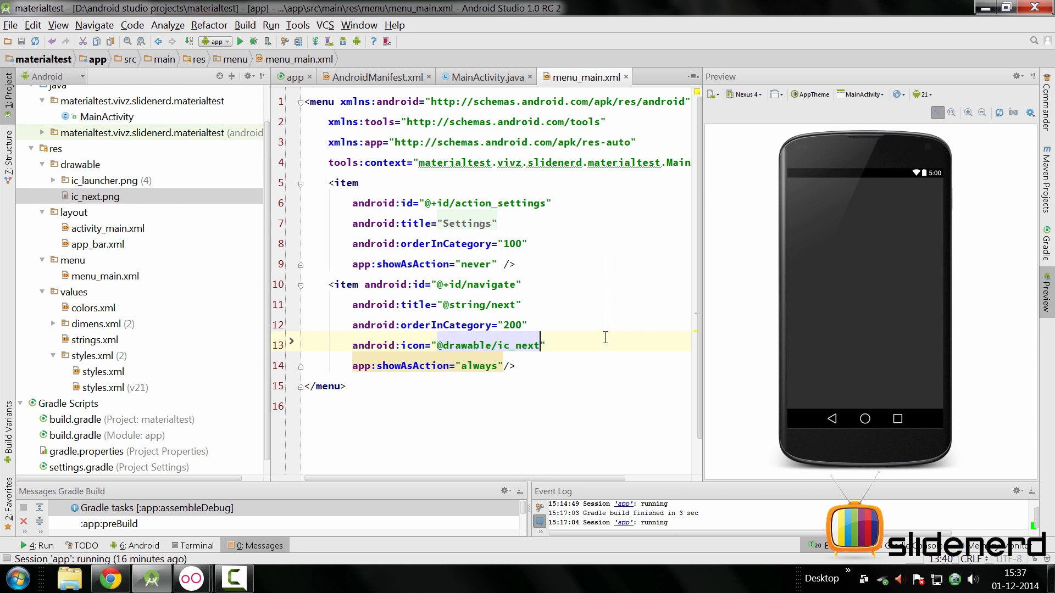
{"action": "mouse_move", "coordinate": [559, 311]}
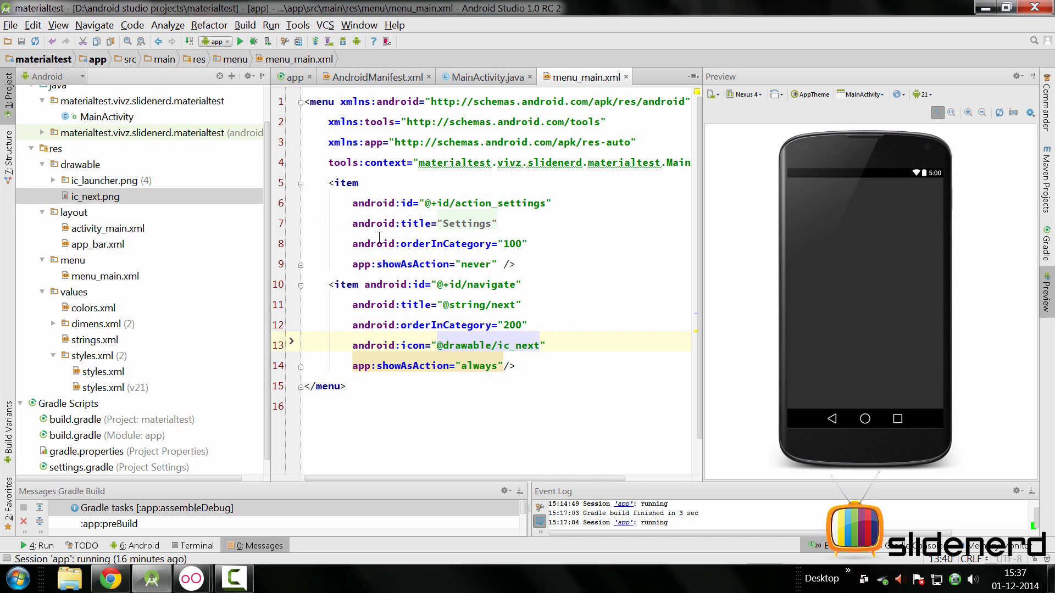
Step: Run the app so both emulators show MainActivity with the next arrow in the toolbar
{"action": "left_click", "coordinate": [240, 41]}
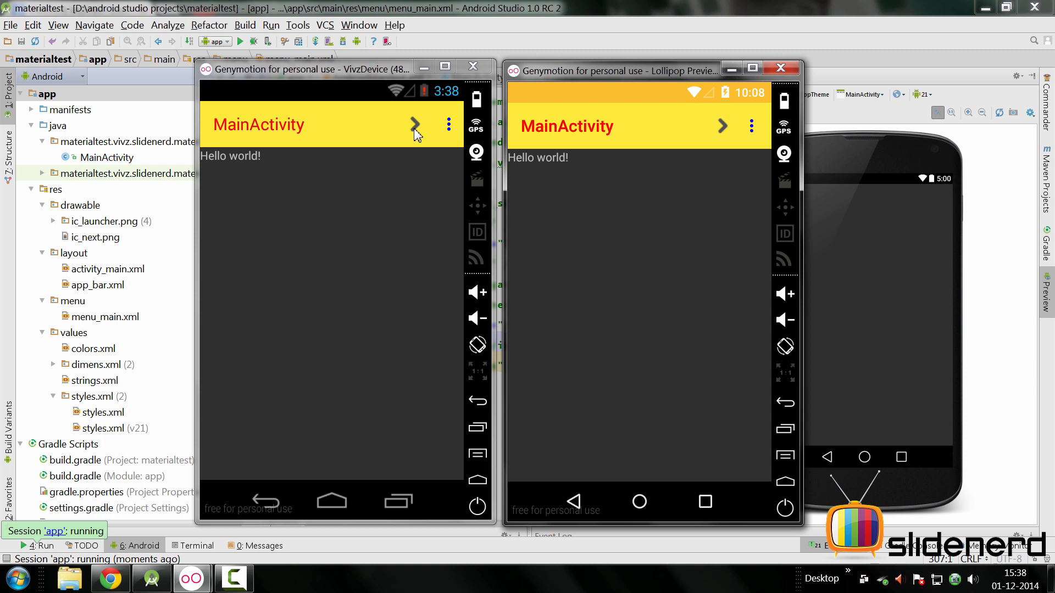
{"action": "mouse_move", "coordinate": [417, 130]}
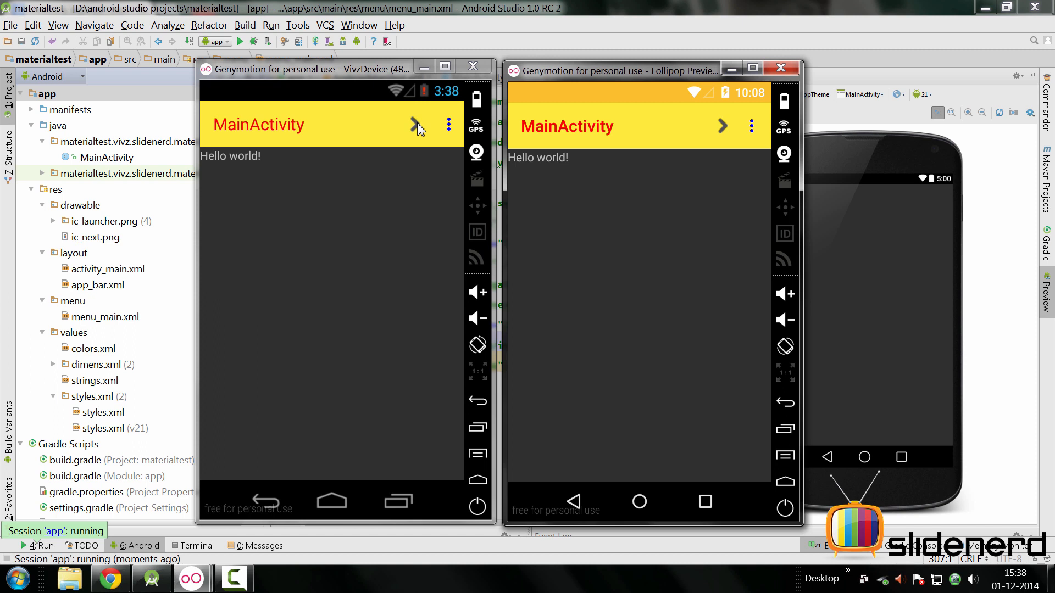
{"action": "mouse_move", "coordinate": [288, 139]}
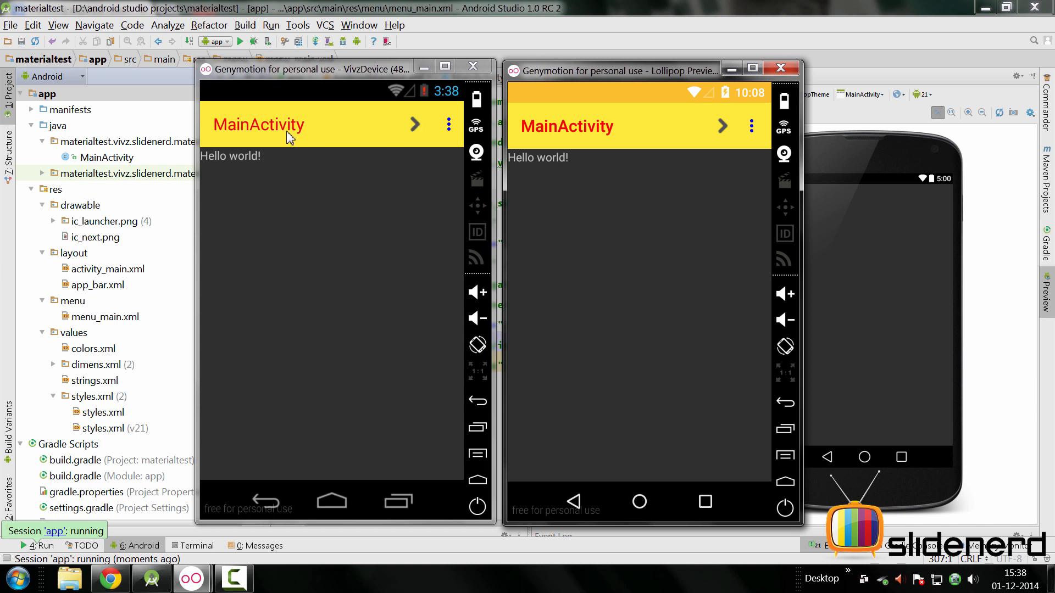
{"action": "mouse_move", "coordinate": [449, 136]}
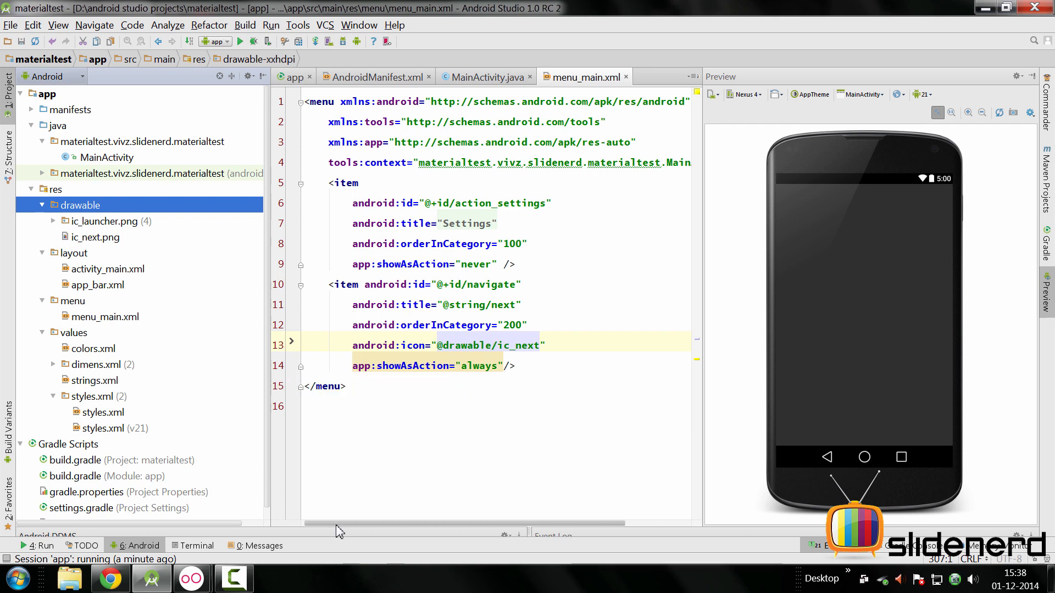
Step: Add an empty if(id==R.id.navigate) block below the action_settings check
{"action": "left_click", "coordinate": [485, 77]}
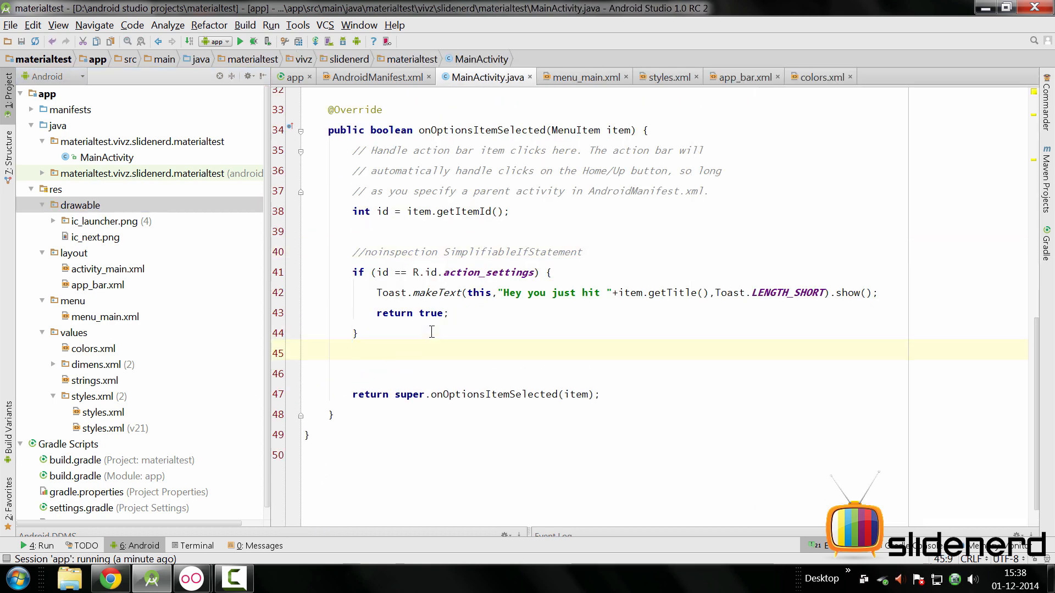
{"action": "type", "text": "if(id=)"}
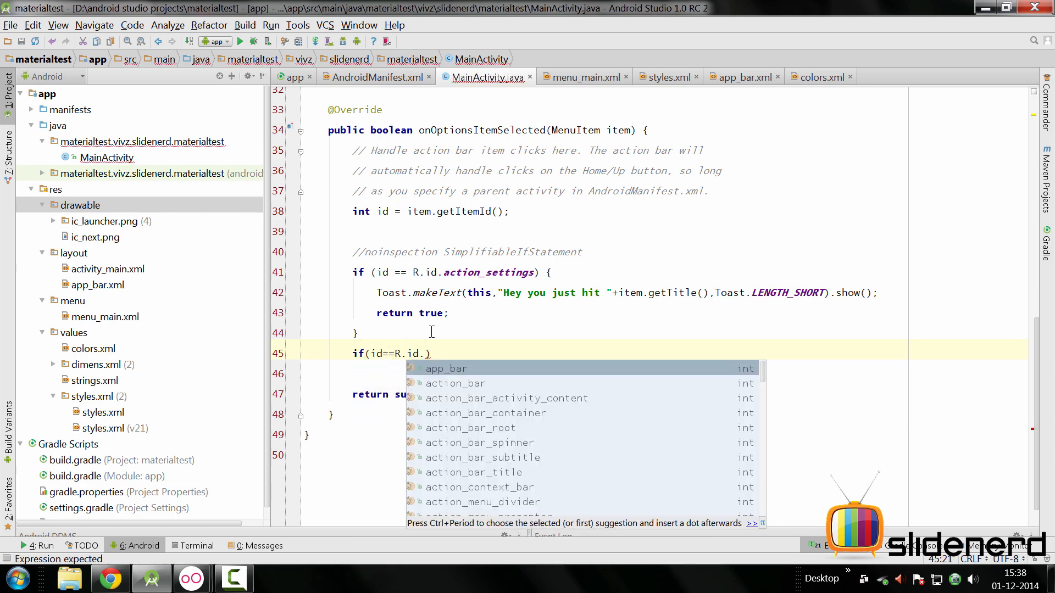
{"action": "type", "text": "navigate"}
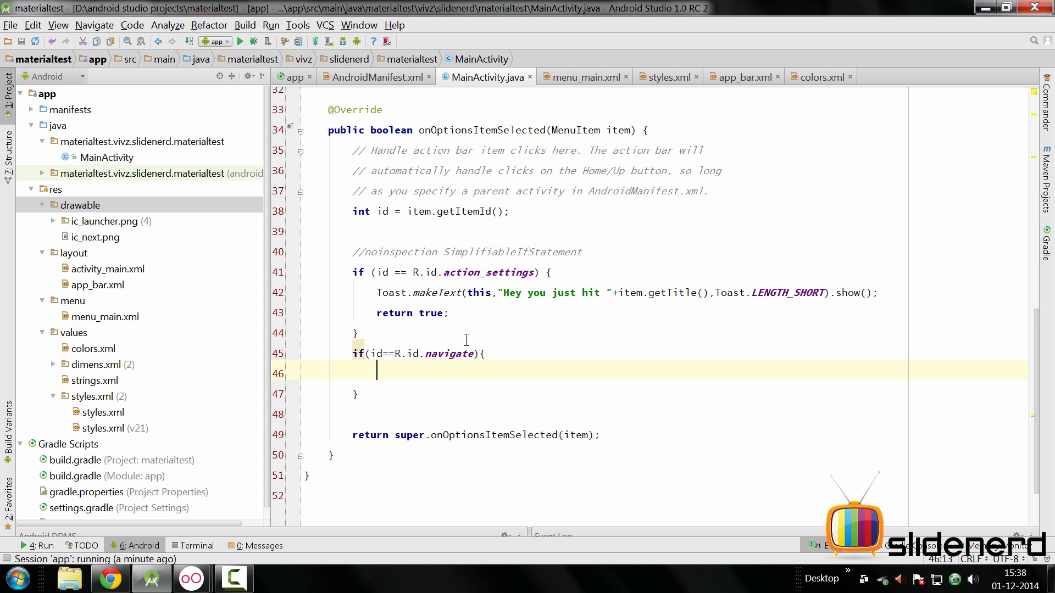
{"action": "mouse_move", "coordinate": [398, 365]}
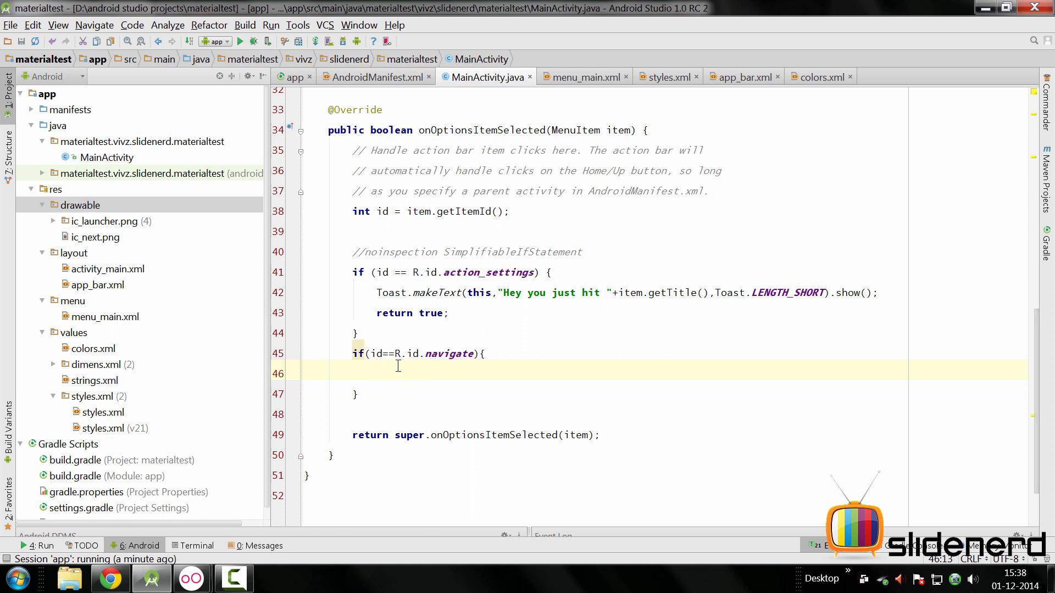
{"action": "mouse_move", "coordinate": [400, 371]}
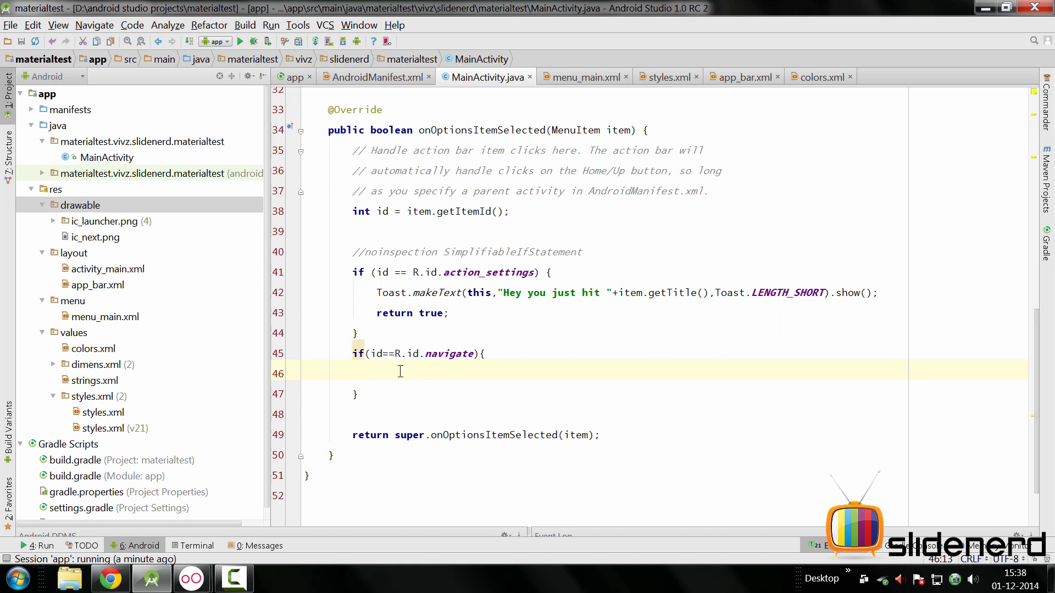
{"action": "mouse_move", "coordinate": [131, 202]}
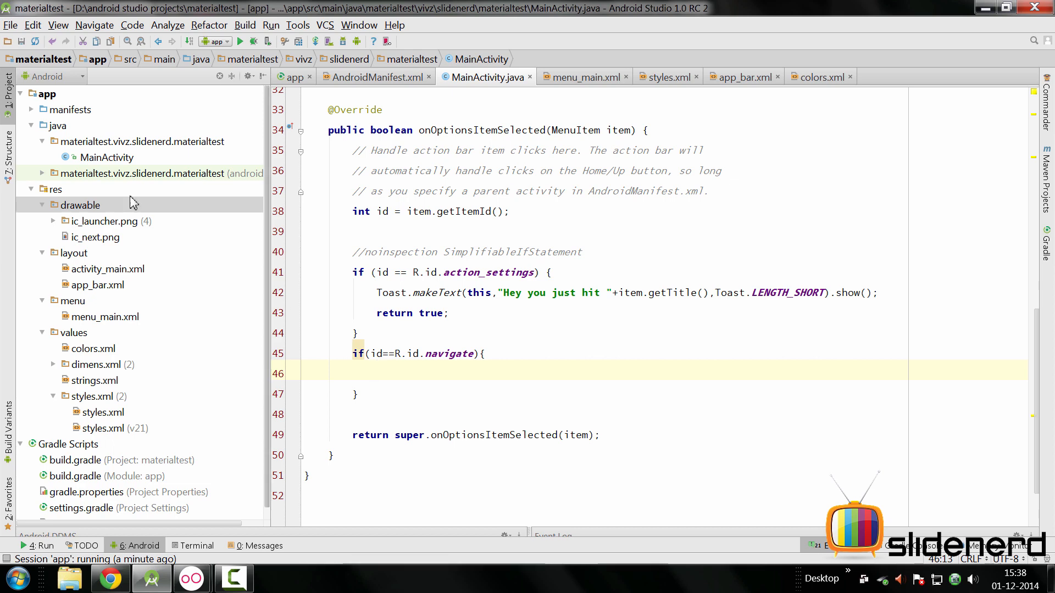
Step: Select the main package folder and bring up its context actions
{"action": "left_click", "coordinate": [141, 141]}
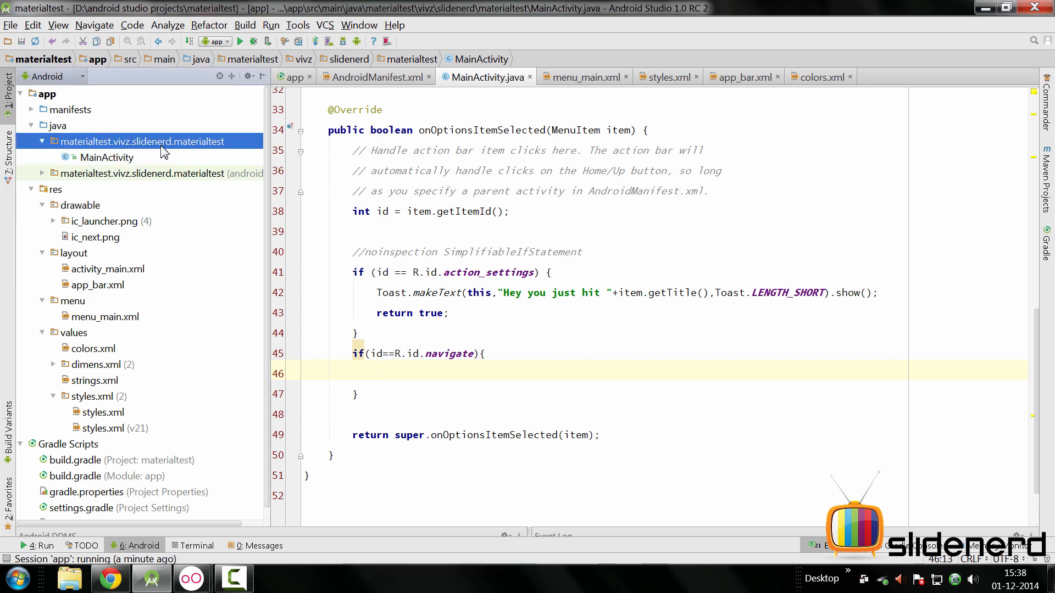
{"action": "right_click", "coordinate": [141, 141]}
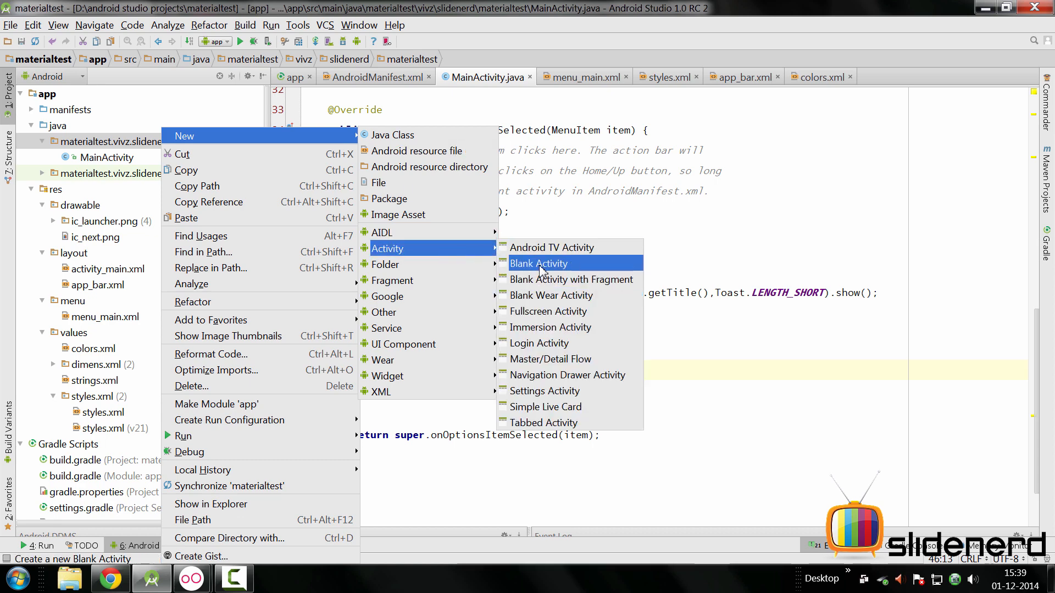
Step: Create a Blank Activity named SubActivity with activity_sub layout and menu_sub menu
{"action": "left_click", "coordinate": [538, 264]}
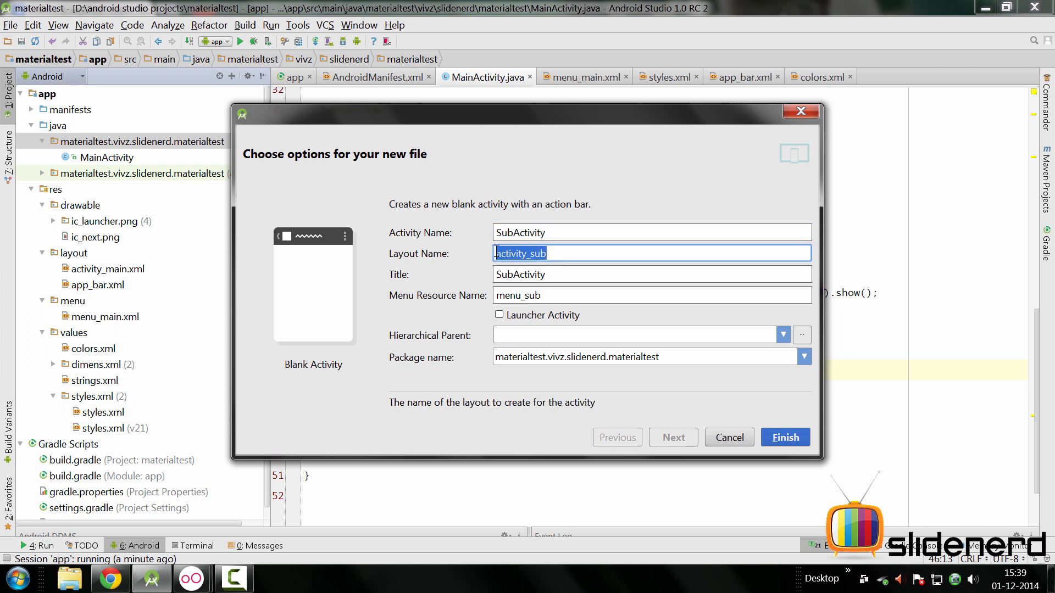
{"action": "left_click", "coordinate": [650, 274]}
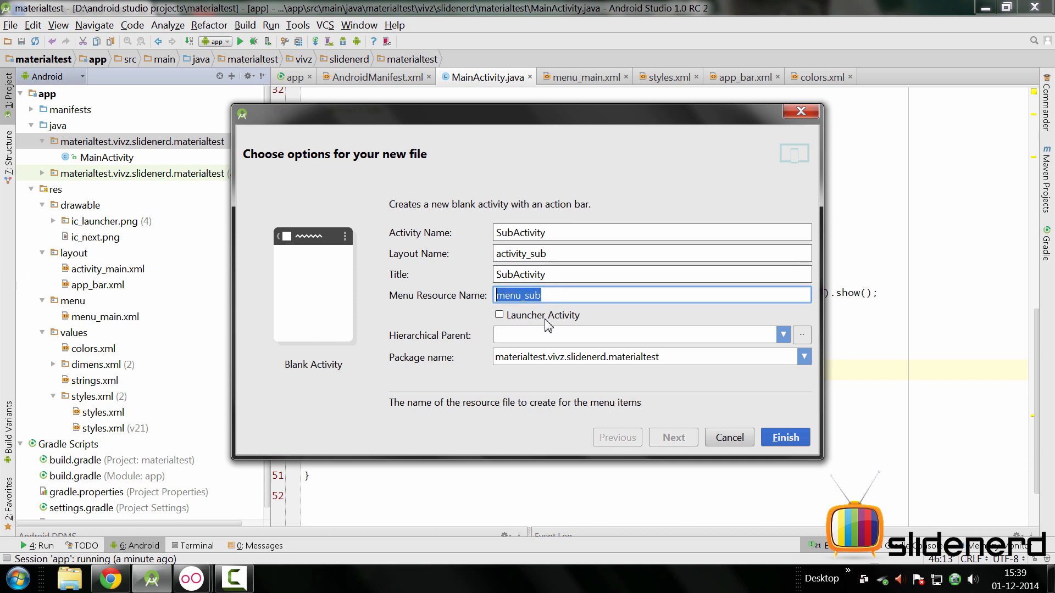
{"action": "mouse_move", "coordinate": [552, 330]}
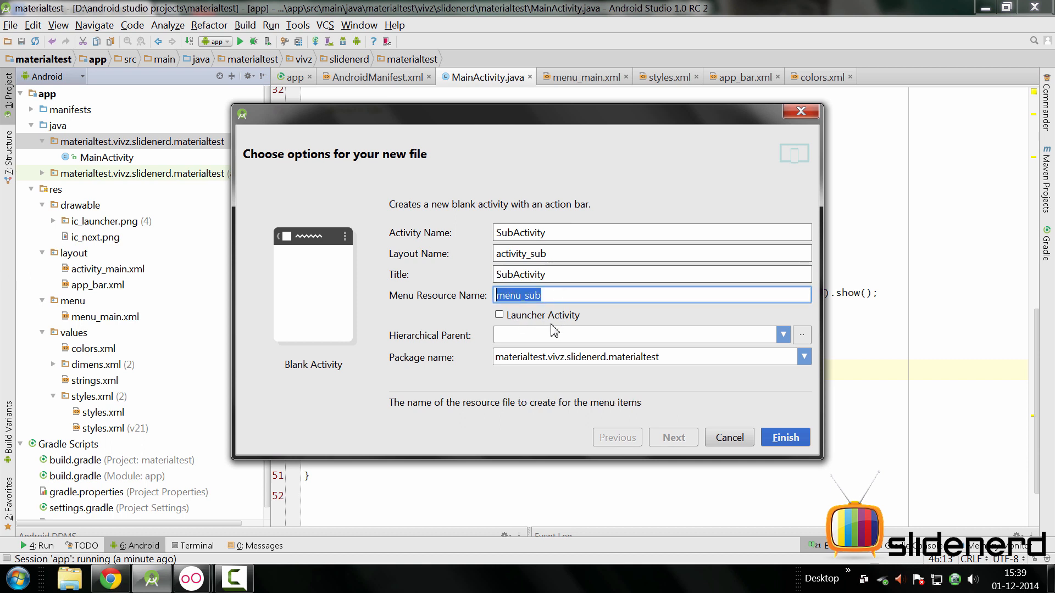
{"action": "left_click", "coordinate": [784, 437]}
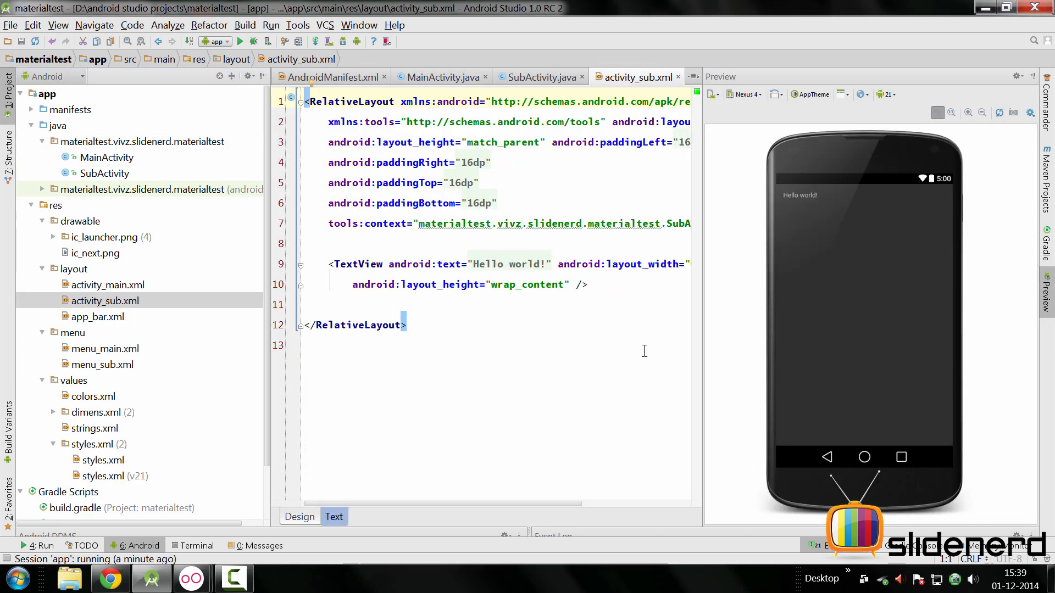
{"action": "mouse_move", "coordinate": [443, 81]}
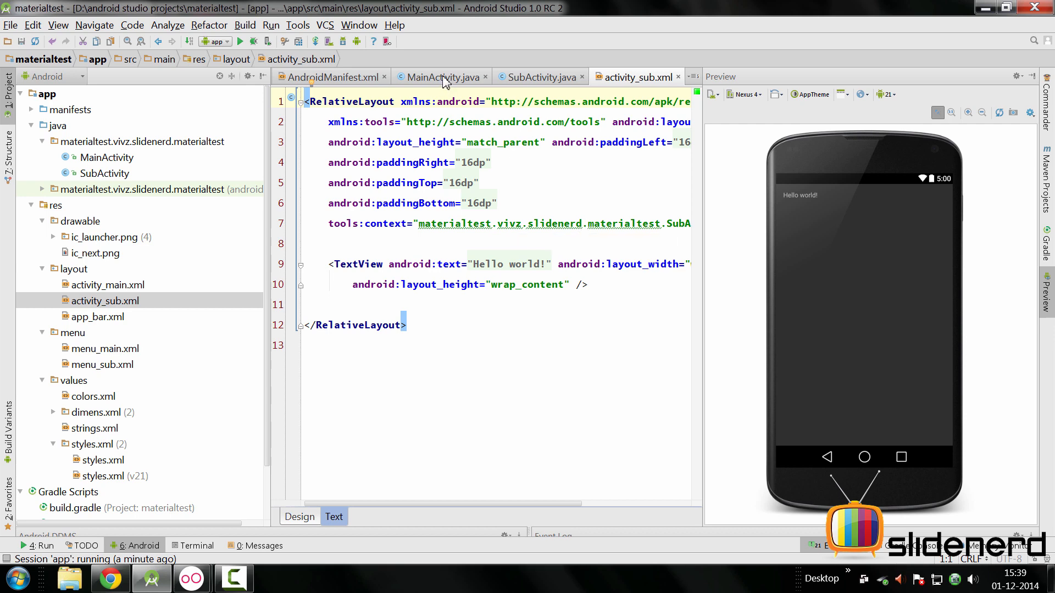
Step: Start SubActivity with a new Intent inside MainActivity's navigate branch
{"action": "left_click", "coordinate": [440, 77]}
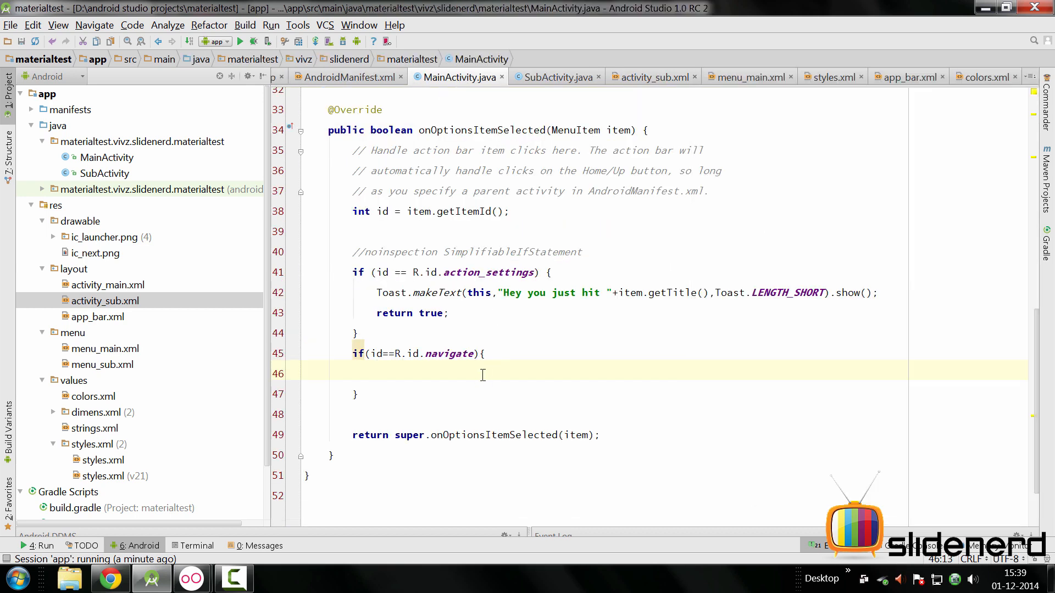
{"action": "type", "text": "startActivity(new Intent(this, SubActivity.class));"}
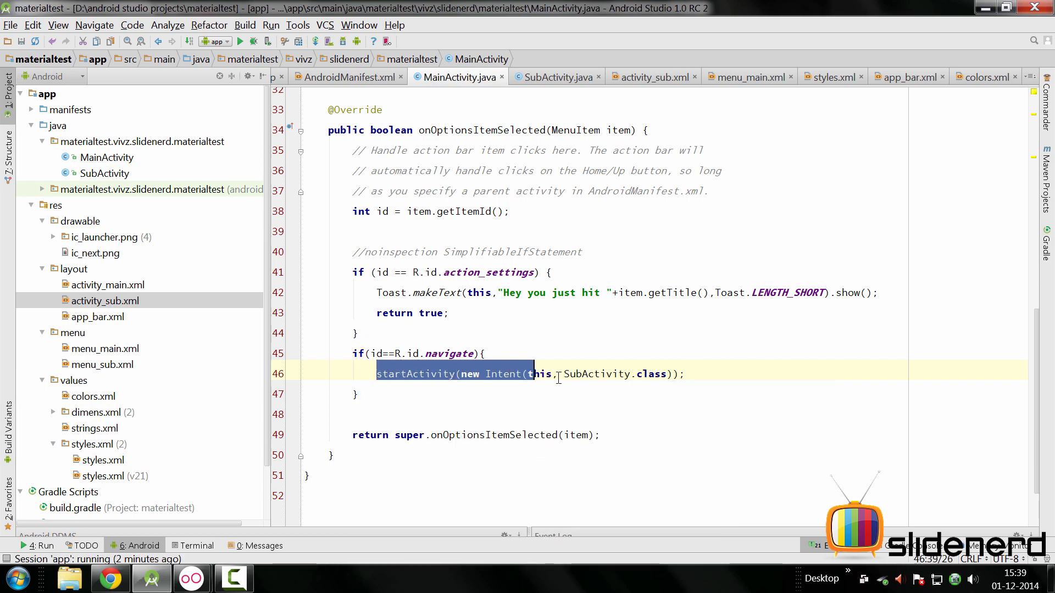
{"action": "left_click", "coordinate": [402, 353]}
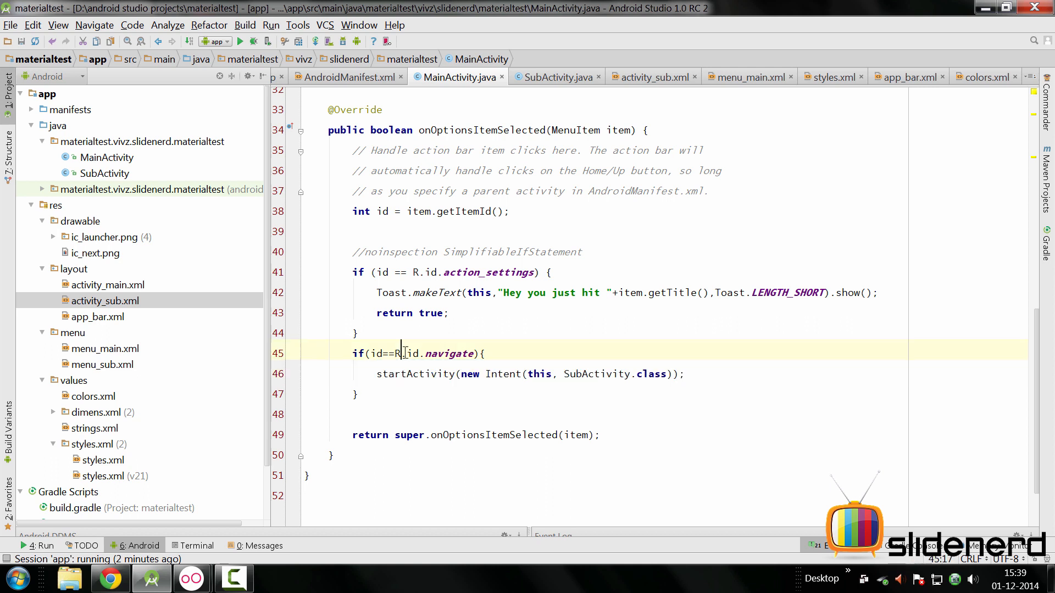
{"action": "double_click", "coordinate": [450, 353]}
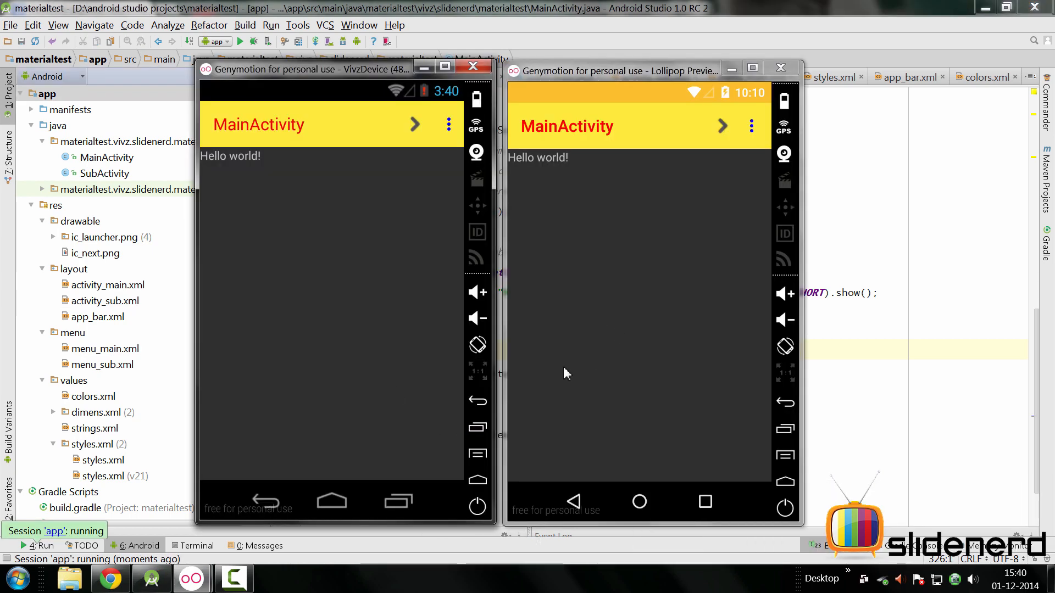
{"action": "mouse_move", "coordinate": [431, 148]}
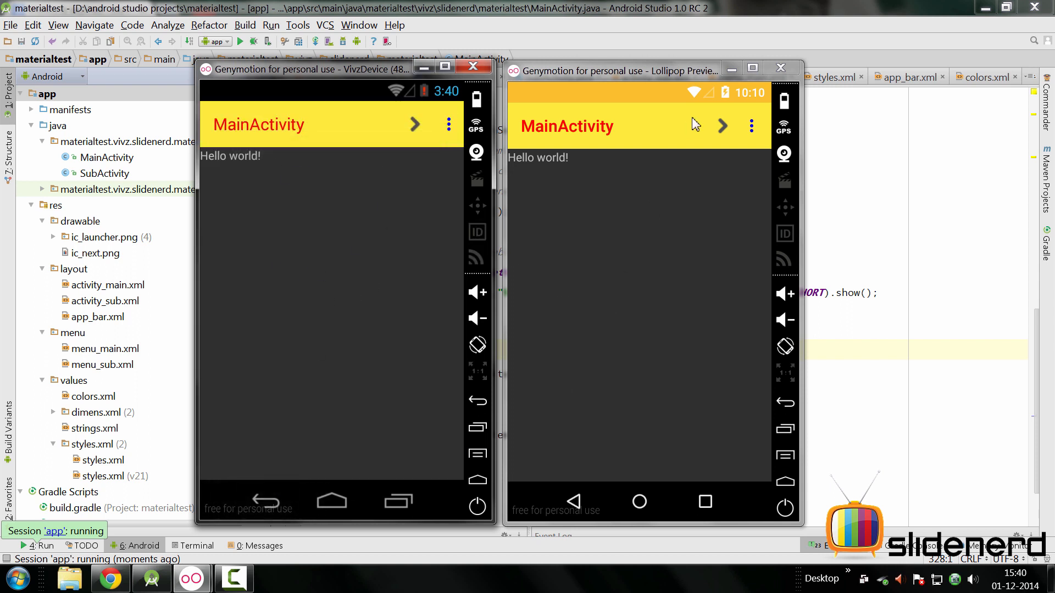
Step: Tap the next arrow to open SubActivity, then return to the code editor
{"action": "left_click", "coordinate": [722, 126]}
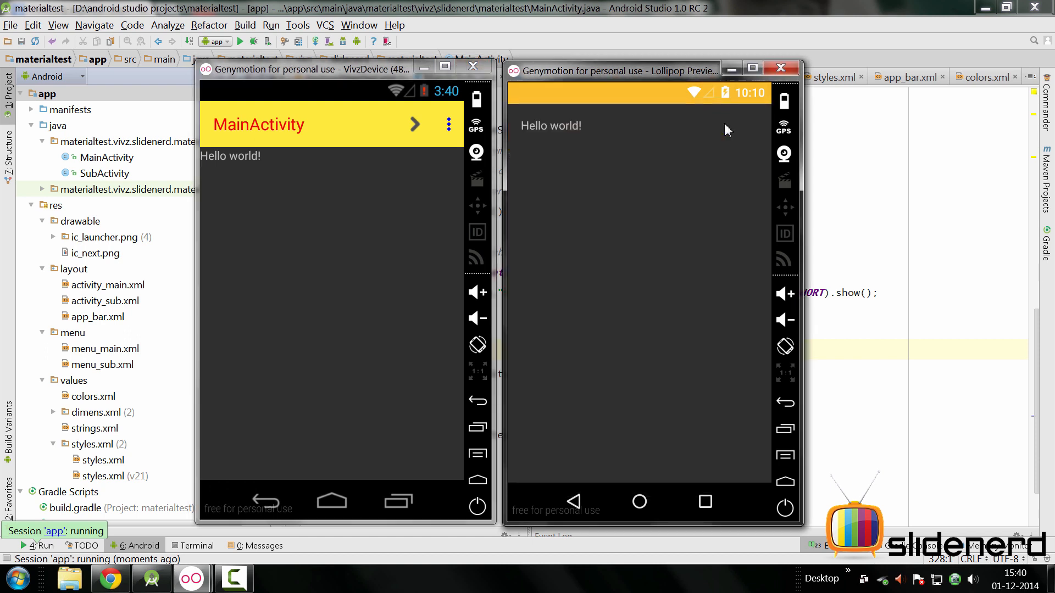
{"action": "mouse_move", "coordinate": [574, 502]}
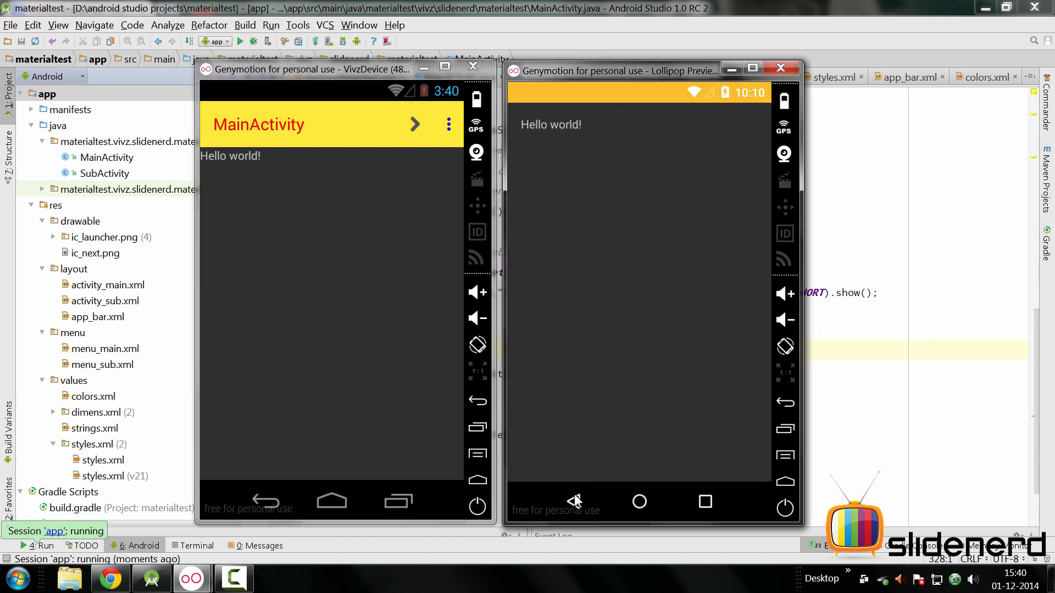
{"action": "mouse_move", "coordinate": [666, 429]}
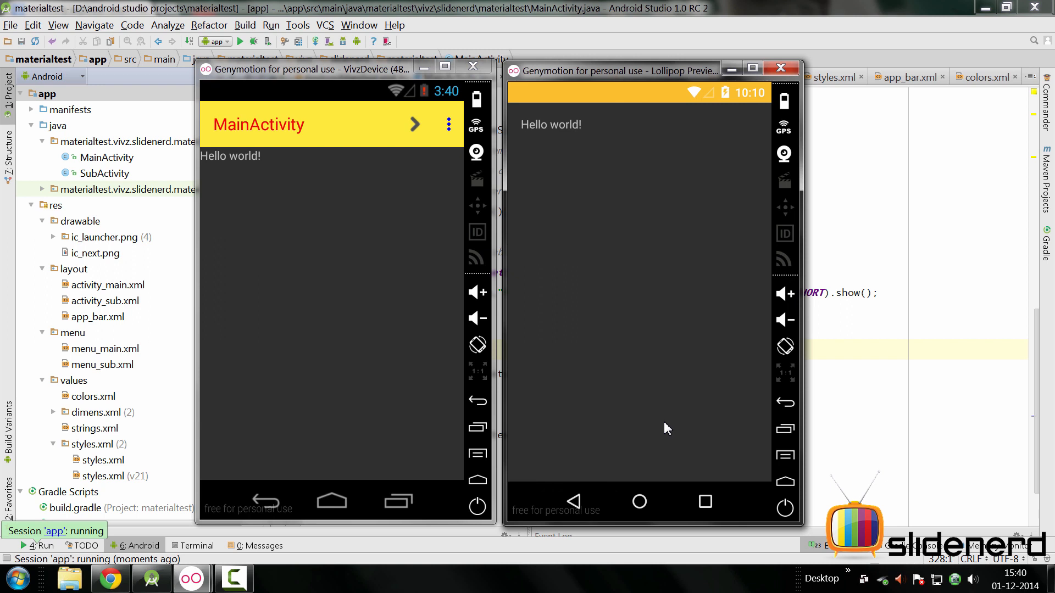
{"action": "mouse_move", "coordinate": [602, 510]}
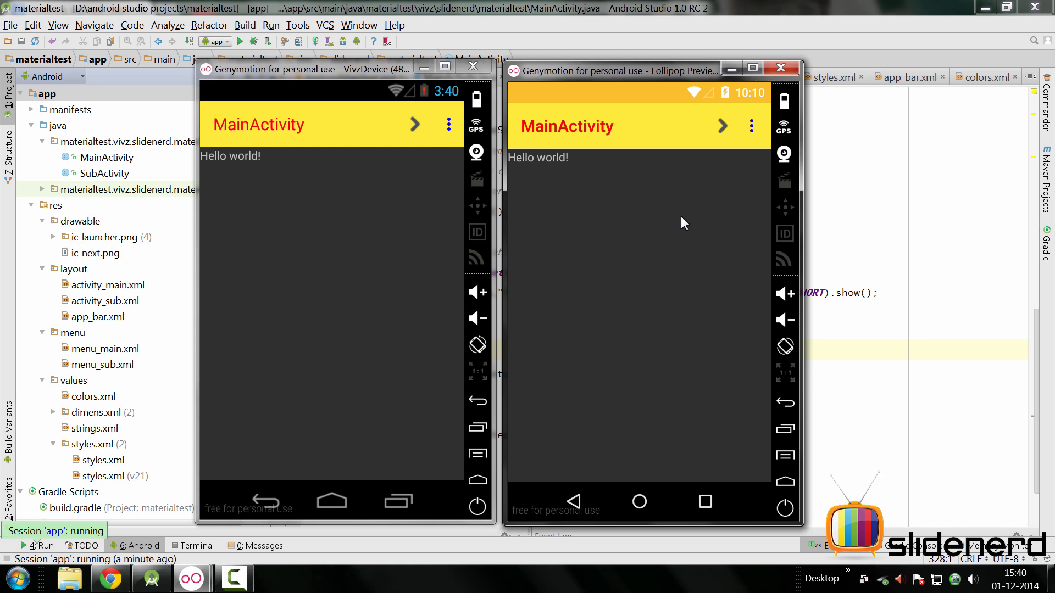
{"action": "left_click", "coordinate": [639, 501]}
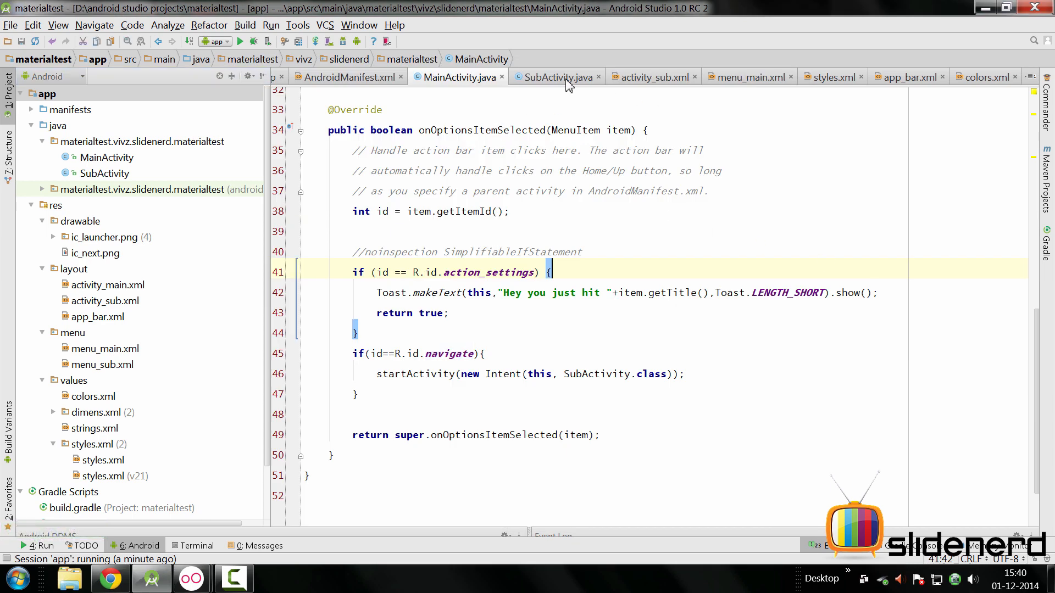
Step: Reformat activity_sub.xml so each attribute sits on its own line, leaving a blank line before the TextView
{"action": "left_click", "coordinate": [556, 76]}
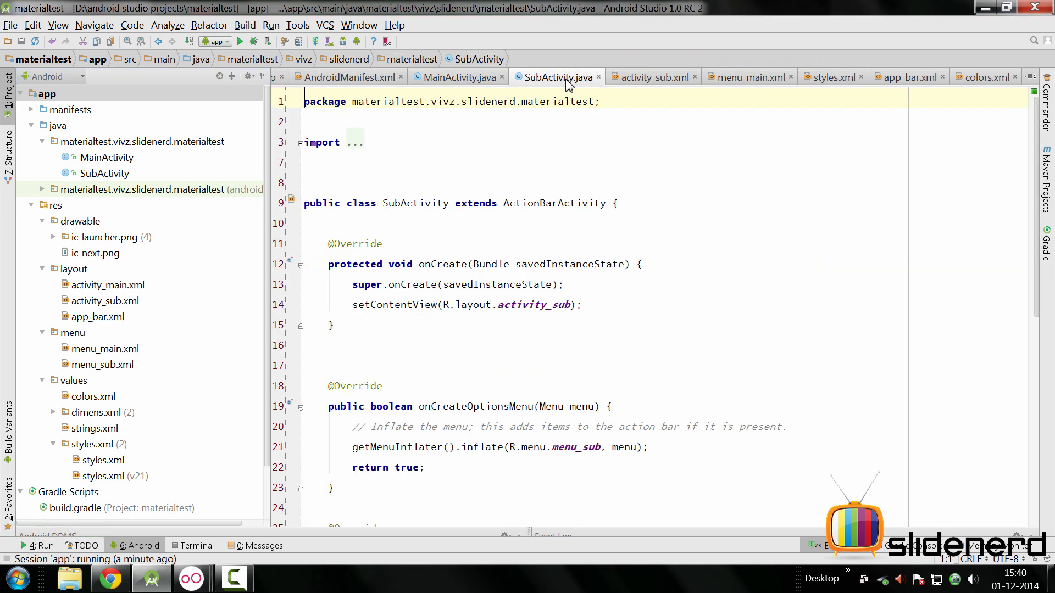
{"action": "left_click", "coordinate": [639, 77]}
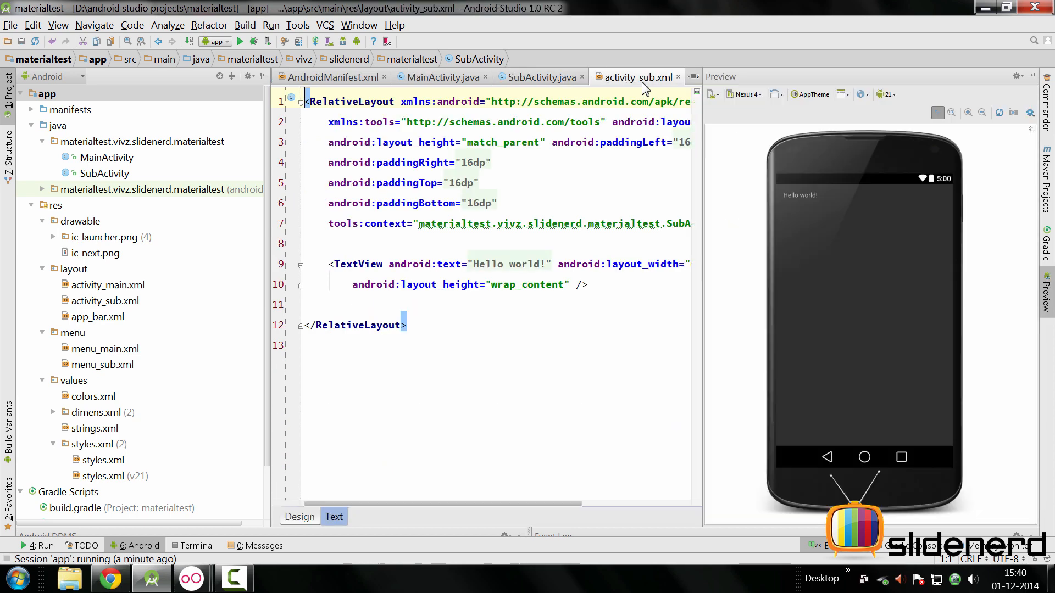
{"action": "left_click", "coordinate": [511, 203]}
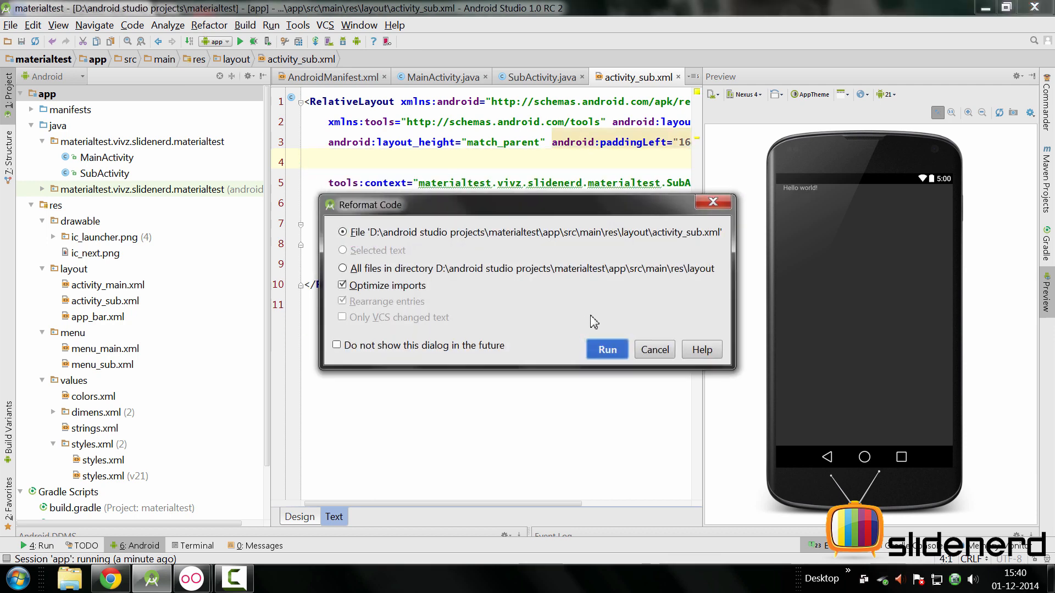
{"action": "left_click", "coordinate": [606, 350]}
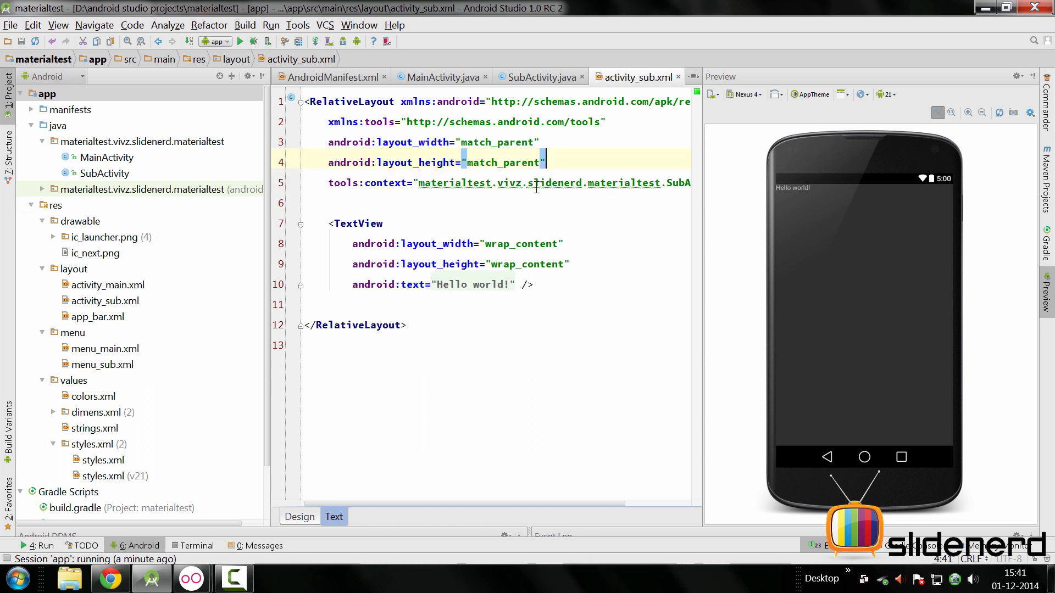
{"action": "left_click", "coordinate": [411, 203]}
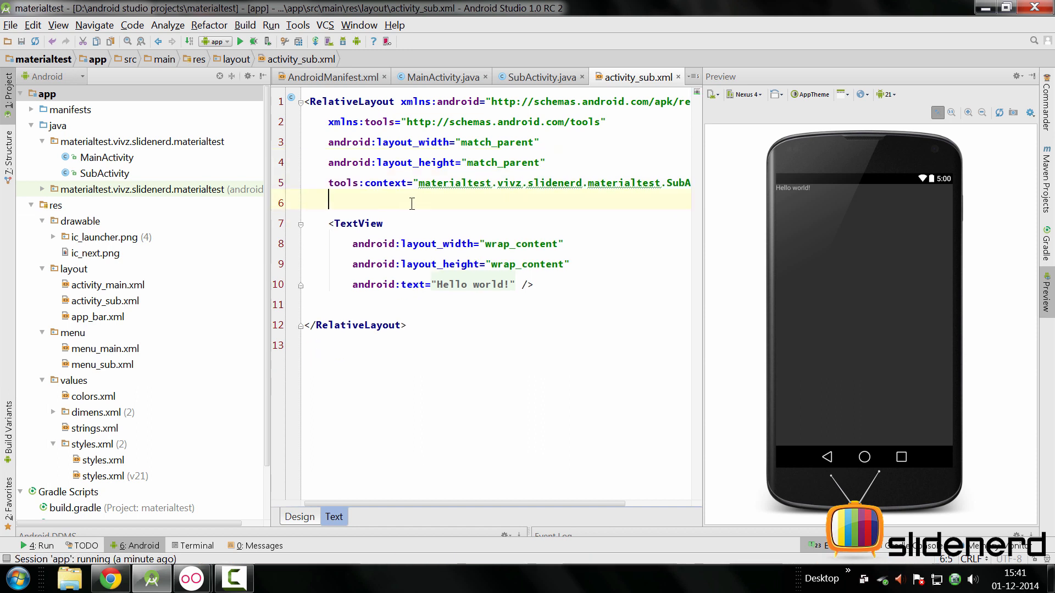
{"action": "type", "text": "<include"}
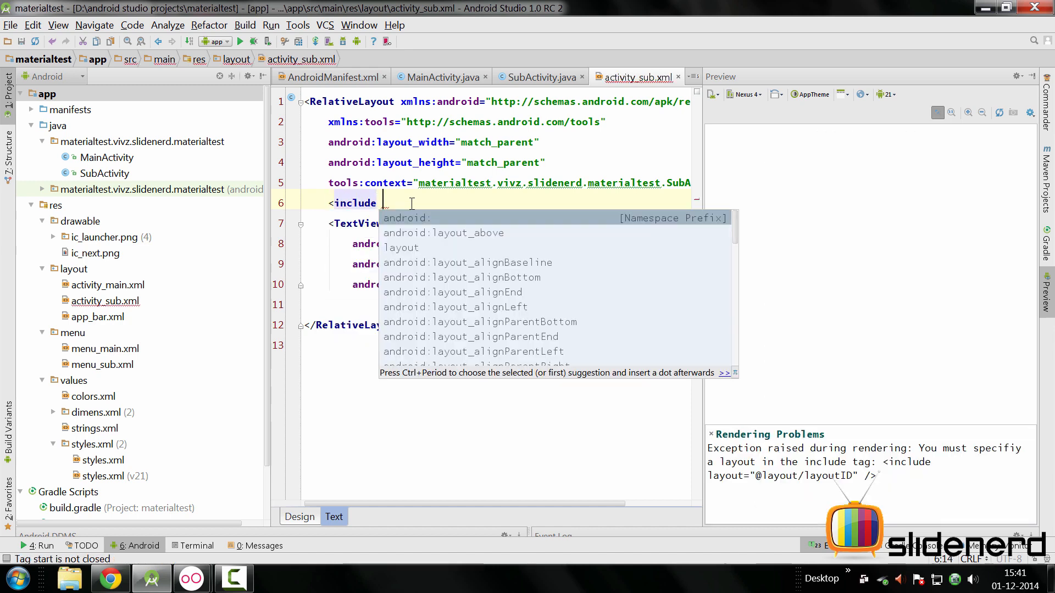
{"action": "type", "text": "layout=\"@layout/app_bar"}
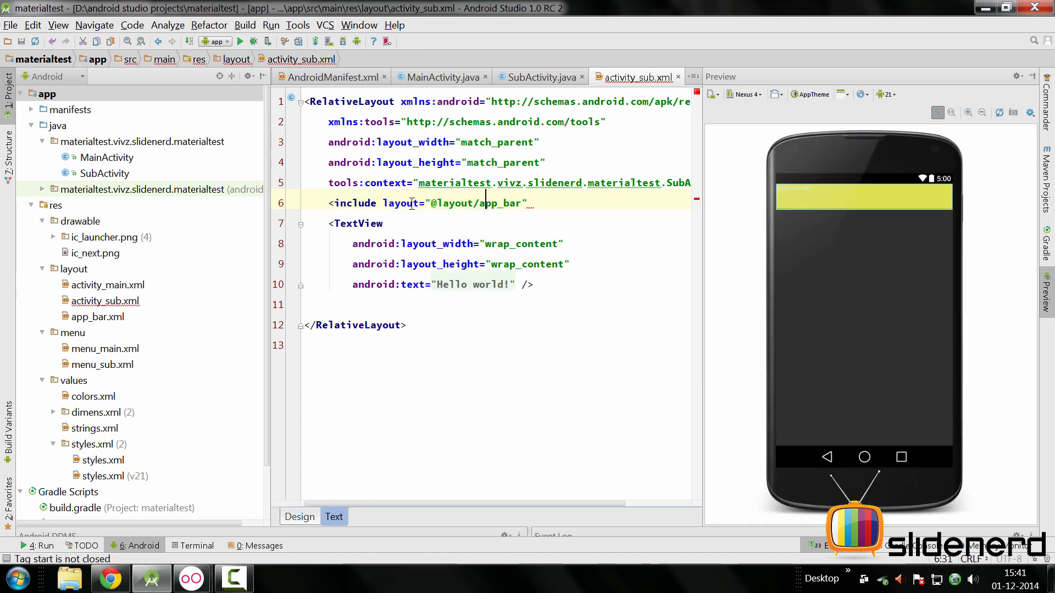
{"action": "type", "text": "android:id=\""}
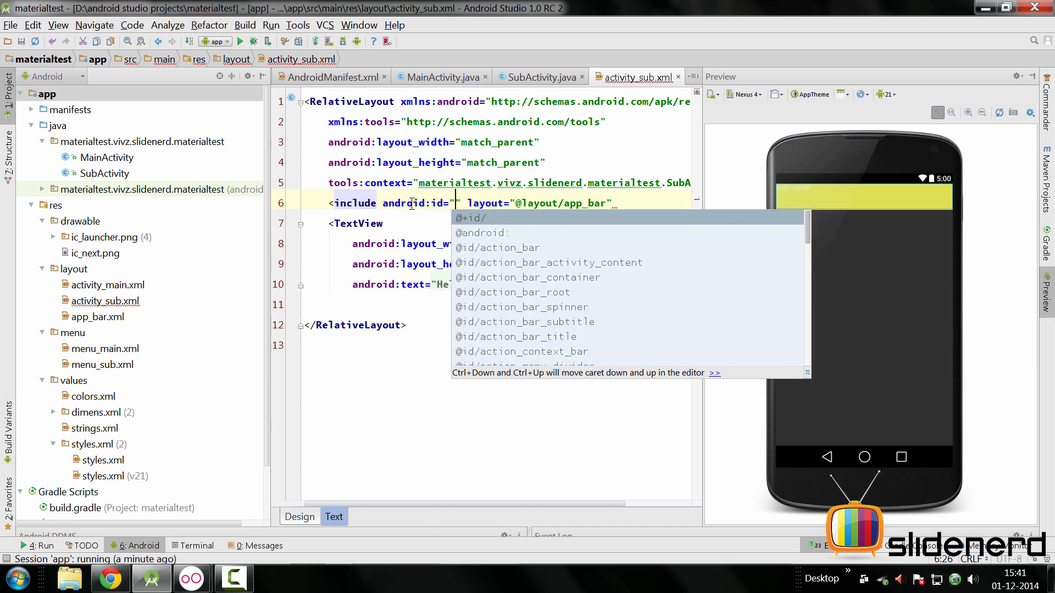
{"action": "type", "text": "app_bar"}
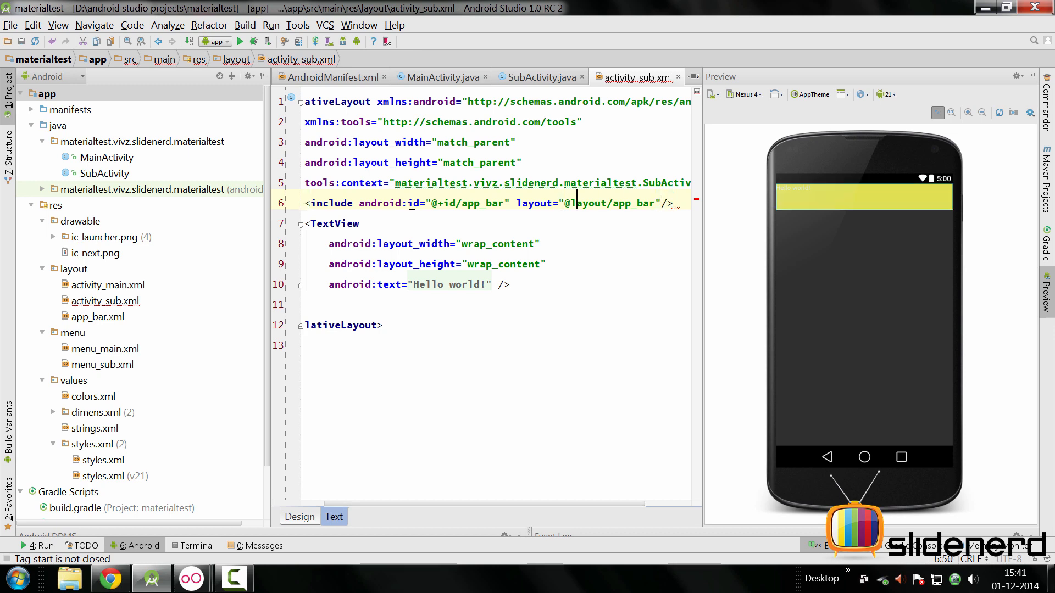
{"action": "key", "text": "Enter"}
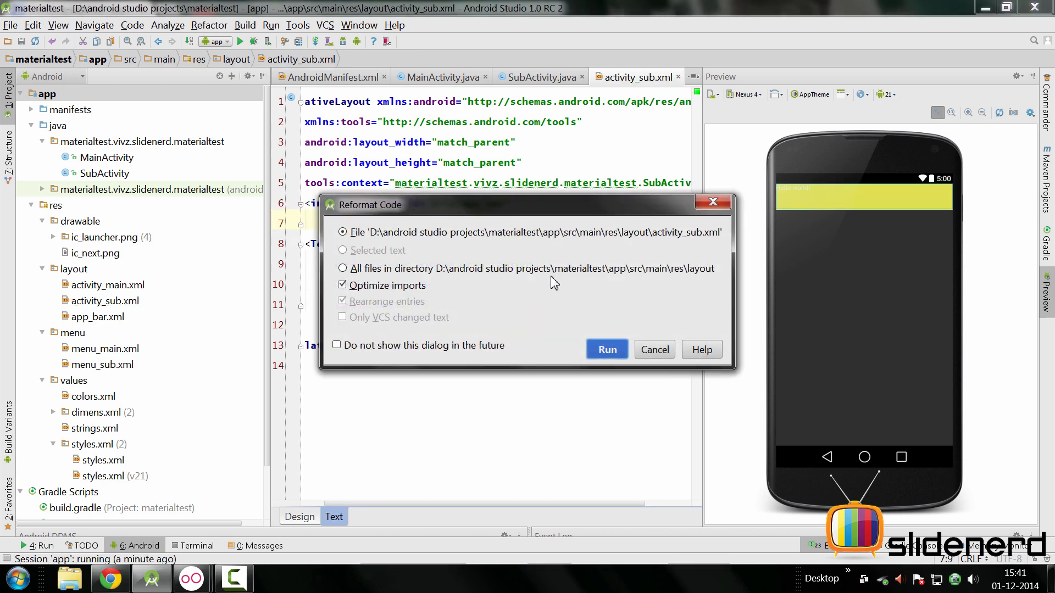
{"action": "left_click", "coordinate": [605, 350]}
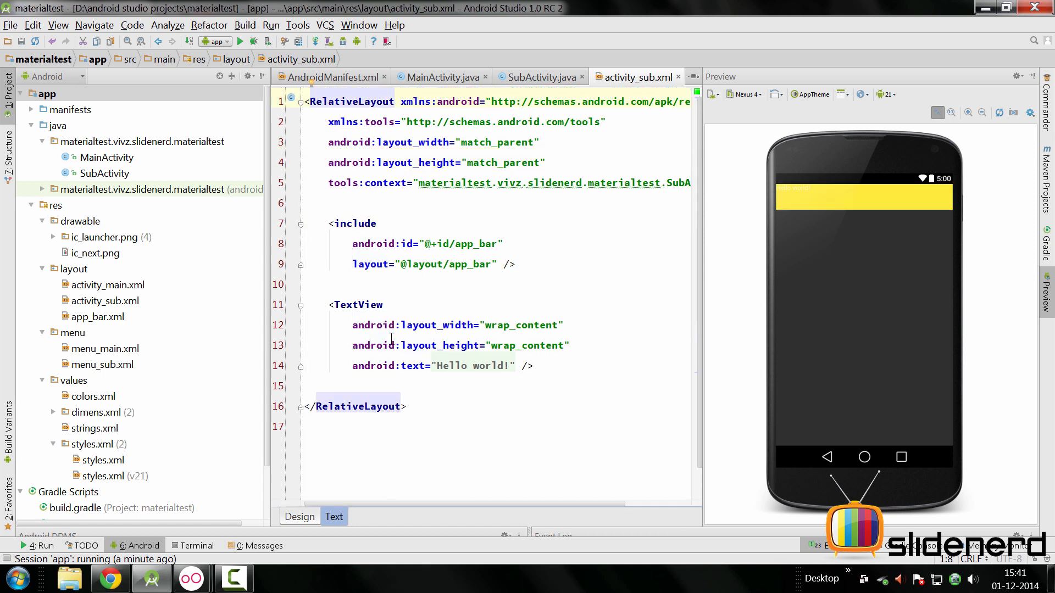
Step: Give the TextView android:layout_below="@+id/app_bar" so Hello world! sits under the toolbar
{"action": "left_click", "coordinate": [383, 304]}
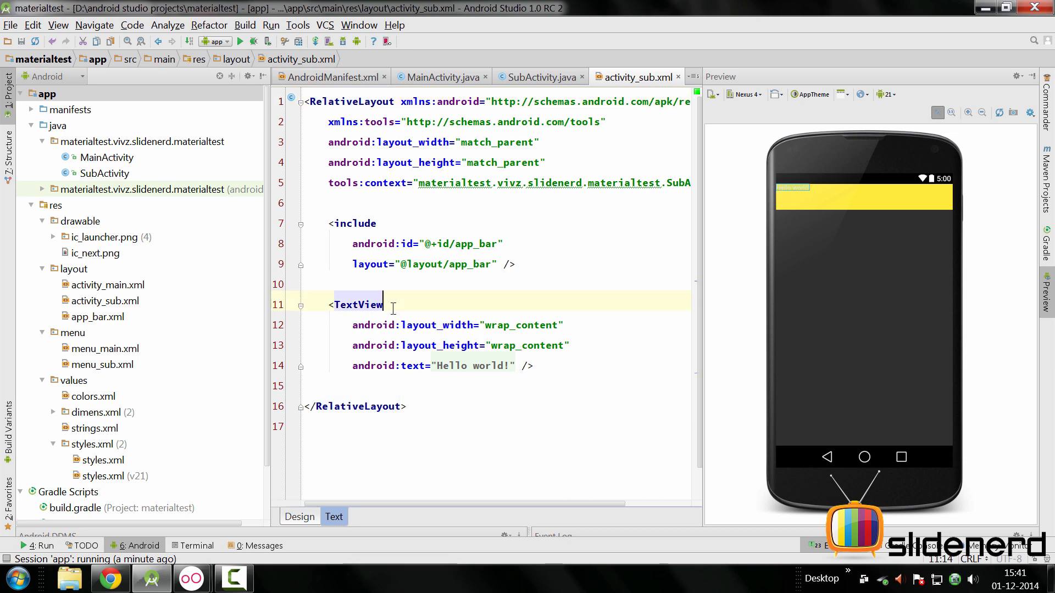
{"action": "type", "text": "below=\"@+id/"}
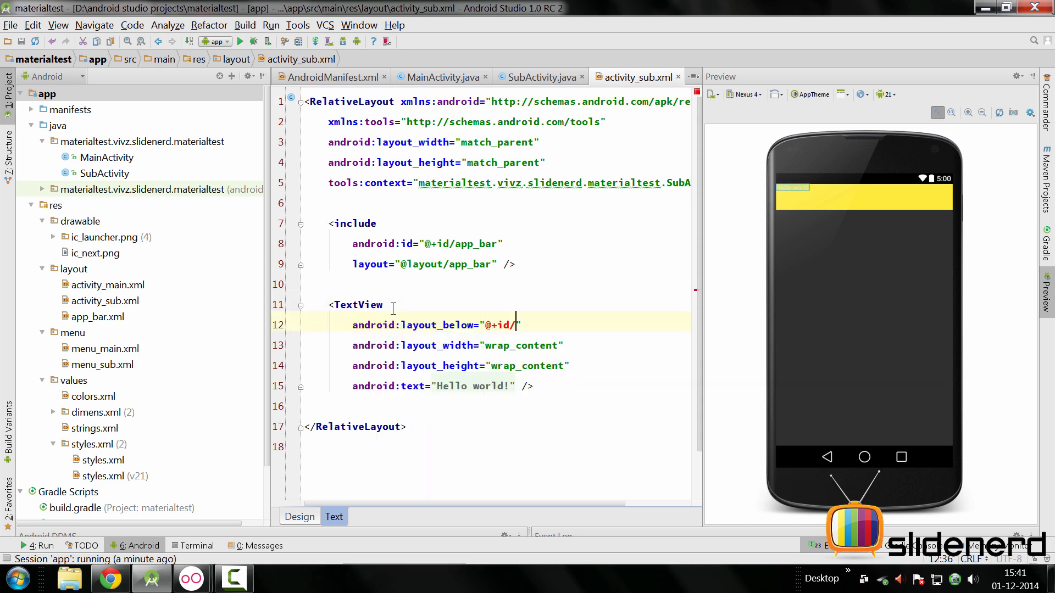
{"action": "type", "text": "app_bar"}
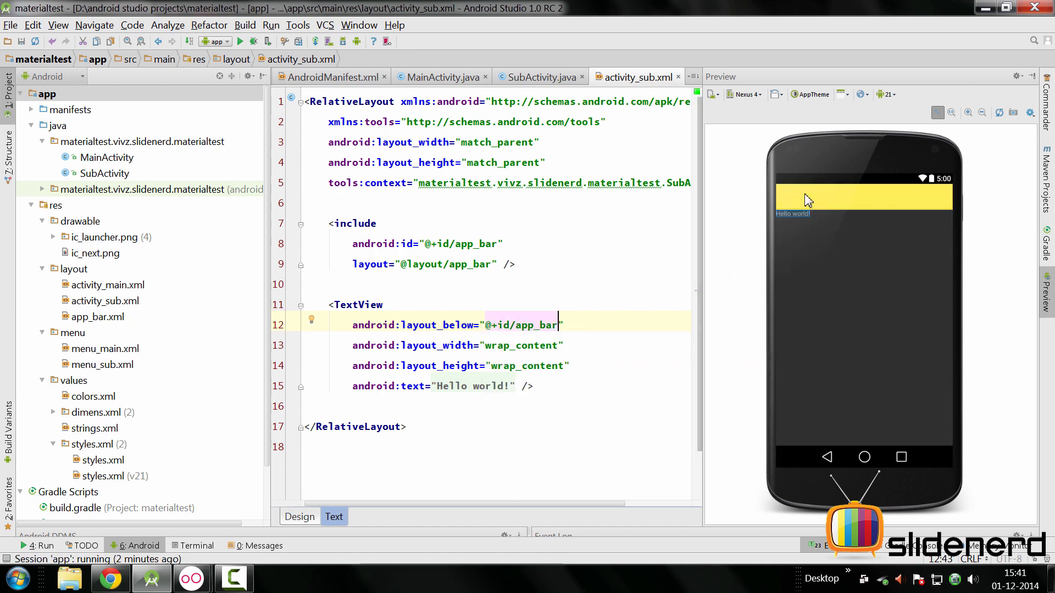
{"action": "mouse_move", "coordinate": [821, 202]}
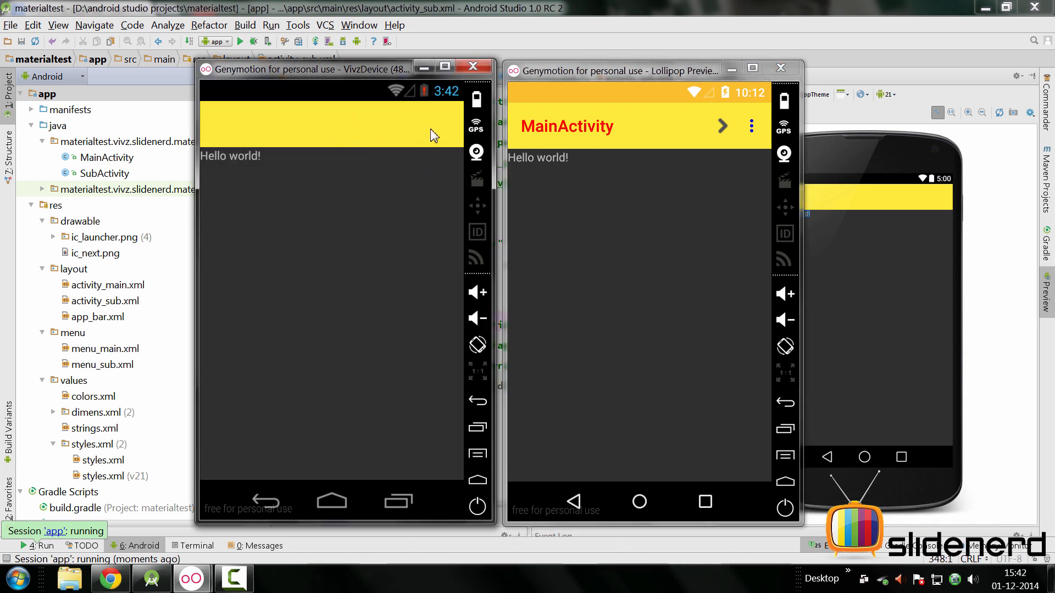
{"action": "mouse_move", "coordinate": [362, 133]}
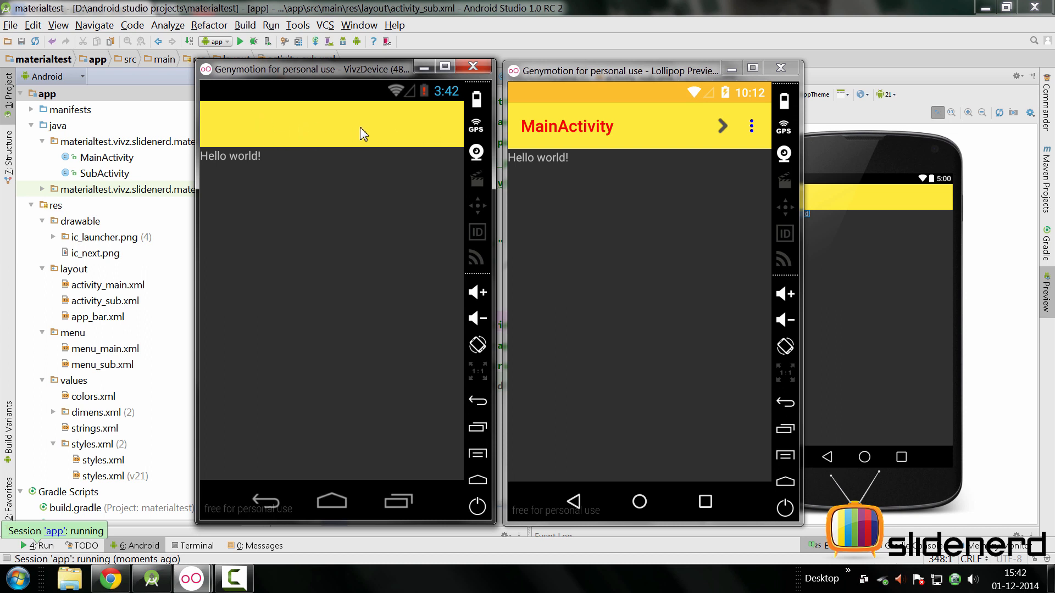
{"action": "mouse_move", "coordinate": [453, 138]}
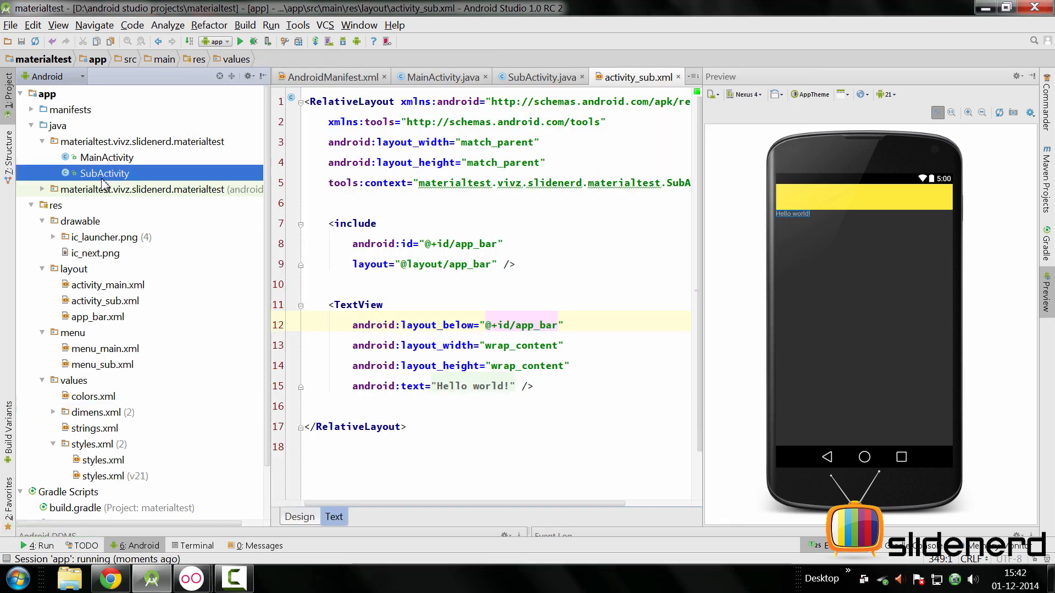
Step: In SubActivity.onCreate add Toolbar toolbar = (Toolbar) findViewById(R.id.app_bar); and begin setSupportActionBar
{"action": "double_click", "coordinate": [104, 173]}
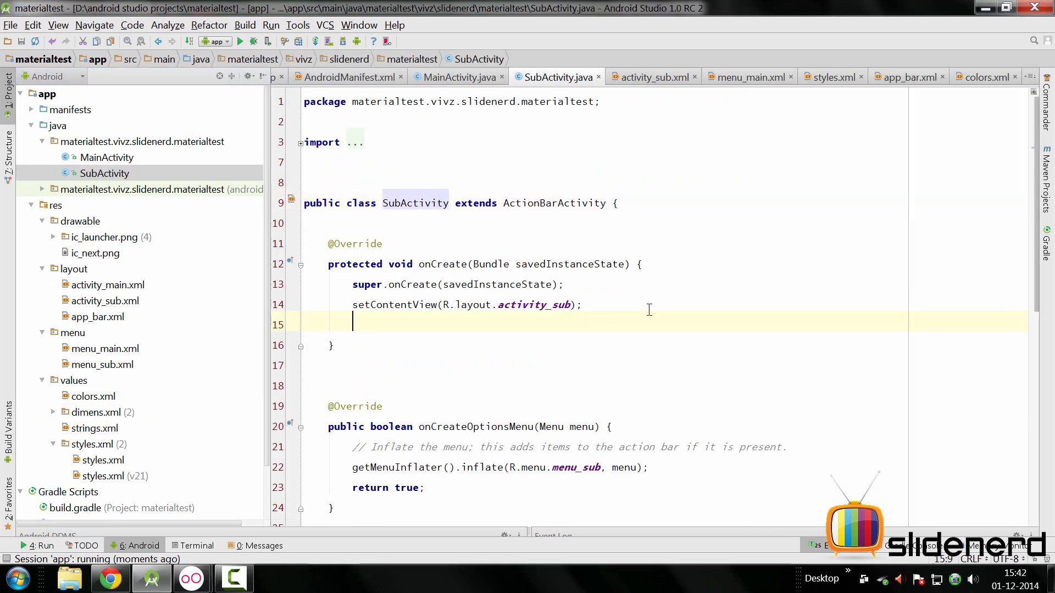
{"action": "type", "text": "Toolbar"}
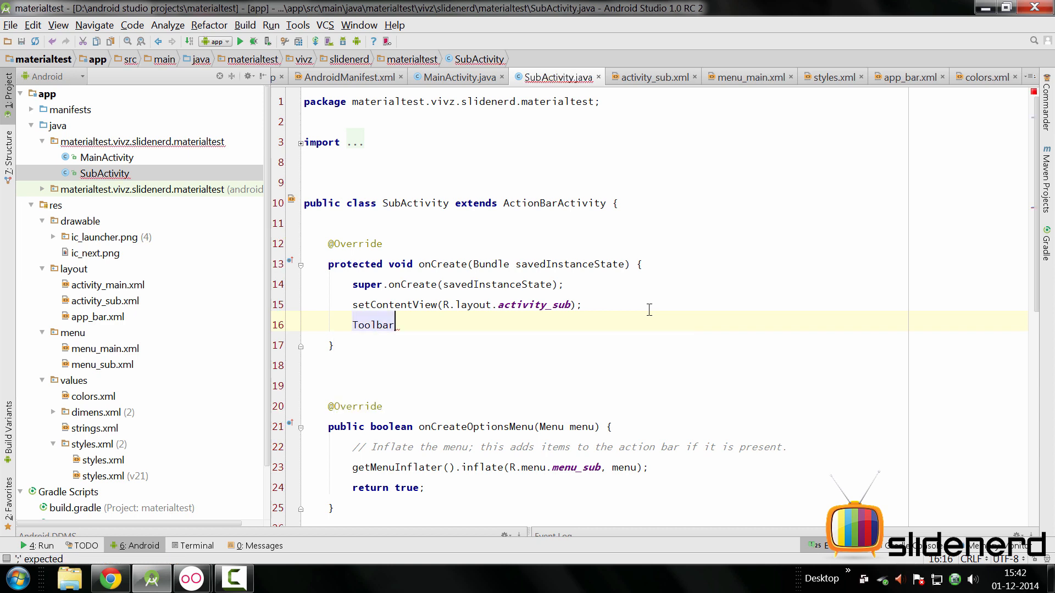
{"action": "type", "text": "toolbar=findViewById(R.id.a"}
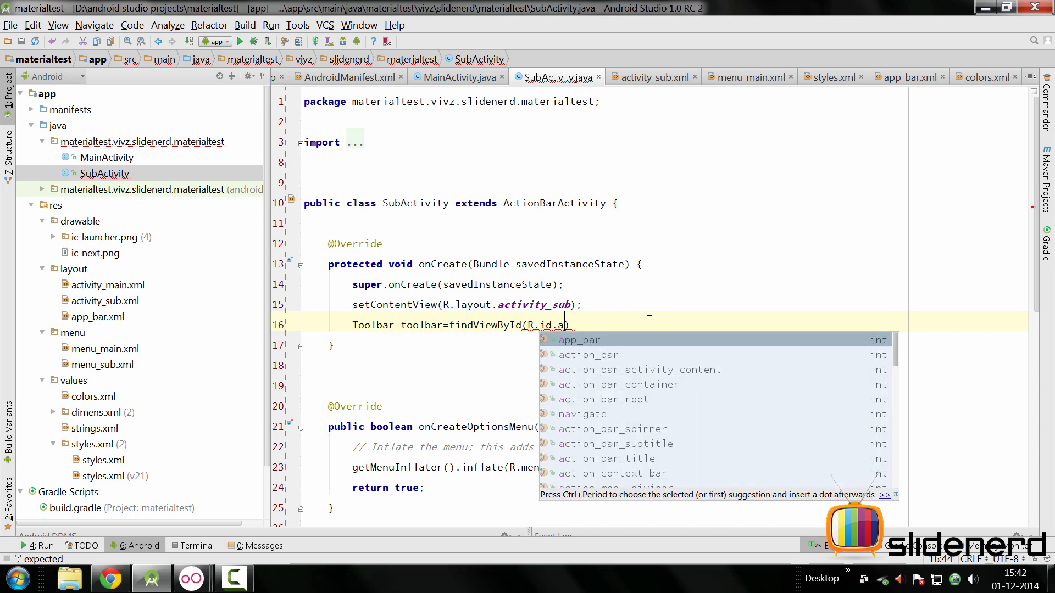
{"action": "left_click", "coordinate": [579, 340]}
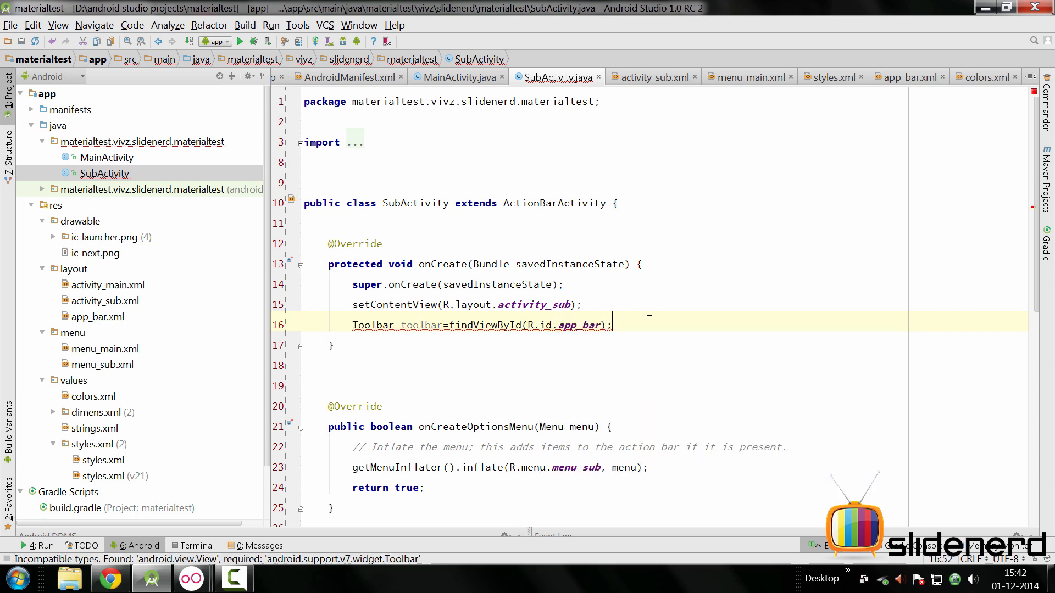
{"action": "type", "text": "(Toolbar)"}
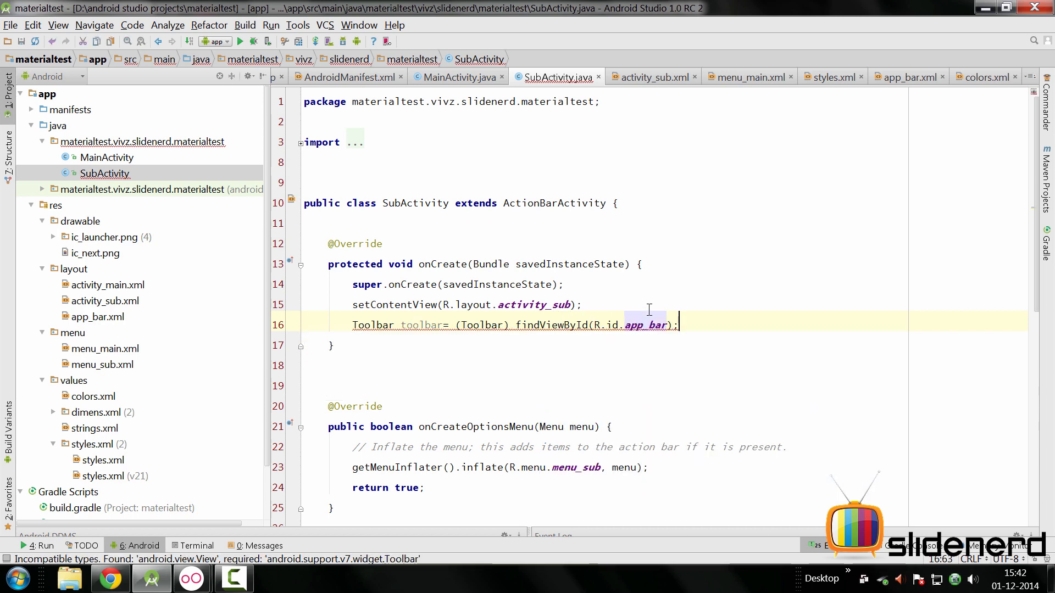
{"action": "type", "text": "setSu"}
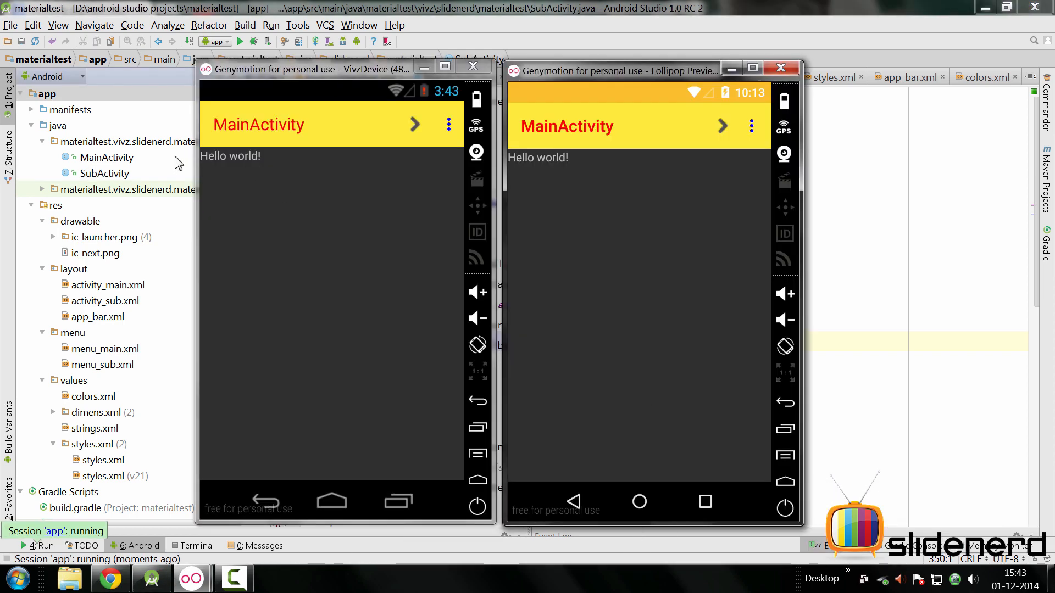
Step: Launch SubActivity from MainActivity's forward arrow on the second Genymotion emulator
{"action": "left_click", "coordinate": [413, 124]}
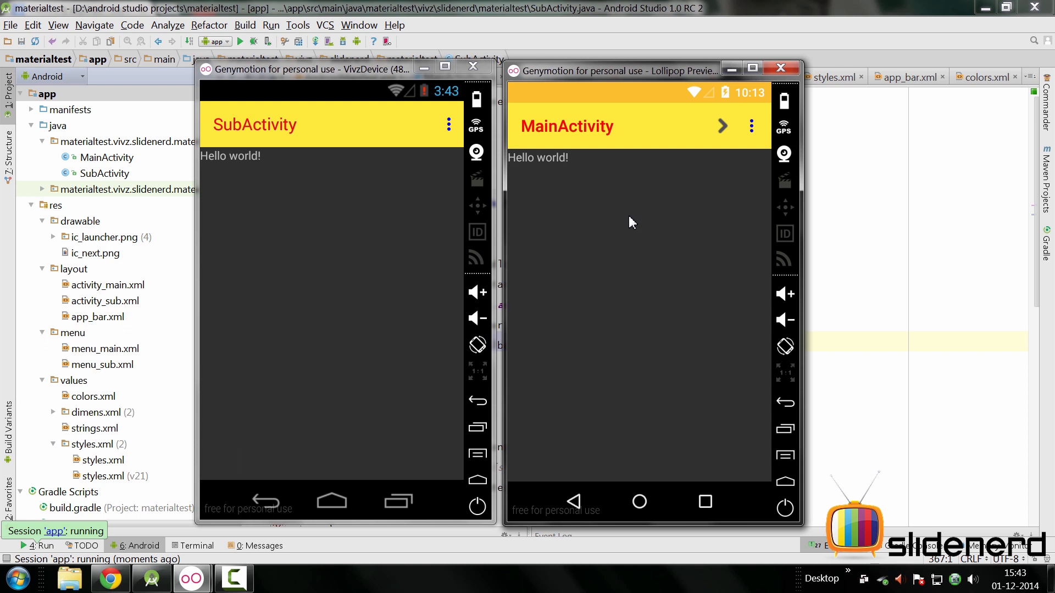
{"action": "left_click", "coordinate": [721, 126]}
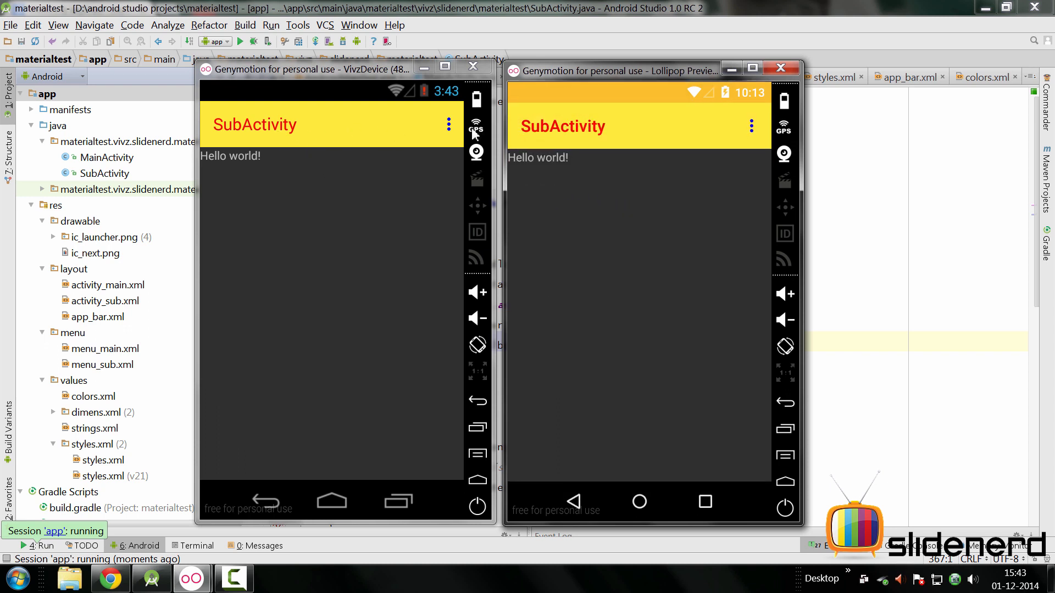
{"action": "mouse_move", "coordinate": [452, 137]}
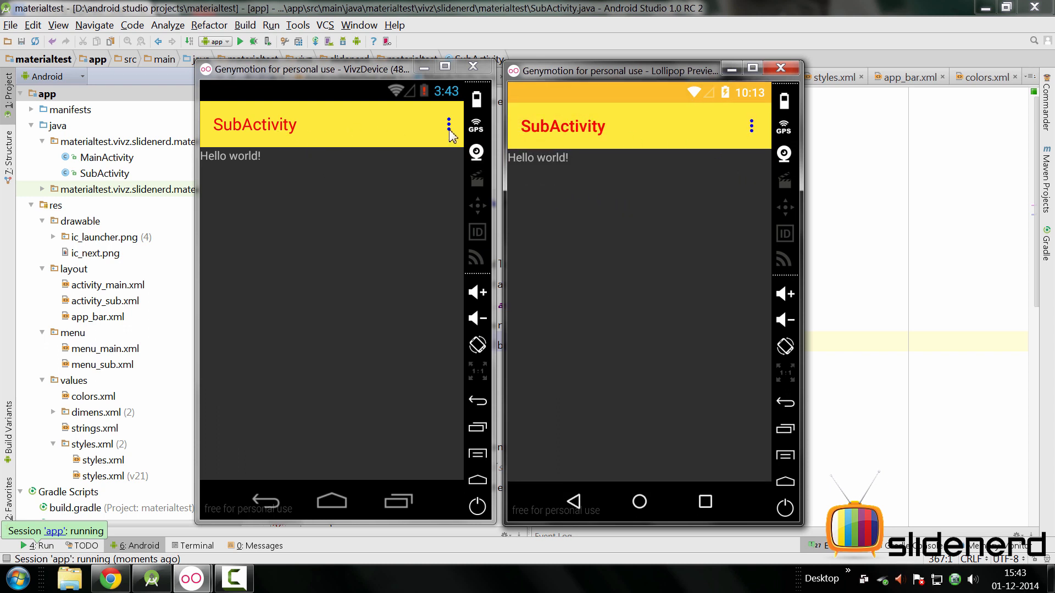
{"action": "mouse_move", "coordinate": [471, 142]}
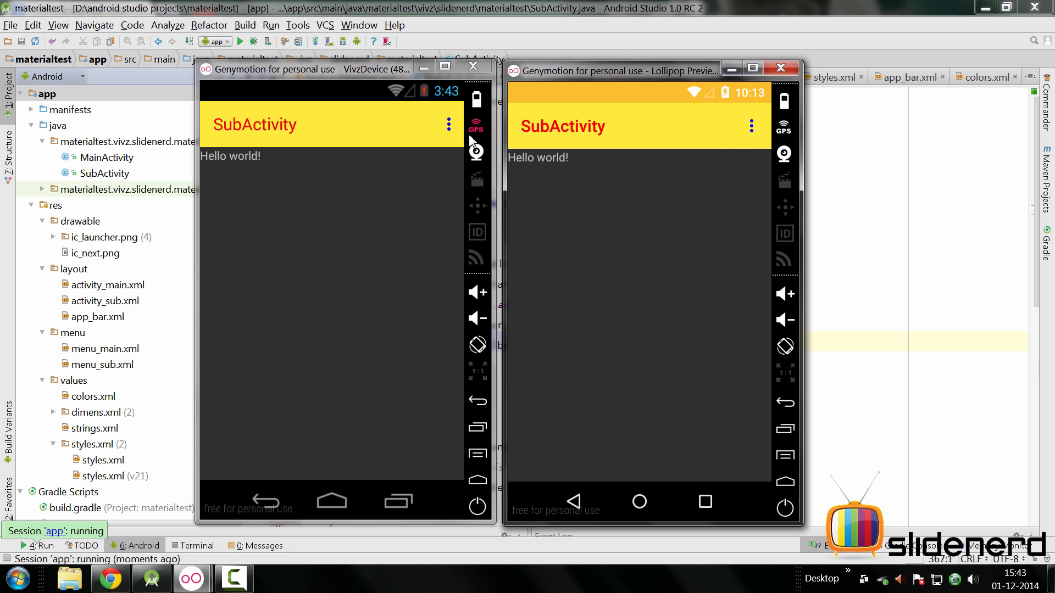
{"action": "mouse_move", "coordinate": [285, 141]}
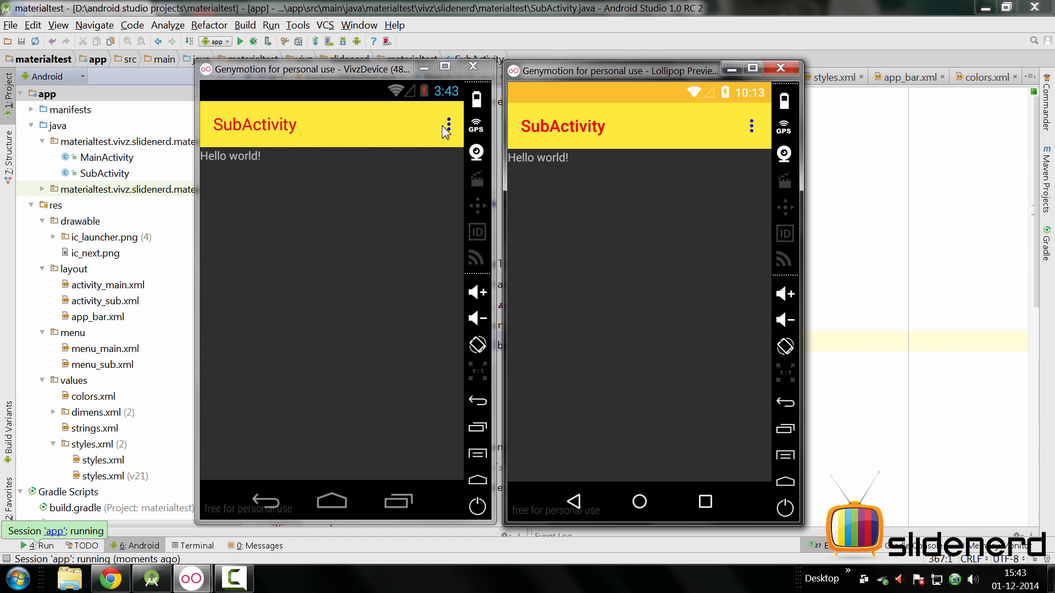
{"action": "mouse_move", "coordinate": [237, 122]}
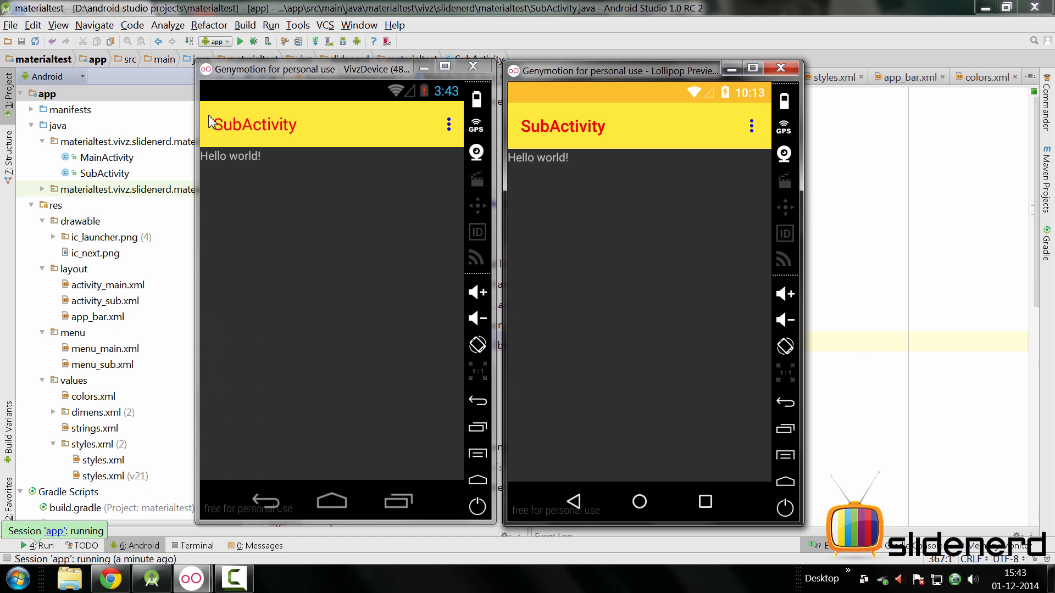
{"action": "mouse_move", "coordinate": [231, 140]}
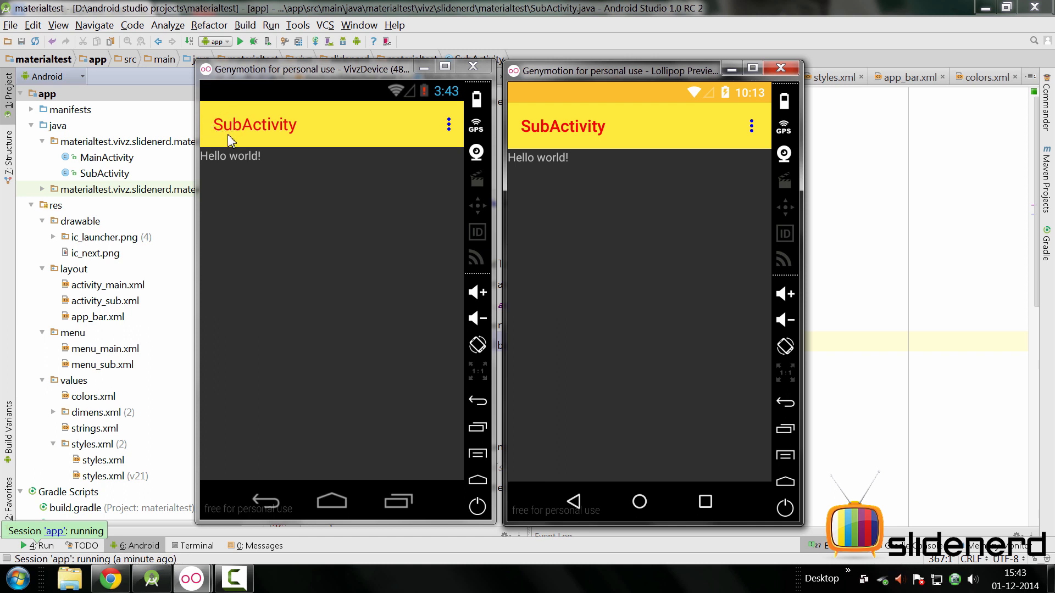
{"action": "mouse_move", "coordinate": [164, 142]}
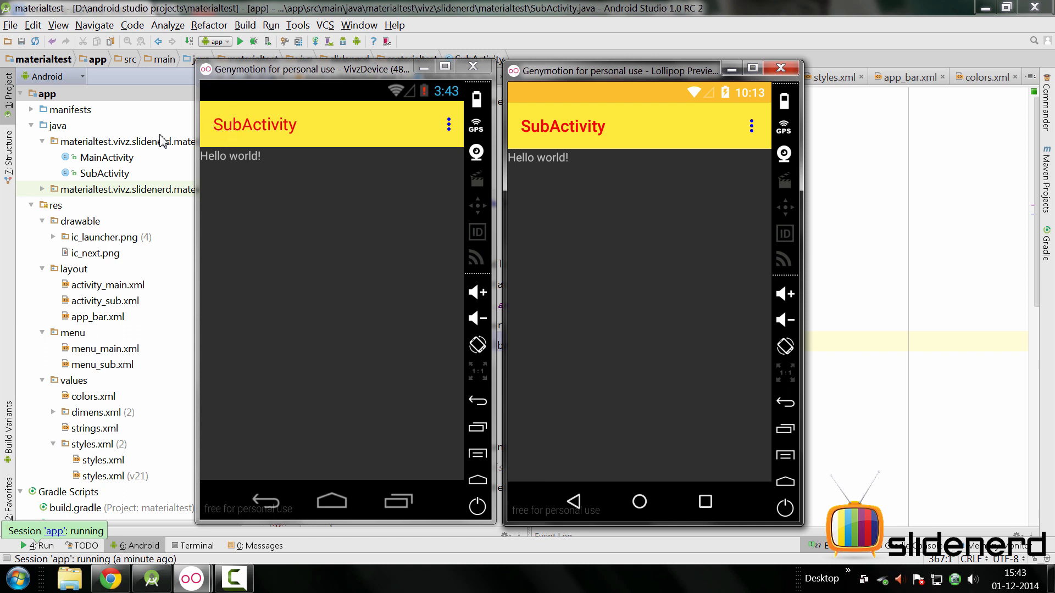
{"action": "mouse_move", "coordinate": [424, 236]}
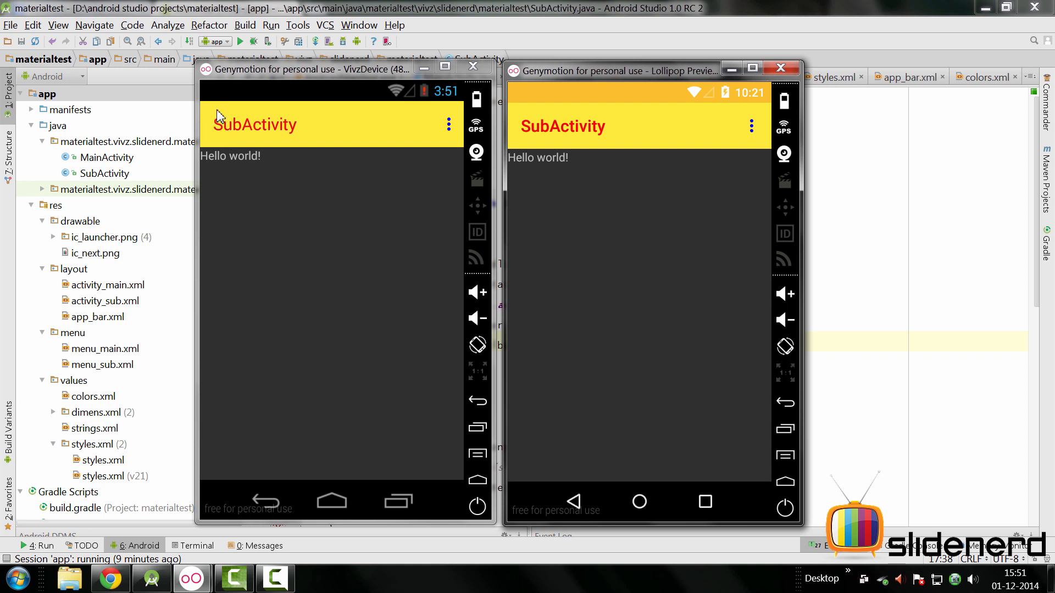
{"action": "mouse_move", "coordinate": [250, 149]}
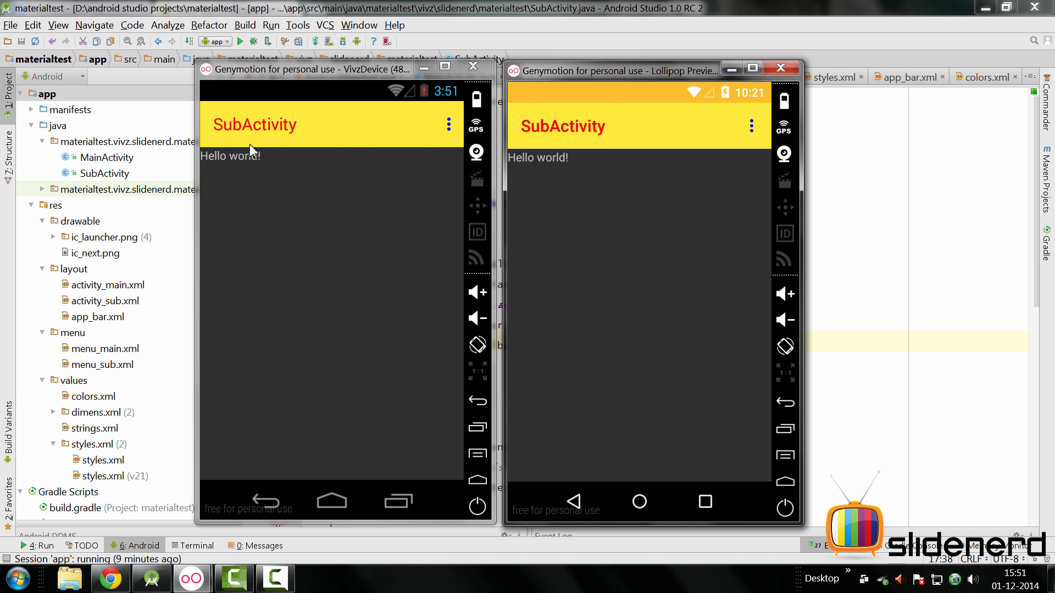
{"action": "mouse_move", "coordinate": [225, 142]}
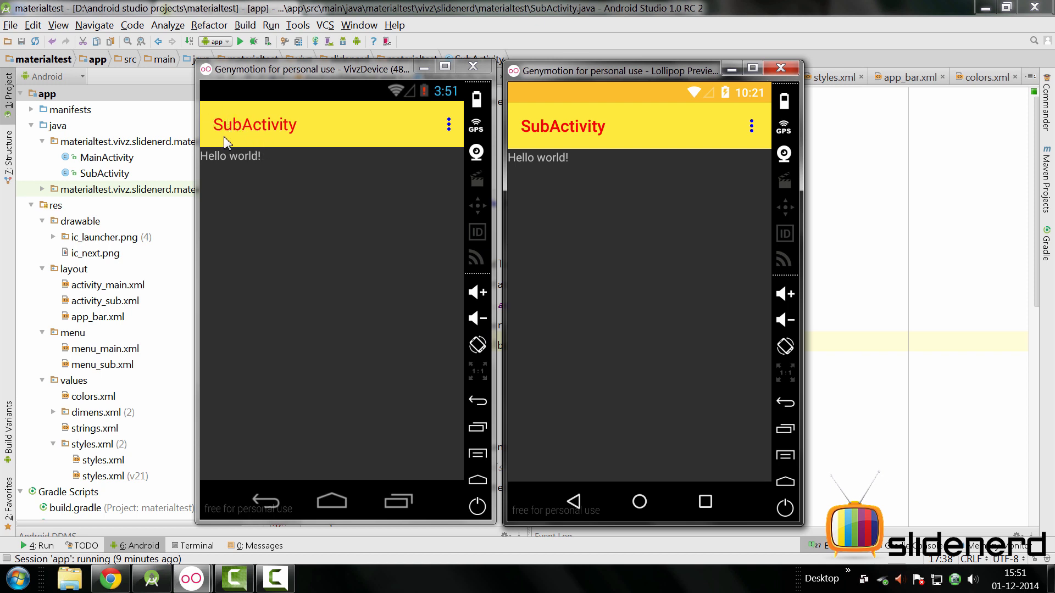
{"action": "mouse_move", "coordinate": [166, 128]}
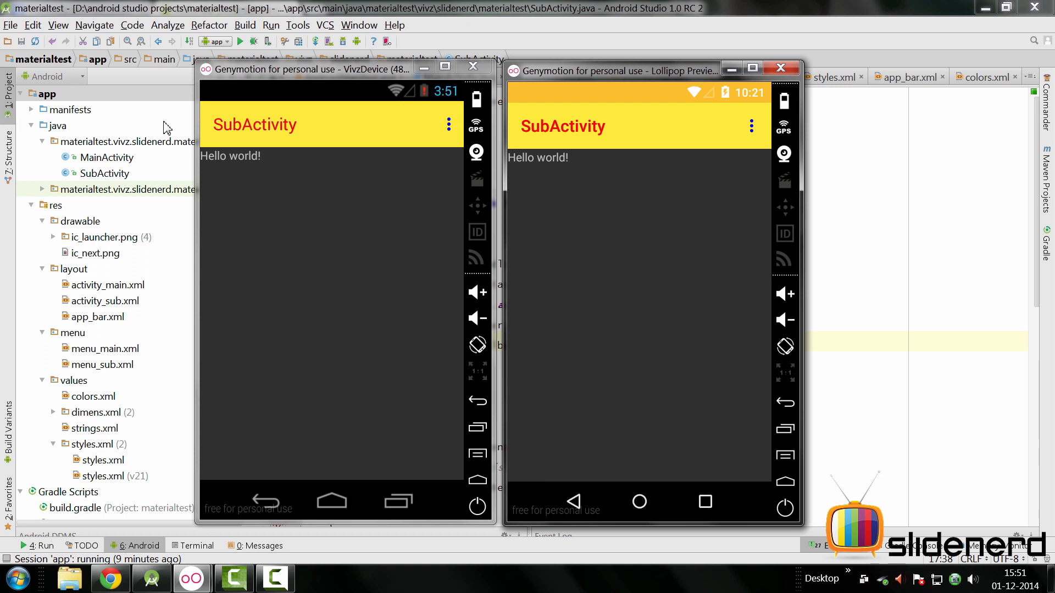
{"action": "mouse_move", "coordinate": [216, 139]}
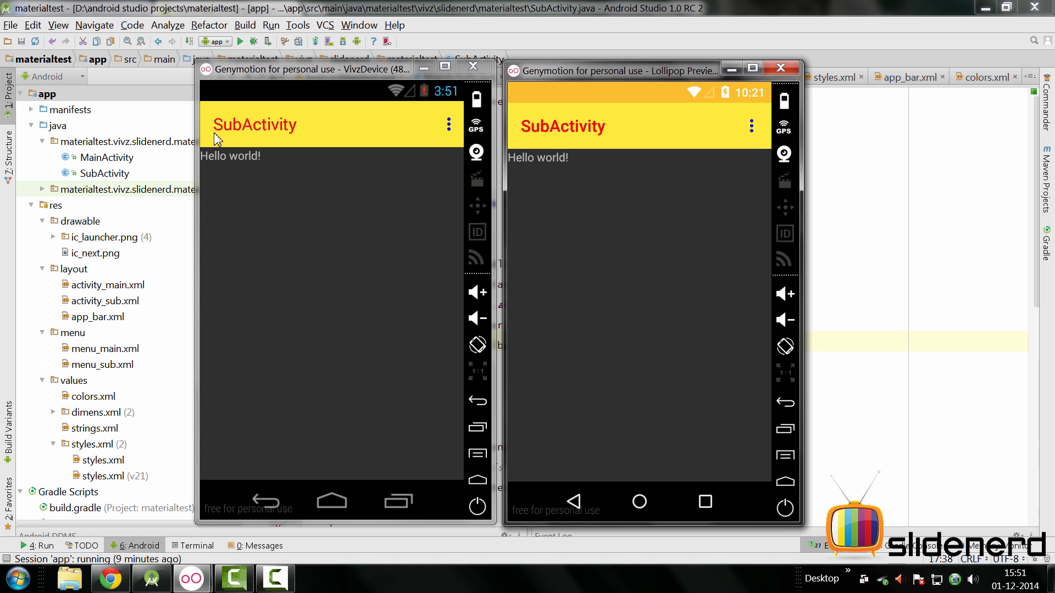
{"action": "mouse_move", "coordinate": [222, 143]}
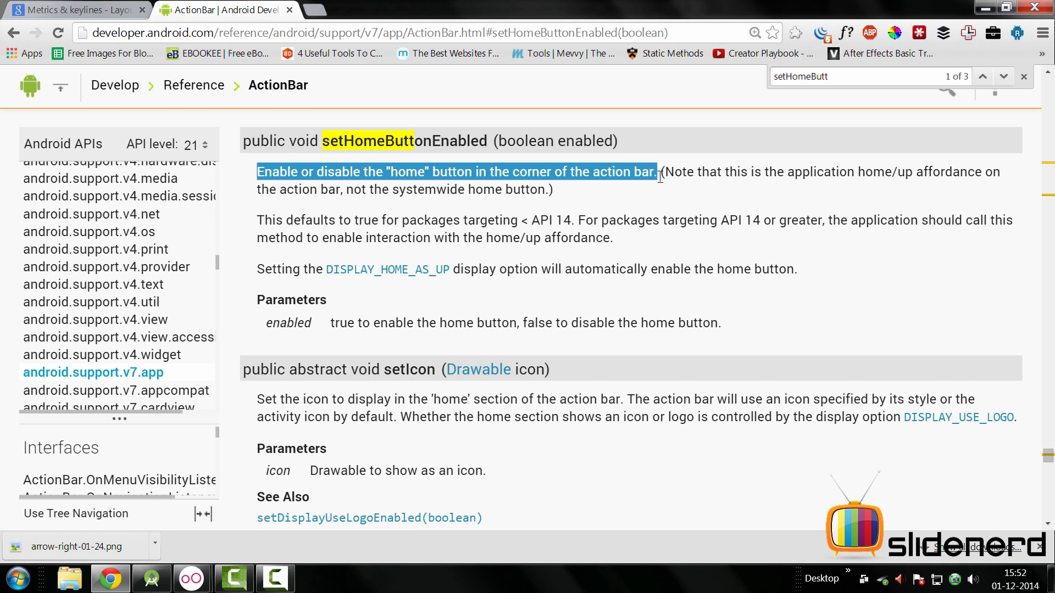
{"action": "mouse_move", "coordinate": [625, 306]}
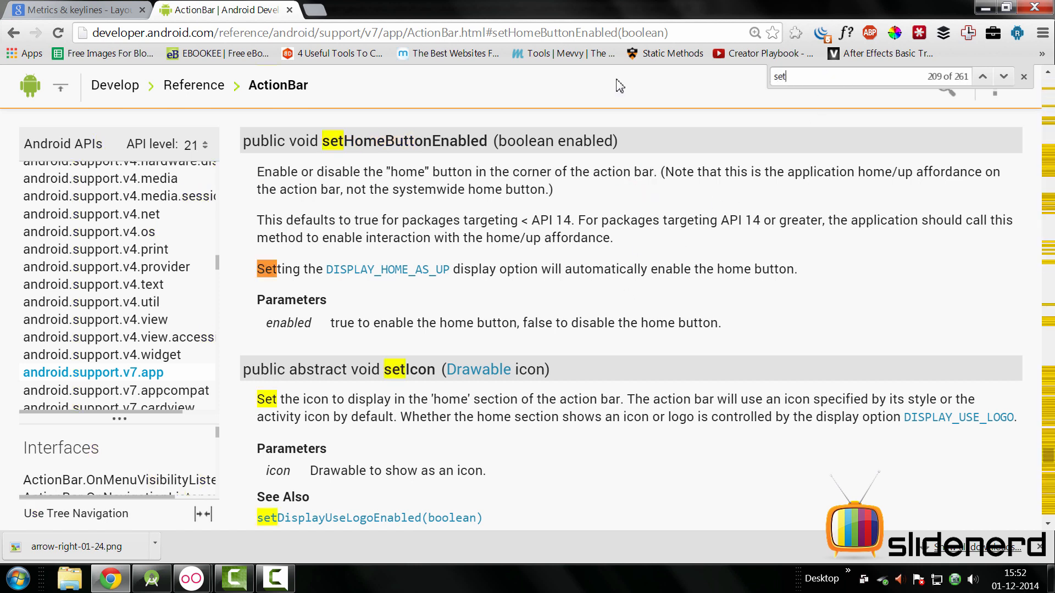
Step: Find setDisplayHomeAsUpEnabled in the ActionBar reference and highlight its boolean showHomeAsUp parameter
{"action": "type", "text": "DisplayHome"}
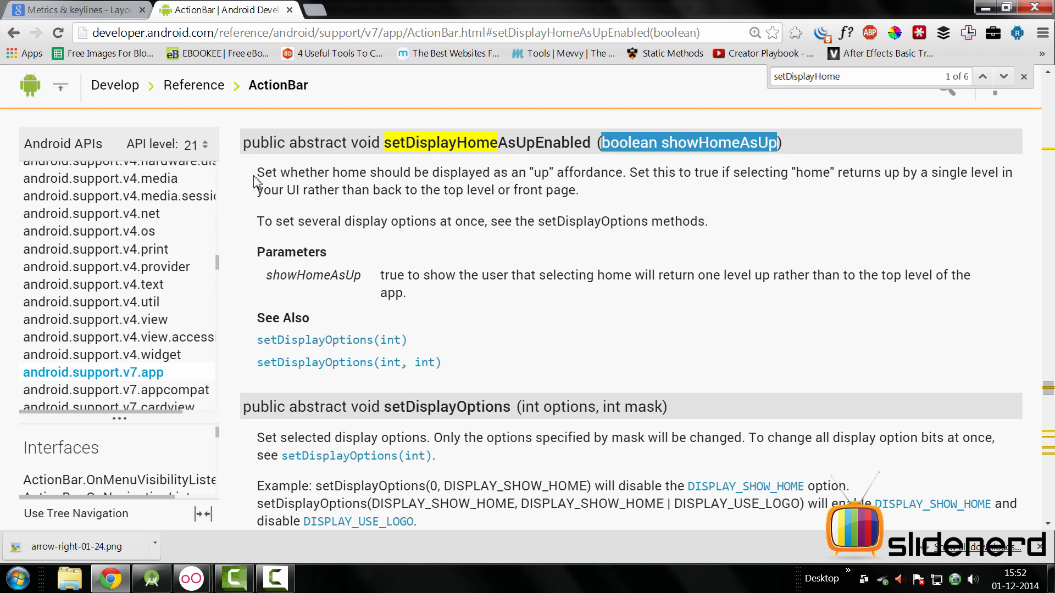
{"action": "left_click_drag", "start_coordinate": [257, 172], "coordinate": [420, 172]}
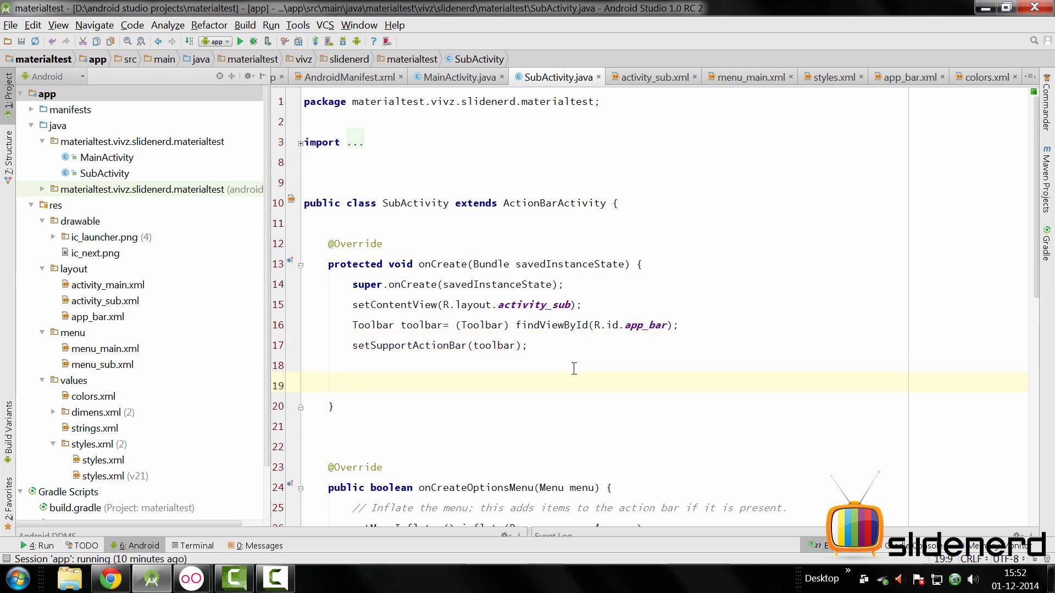
Step: Add getSupportActionBar().setHomeButtonEnabled(true) and setDisplayHomeAsUpEnabled(true) to onCreate, then run the app
{"action": "type", "text": "getSupportActionBar().set"}
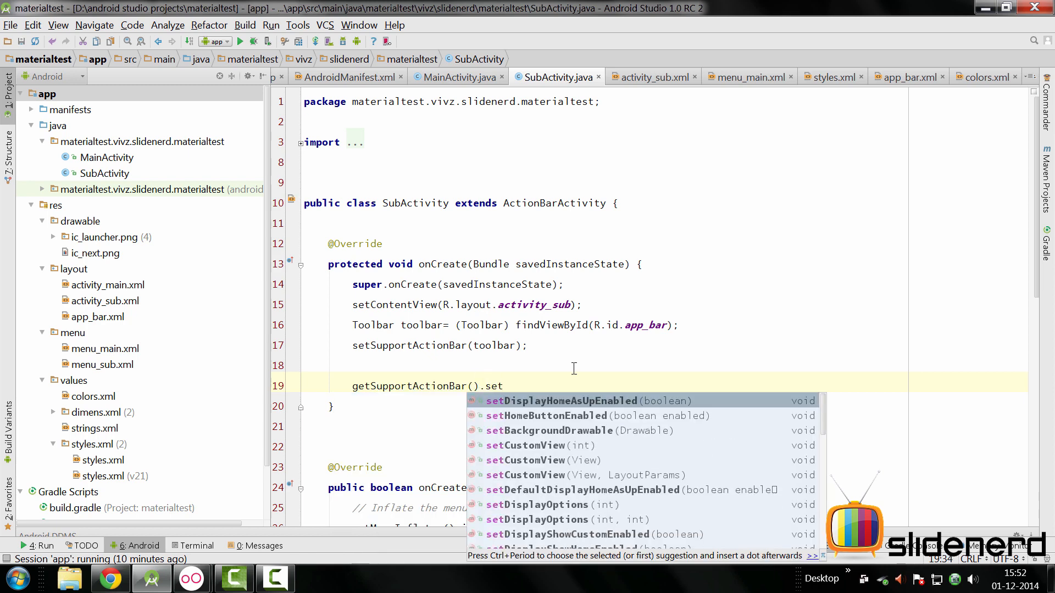
{"action": "type", "text": "HomeButtonEnabled(true);"}
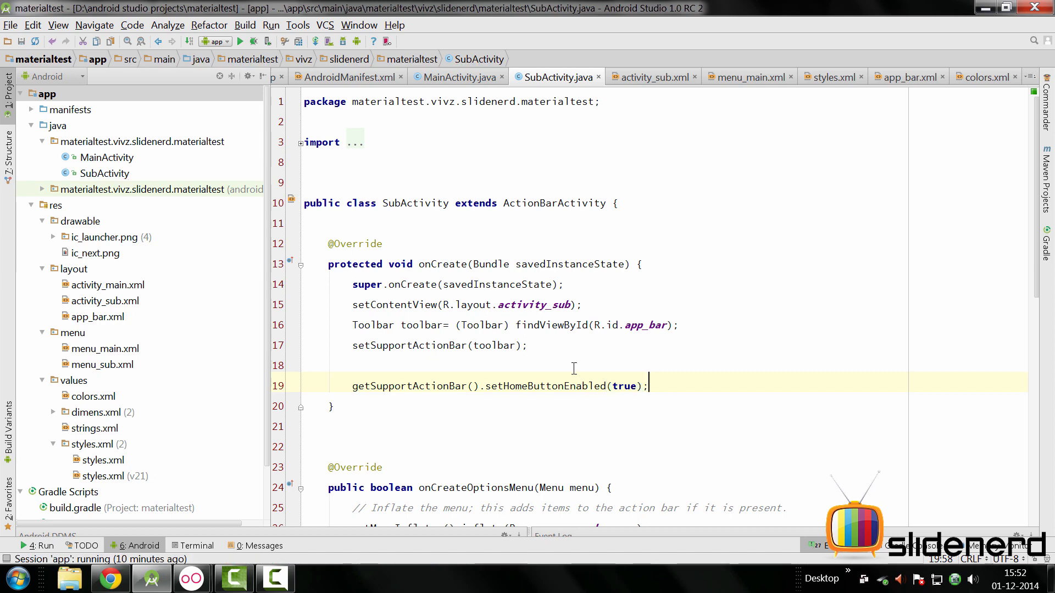
{"action": "type", "text": "getSupportActionBar()"}
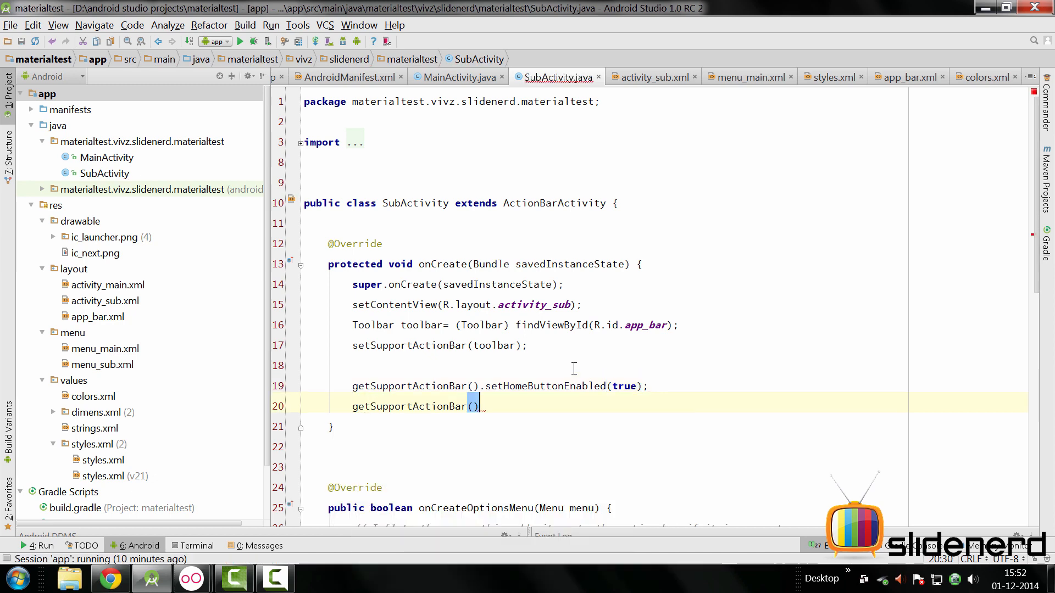
{"action": "type", "text": "setDis"}
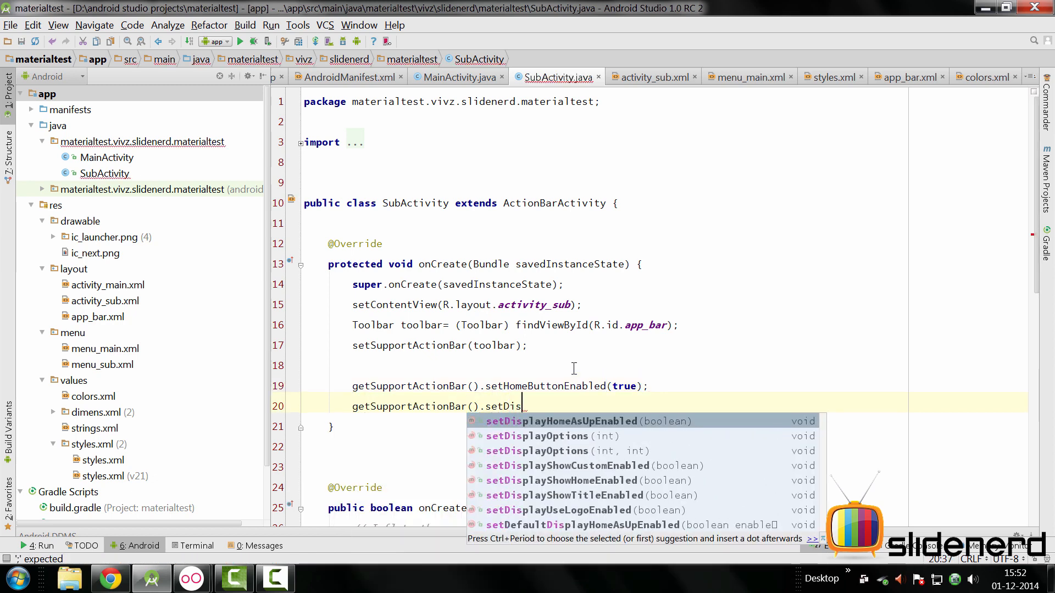
{"action": "left_click", "coordinate": [559, 420]}
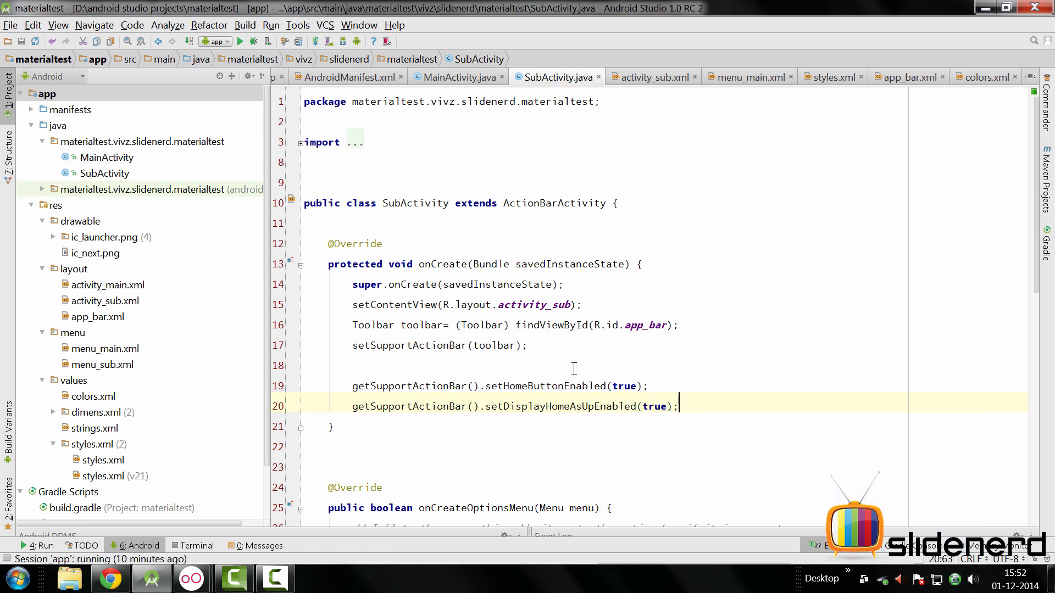
{"action": "mouse_move", "coordinate": [599, 366]}
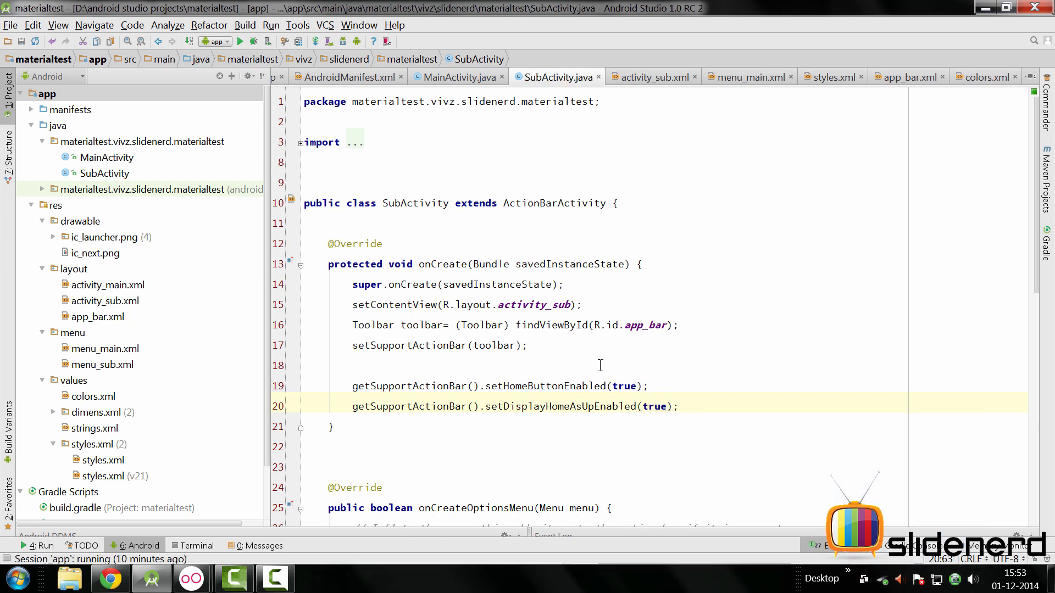
{"action": "left_click", "coordinate": [679, 406]}
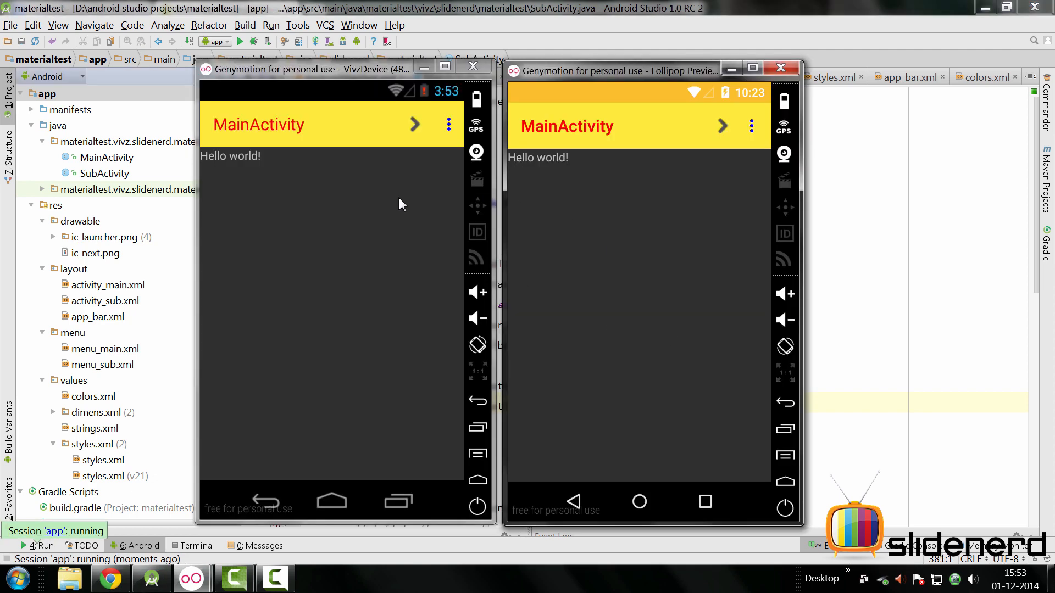
Step: Switch back to SubActivity.java in Android Studio after checking the relaunched app
{"action": "left_click", "coordinate": [414, 124]}
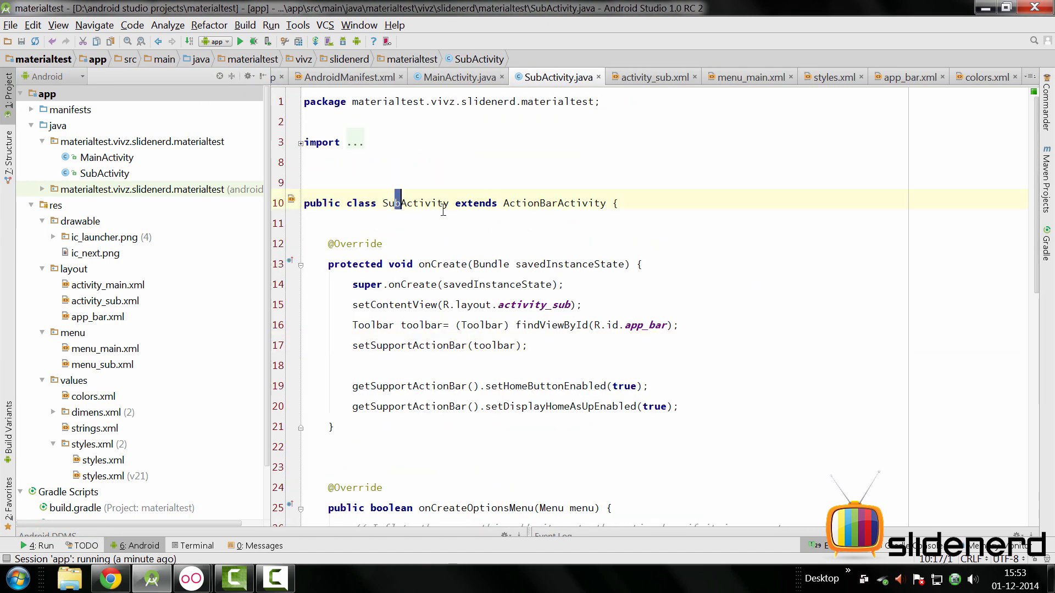
Step: In onOptionsItemSelected add the condition if(id==android.R.id.home){ } after the settings check
{"action": "scroll", "scroll_direction": "down", "scroll_amount": 3}
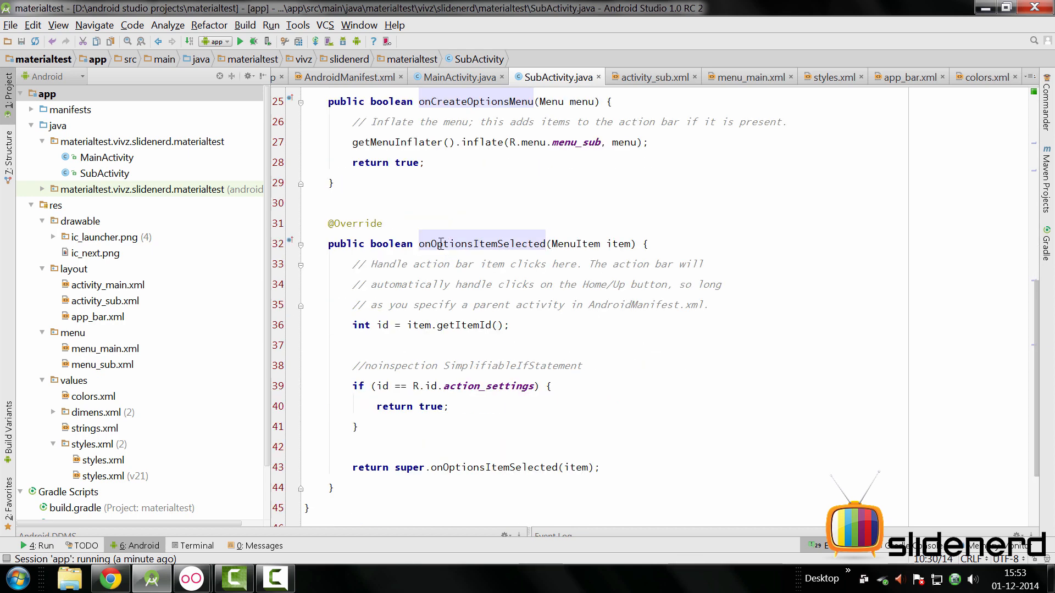
{"action": "double_click", "coordinate": [482, 243]}
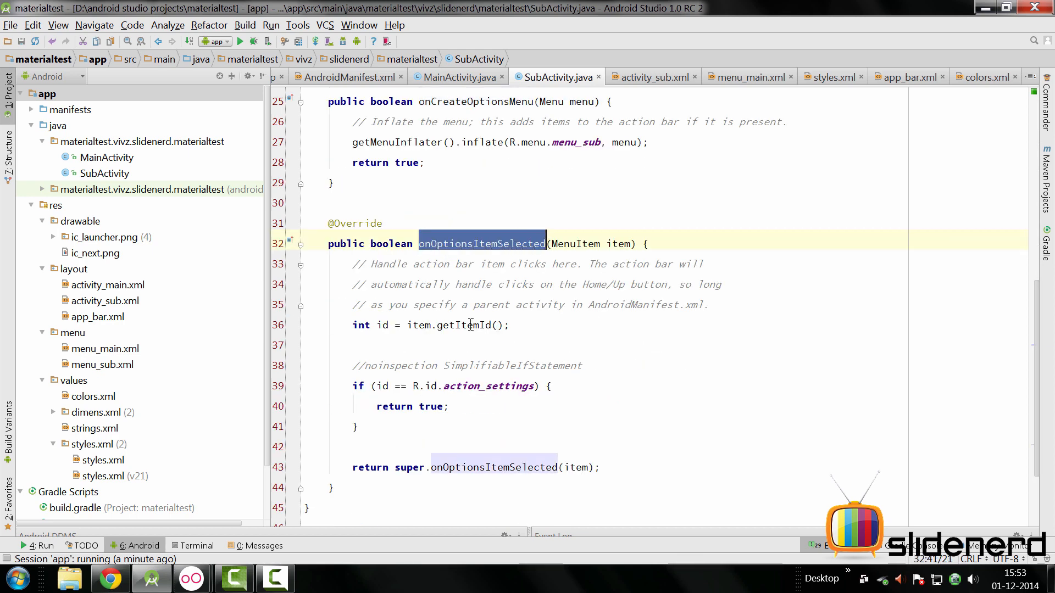
{"action": "scroll", "scroll_direction": "down", "scroll_amount": 3}
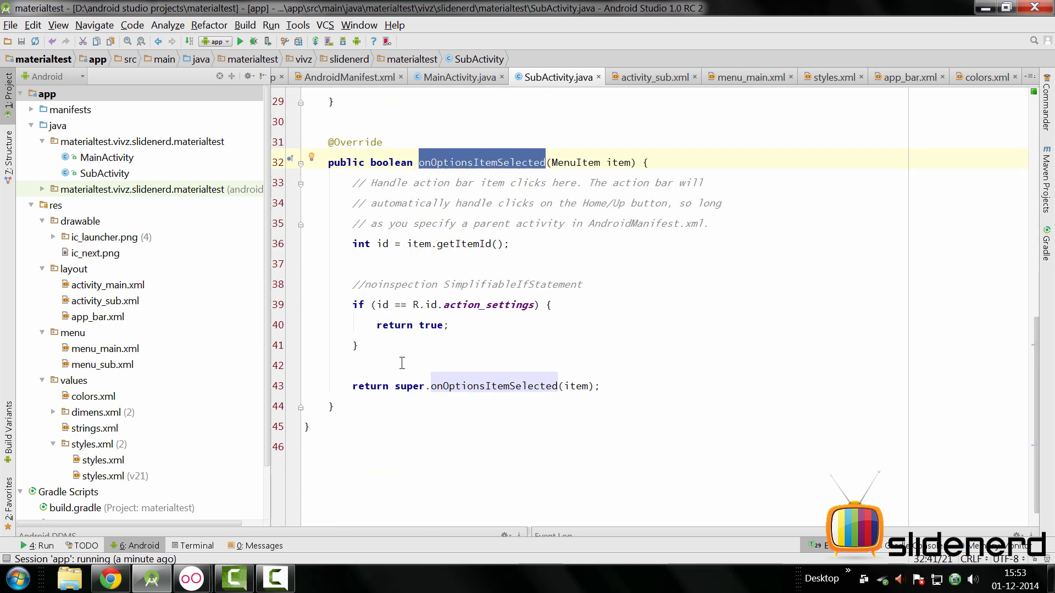
{"action": "left_click", "coordinate": [471, 365]}
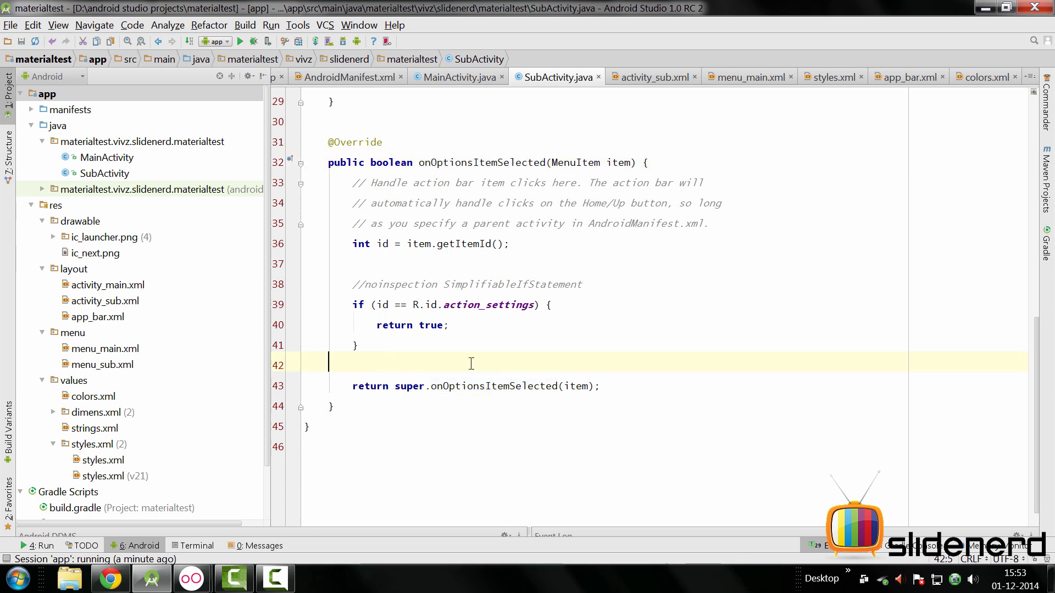
{"action": "left_click", "coordinate": [354, 364]}
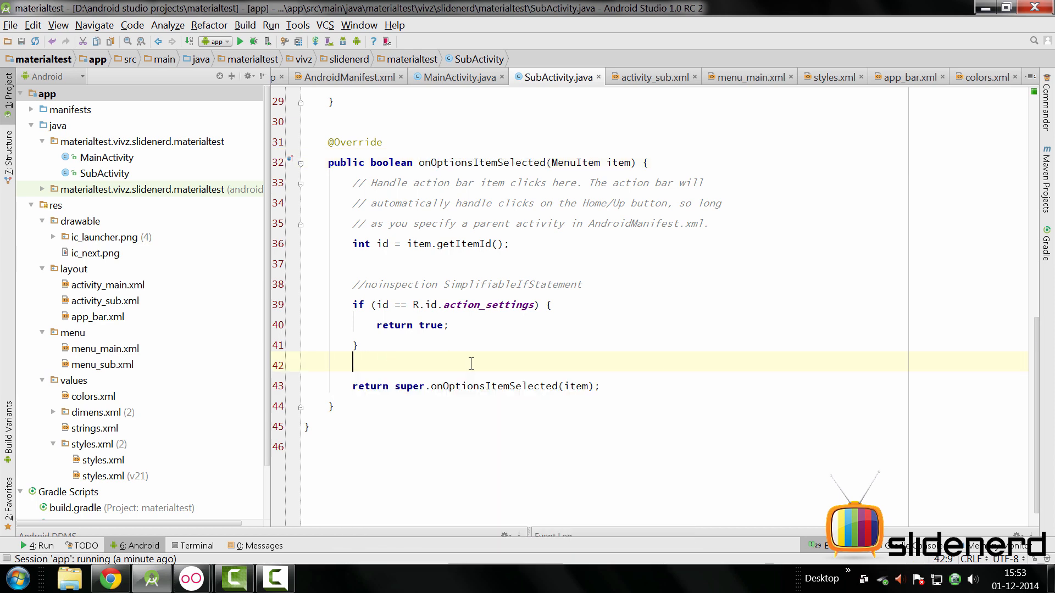
{"action": "type", "text": "if(){"}
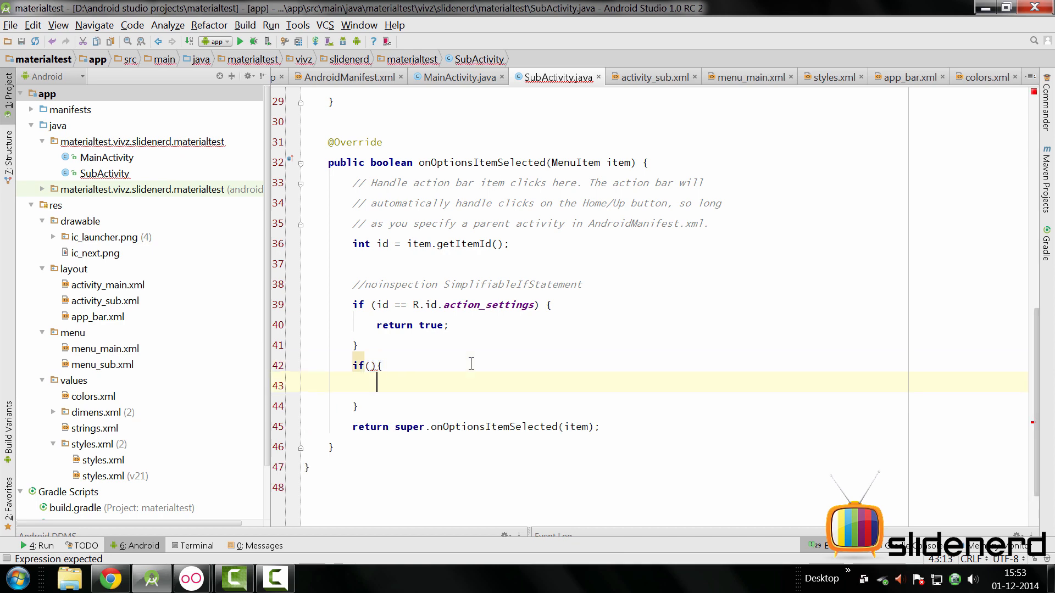
{"action": "type", "text": "id"}
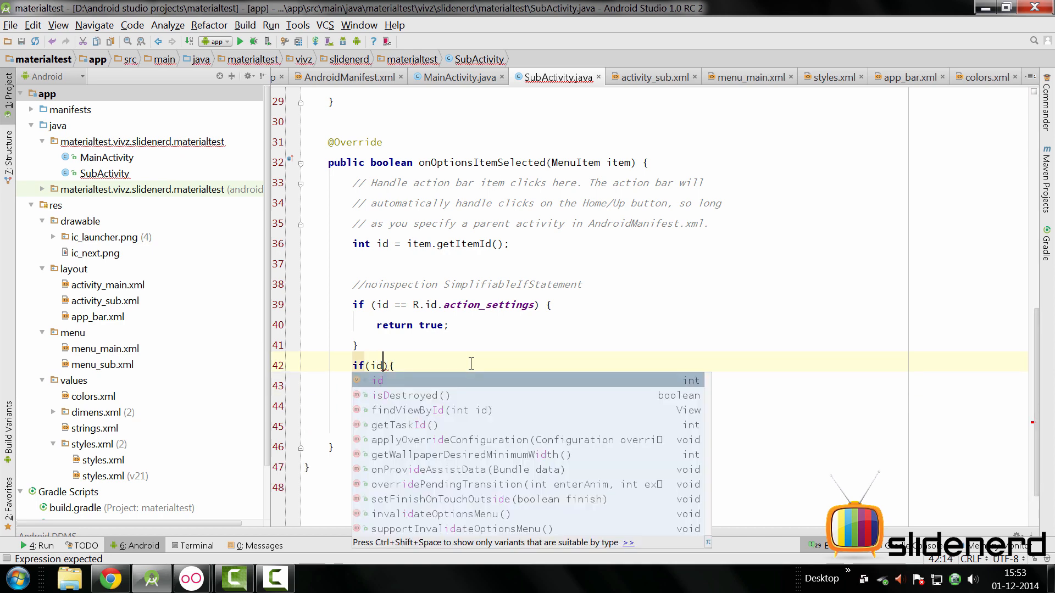
{"action": "type", "text": "==anroid."}
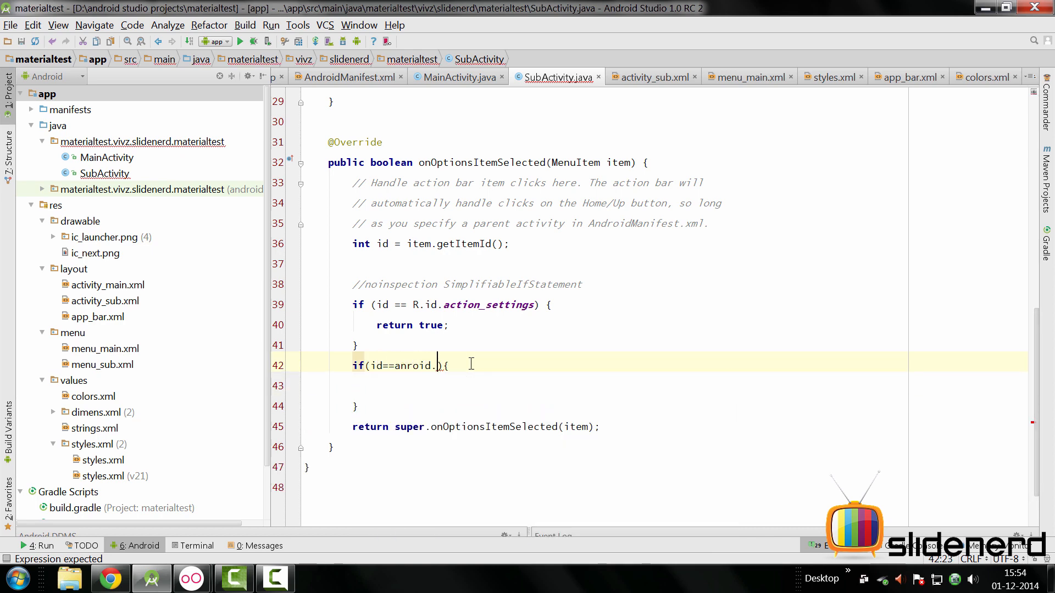
{"action": "type", "text": "android"}
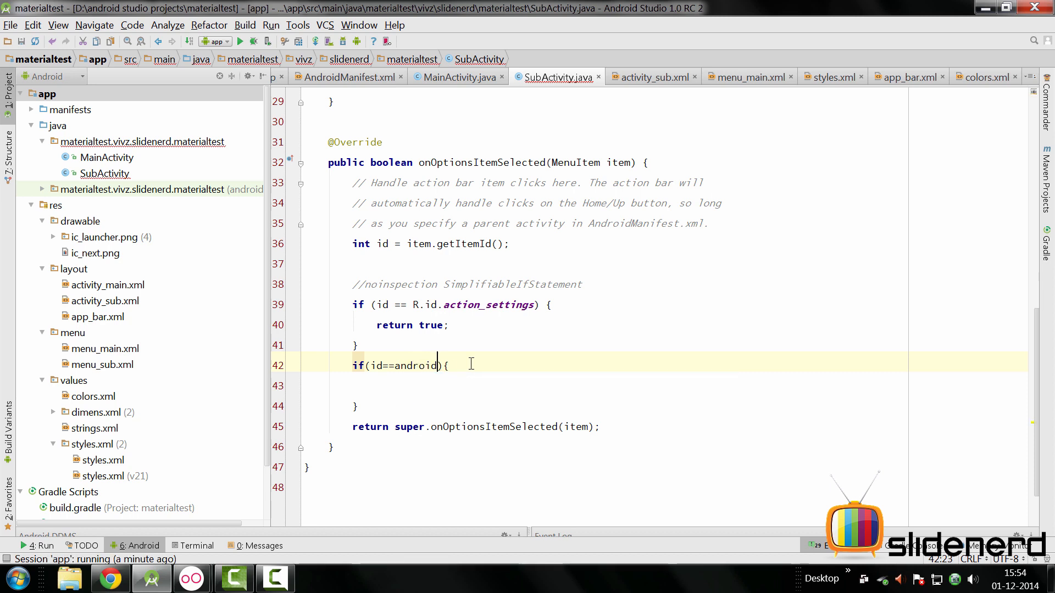
{"action": "type", "text": ".R.id.homne"}
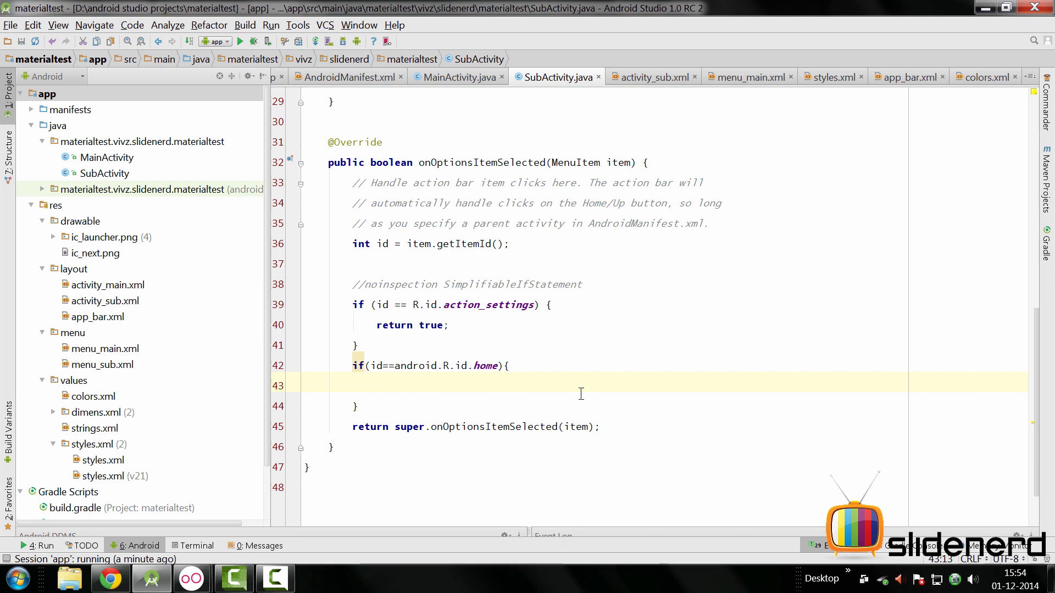
Step: Inside the home branch start a NavUtils. call using code completion
{"action": "left_click", "coordinate": [402, 384]}
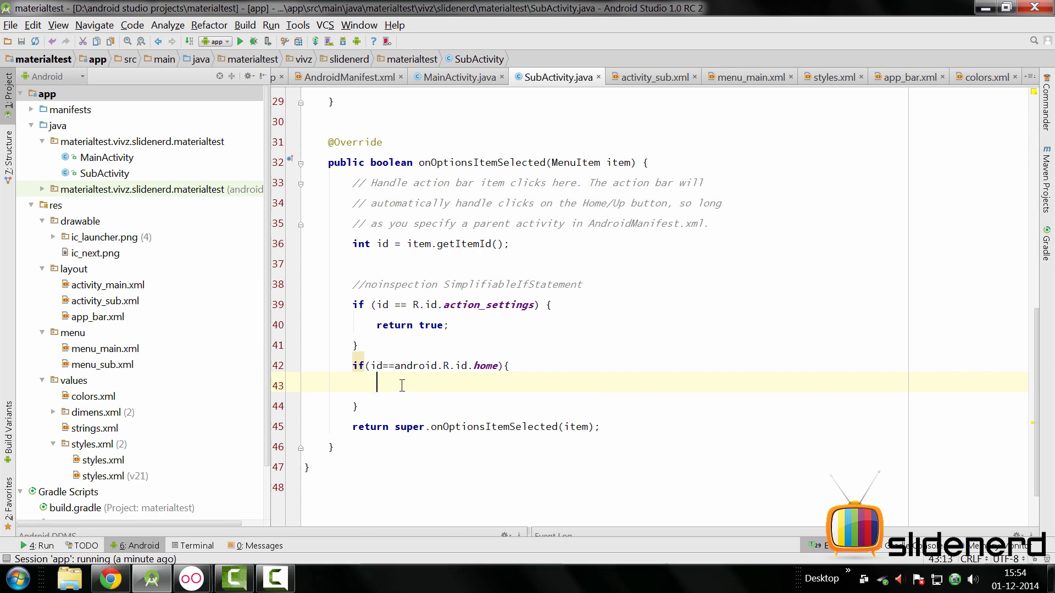
{"action": "type", "text": "navUt"}
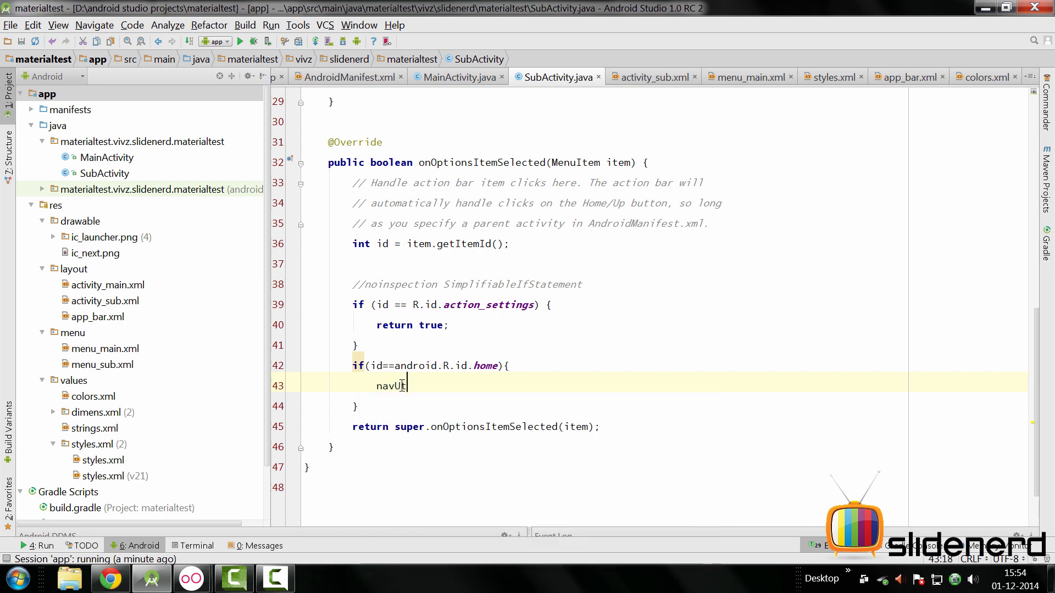
{"action": "key", "text": "backspace"}
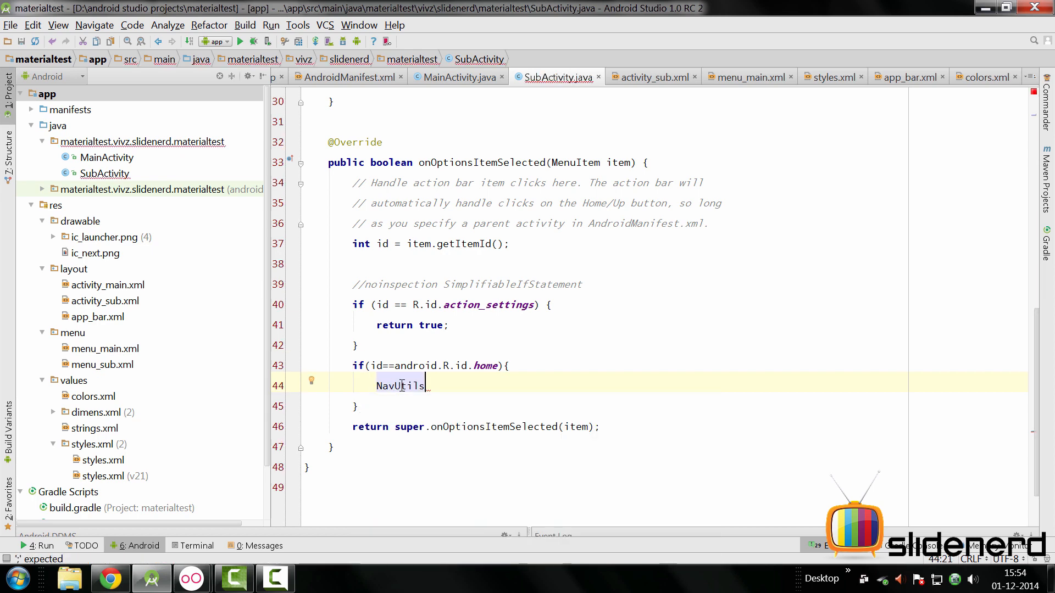
{"action": "type", "text": ".navigateUpFromSameTask();"}
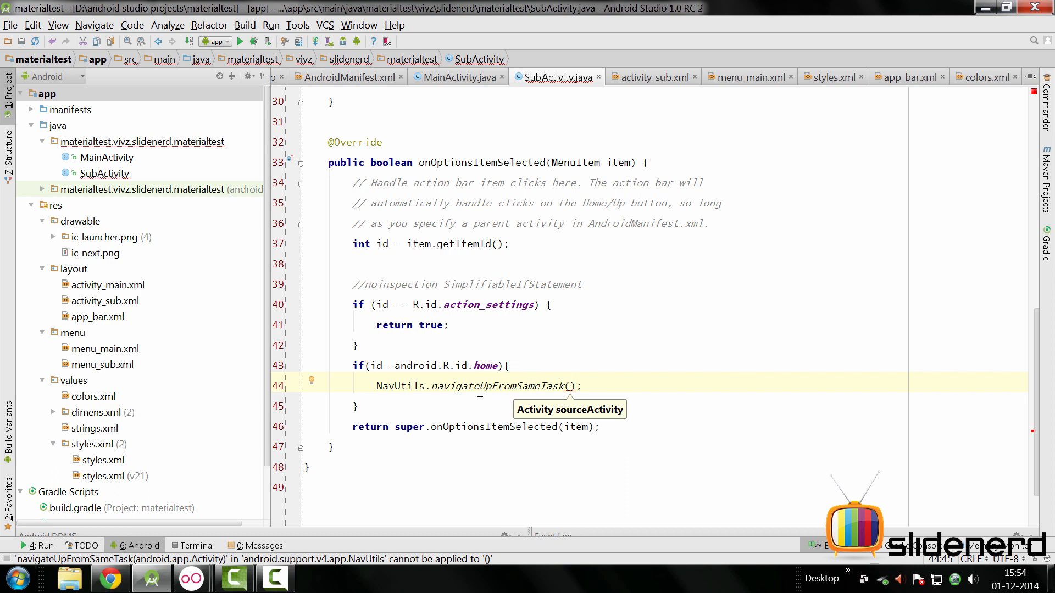
{"action": "mouse_move", "coordinate": [534, 384]}
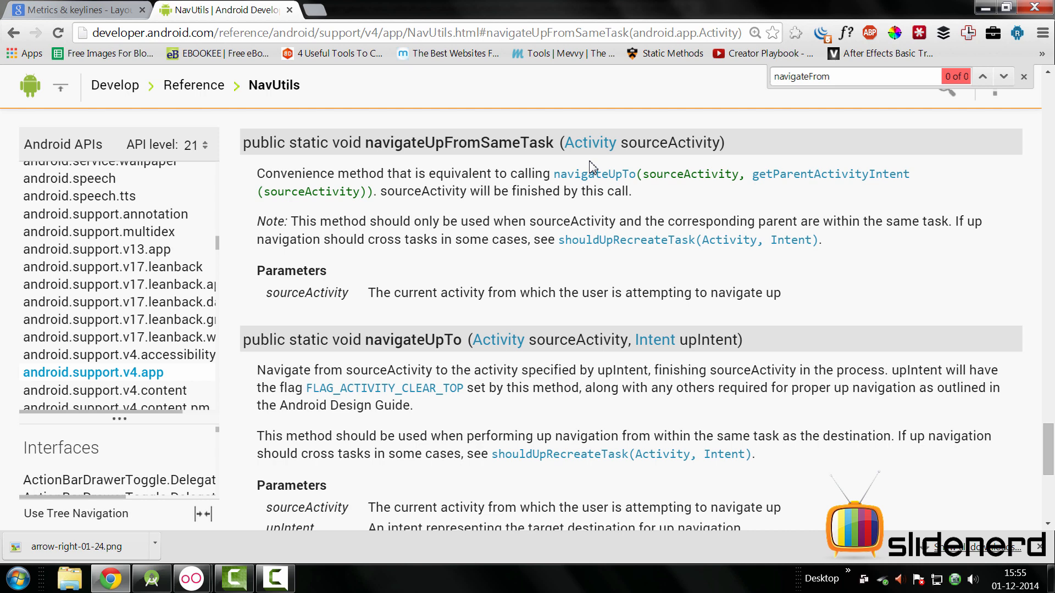
{"action": "mouse_move", "coordinate": [263, 236]}
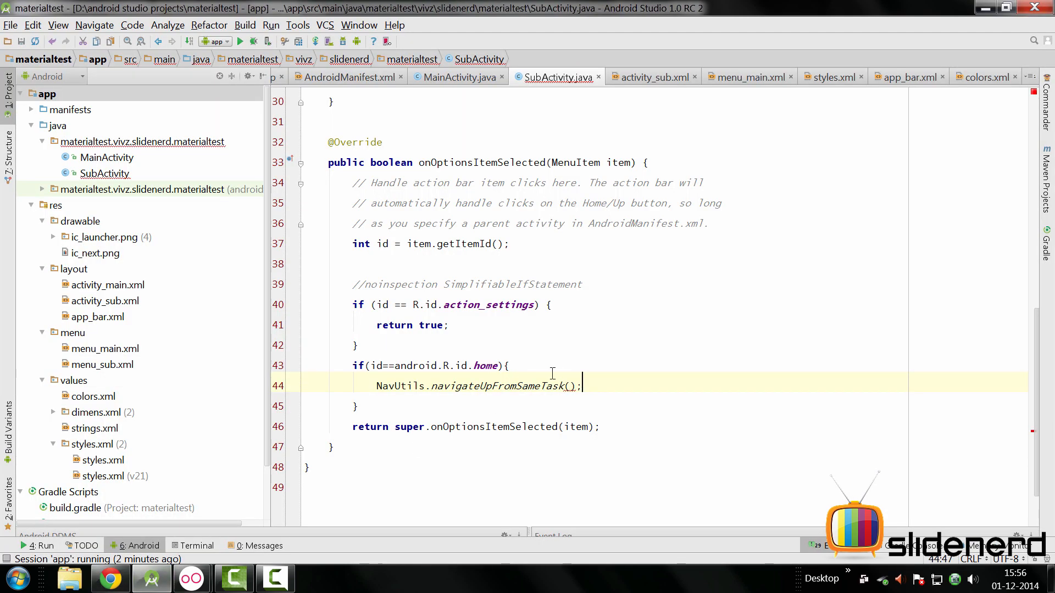
Step: Pass this as the argument to NavUtils.navigateUpFromSameTask and consult its same-task note
{"action": "type", "text": "this"}
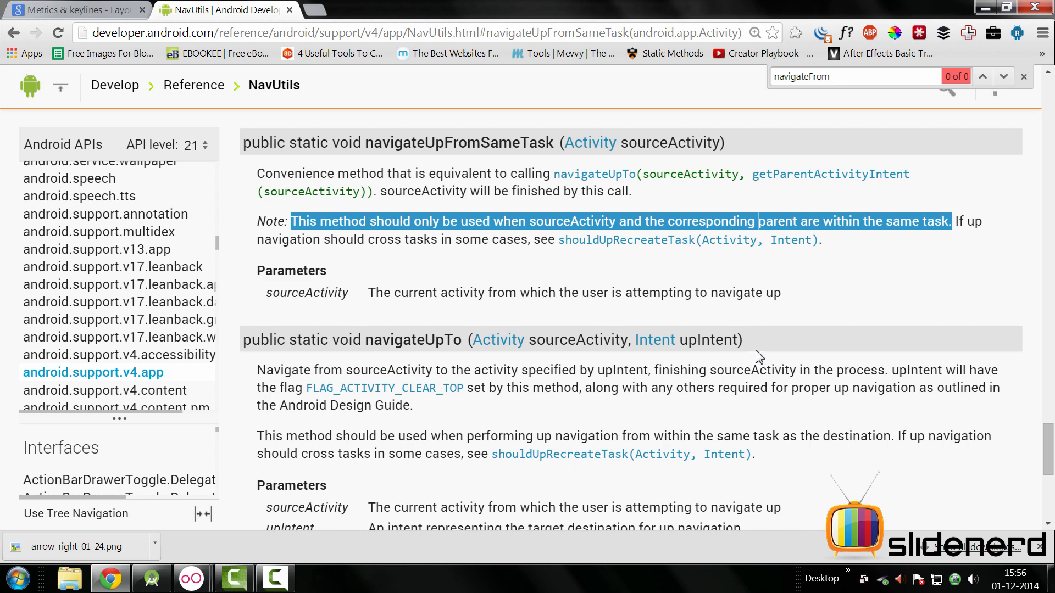
{"action": "left_click", "coordinate": [569, 256]}
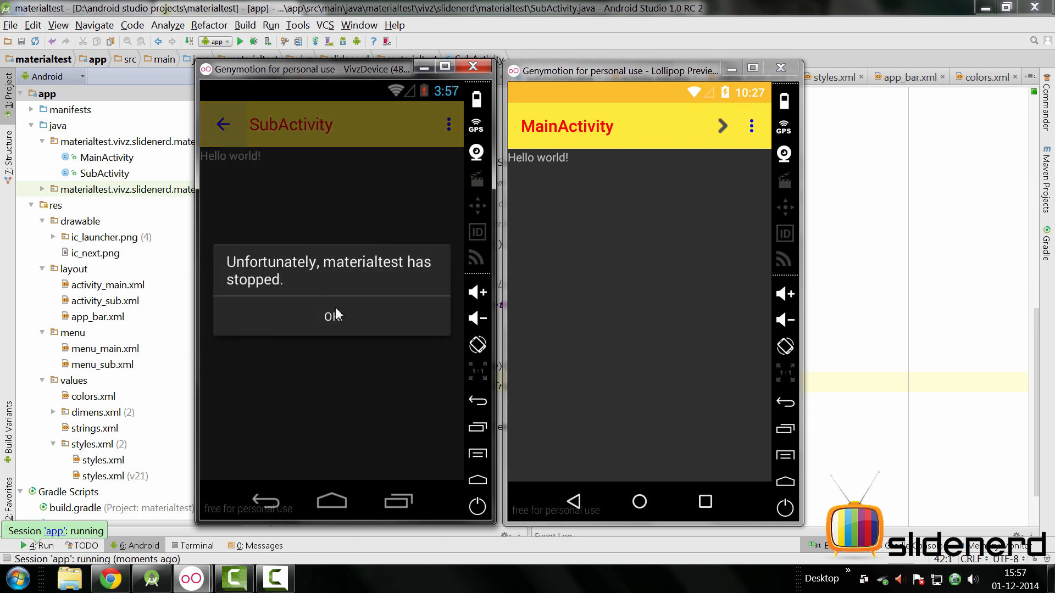
Step: Dismiss the 'materialtest has stopped' crash dialog on the Genymotion emulator
{"action": "left_click", "coordinate": [332, 316]}
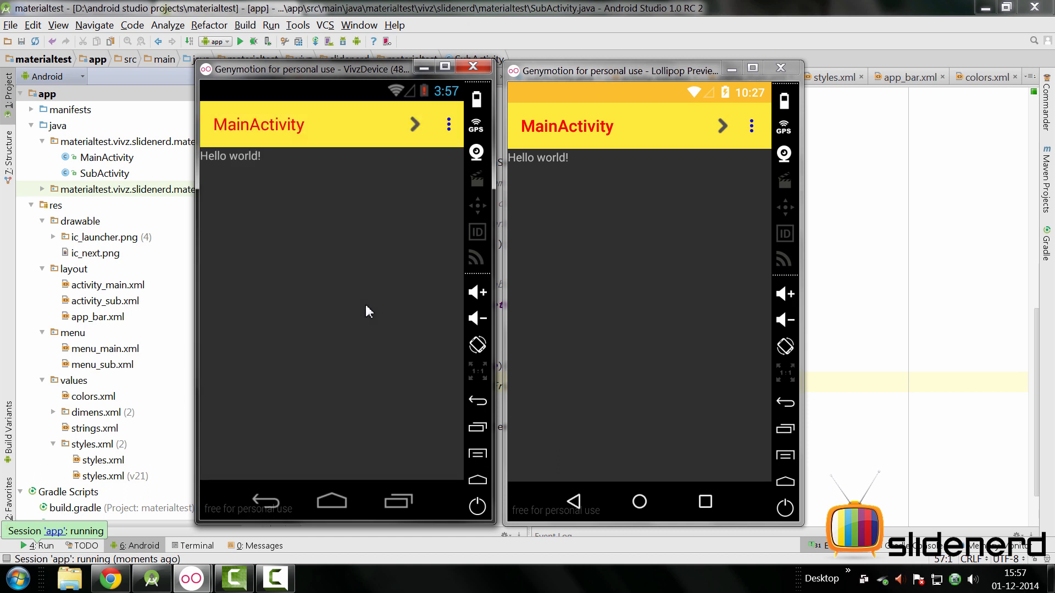
{"action": "mouse_move", "coordinate": [381, 317]}
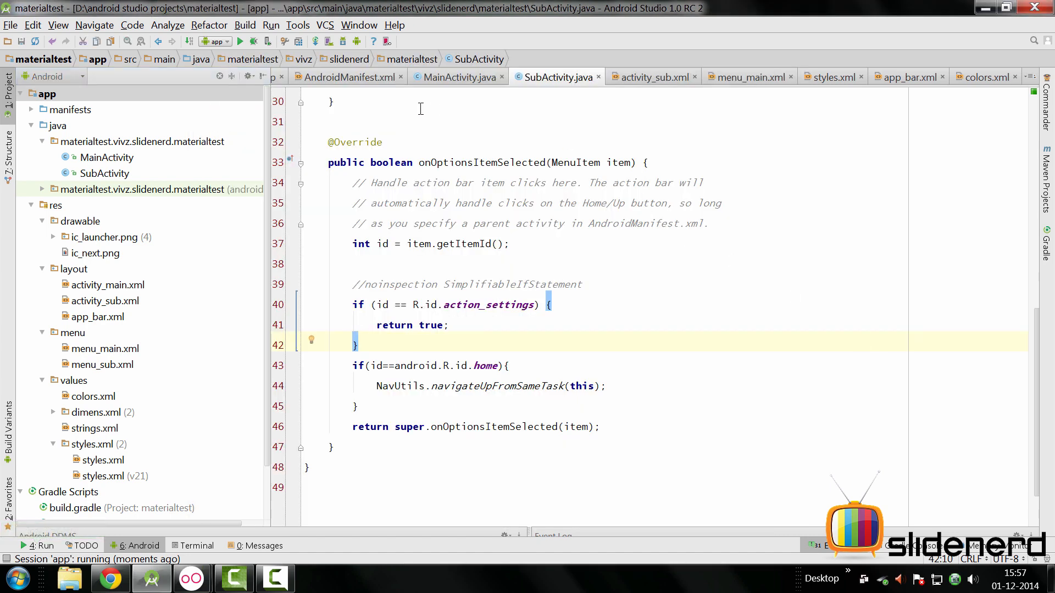
Step: Locate the SubActivity entry in AndroidManifest.xml from the manifests folder
{"action": "left_click", "coordinate": [70, 109]}
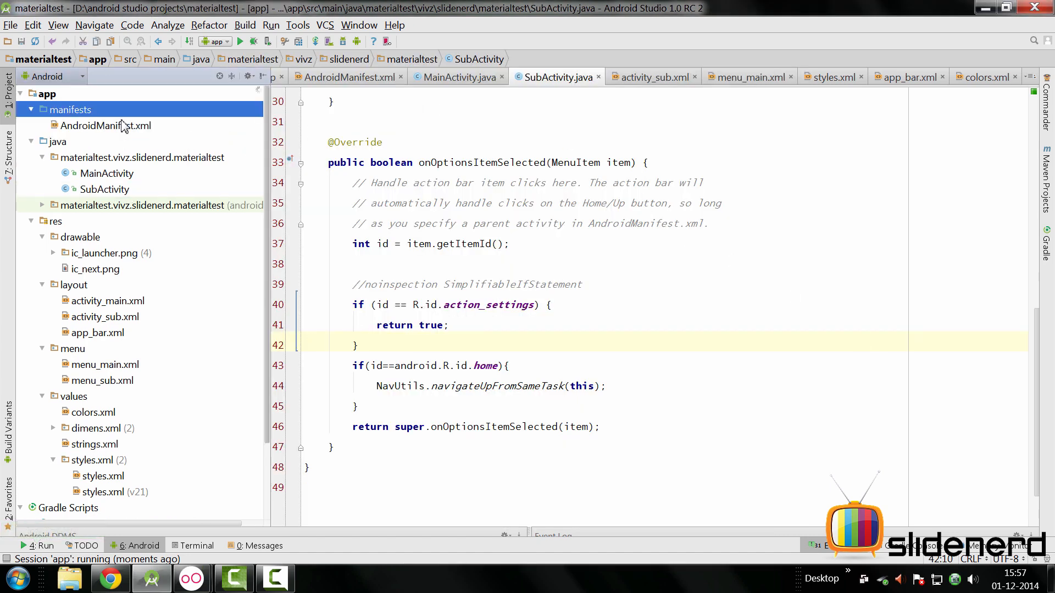
{"action": "double_click", "coordinate": [106, 125]}
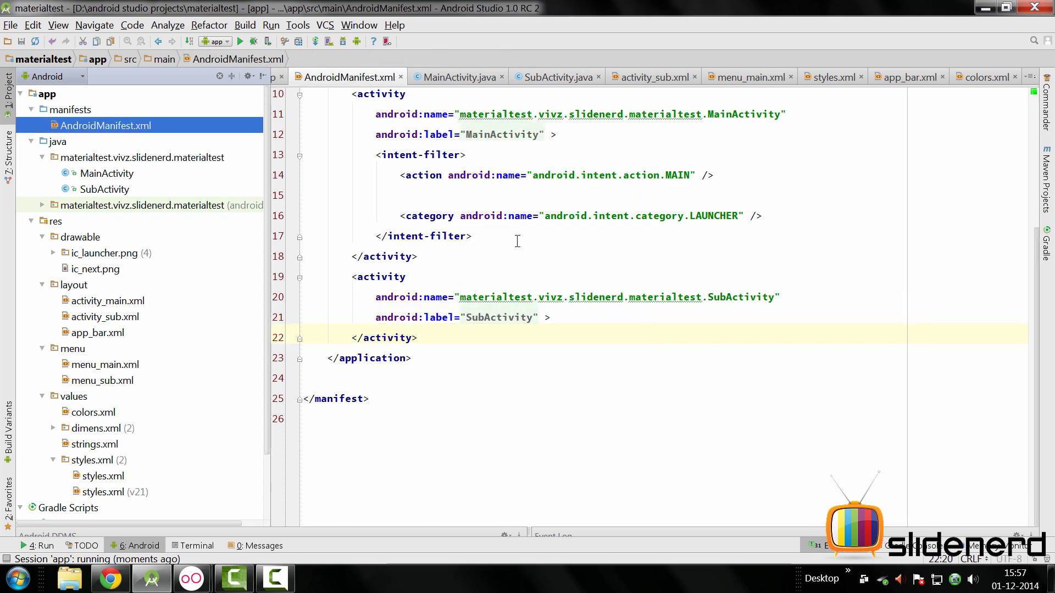
{"action": "scroll", "scroll_direction": "up", "scroll_amount": 3}
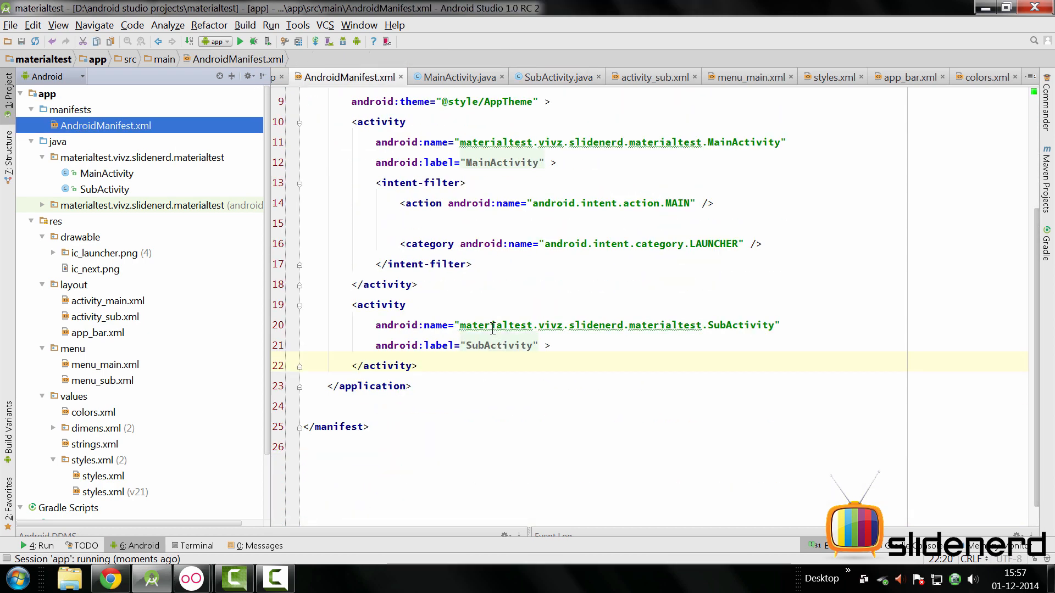
Step: Add a meta-data tag named android.support.PARENT_ACTIVITY under SubActivity, ready for the MainActivity value
{"action": "key", "text": "Return"}
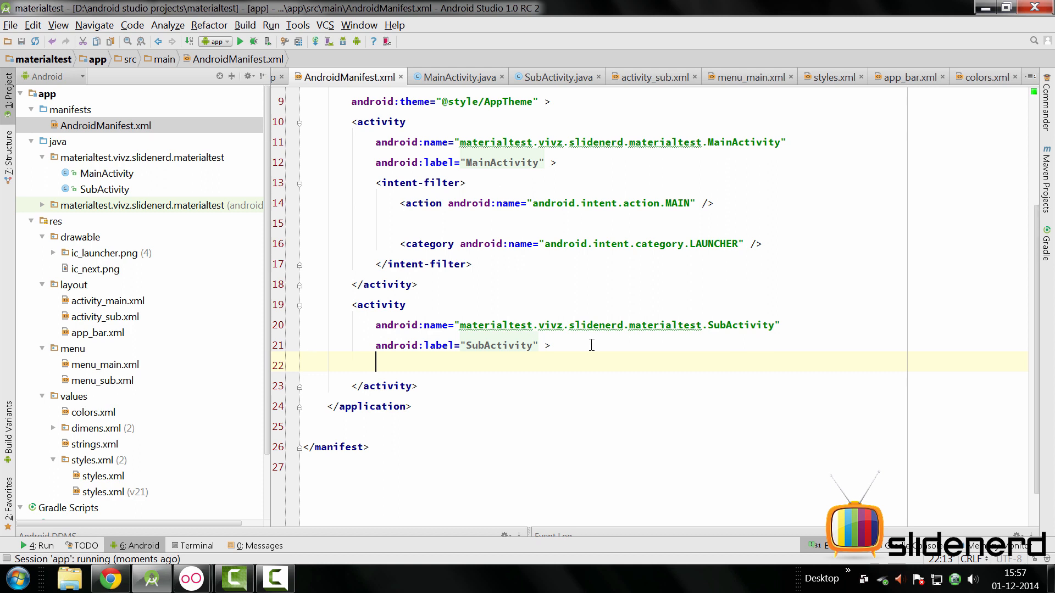
{"action": "type", "text": "<meta-dat"}
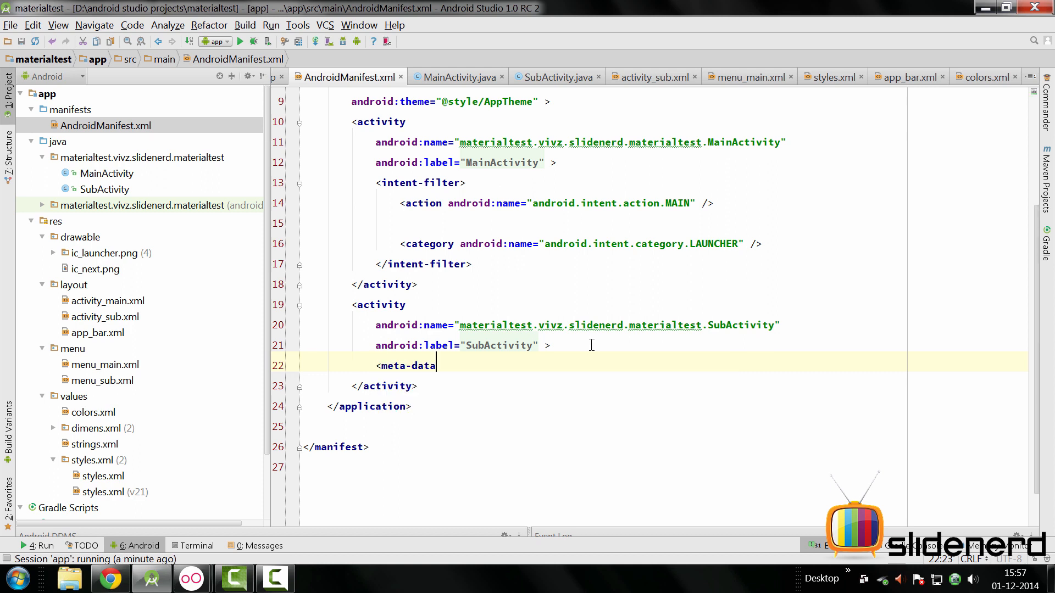
{"action": "type", "text": "android:name=\""}
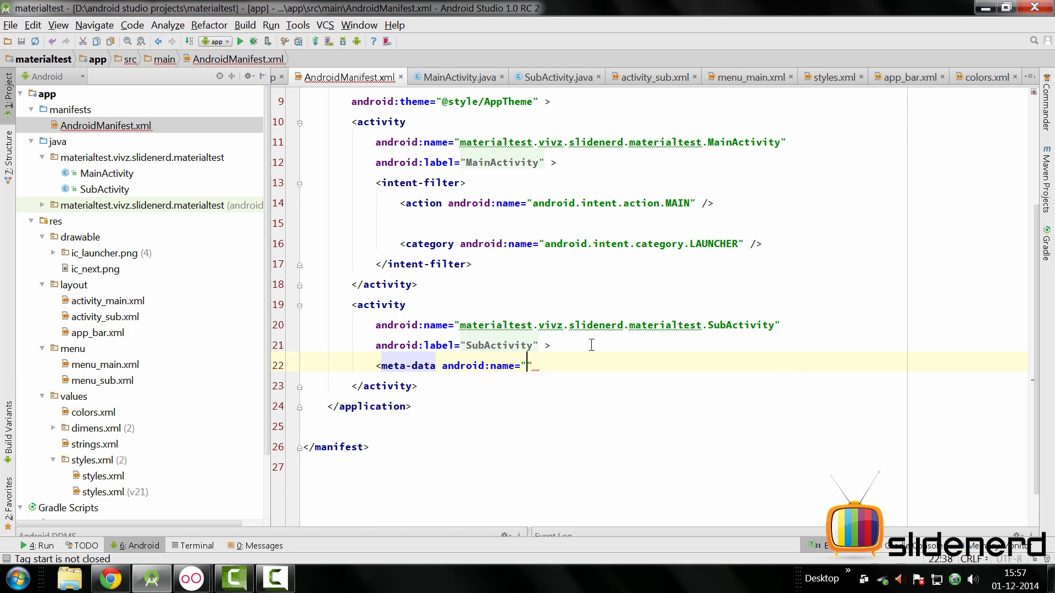
{"action": "type", "text": "\"\"/>"}
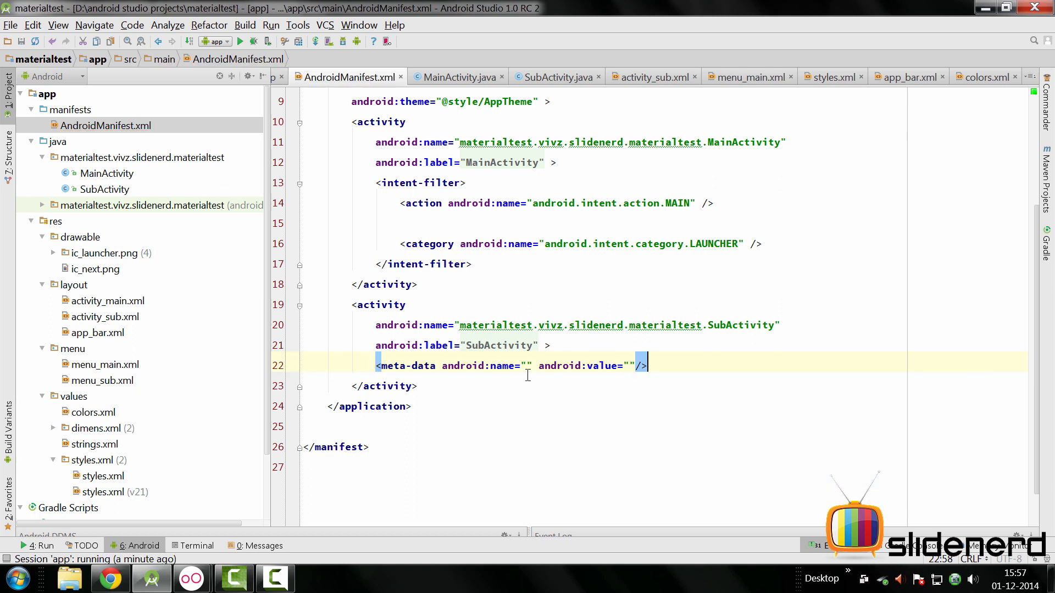
{"action": "type", "text": "android.support.PARENT_ACTIVITY"}
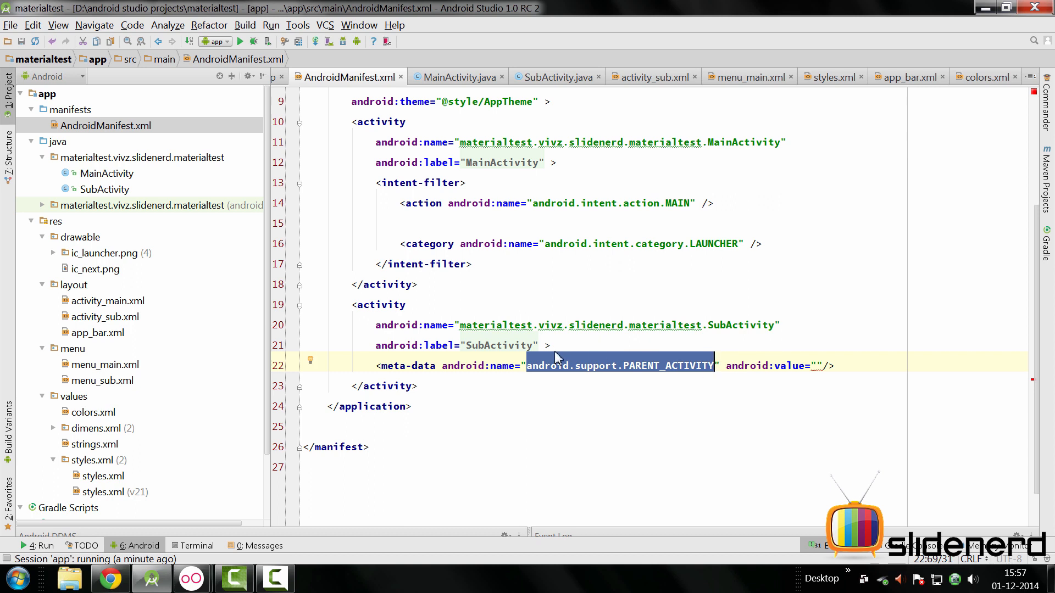
{"action": "double_click", "coordinate": [741, 325]}
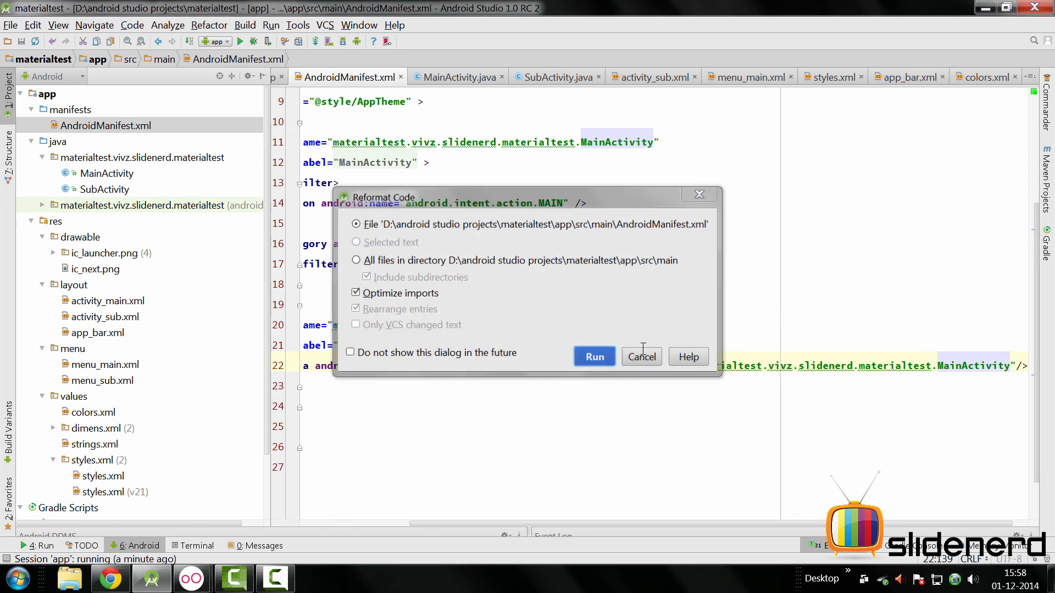
Step: Dismiss the reformat prompt, enter SubActivity, and return to MainActivity via the up arrow
{"action": "left_click", "coordinate": [594, 357]}
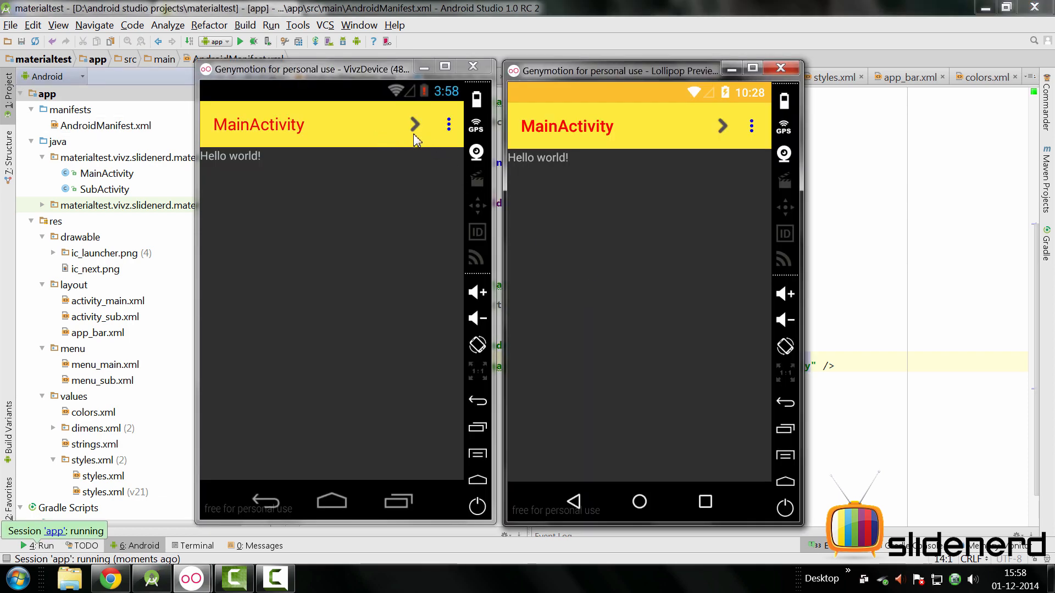
{"action": "left_click", "coordinate": [413, 125]}
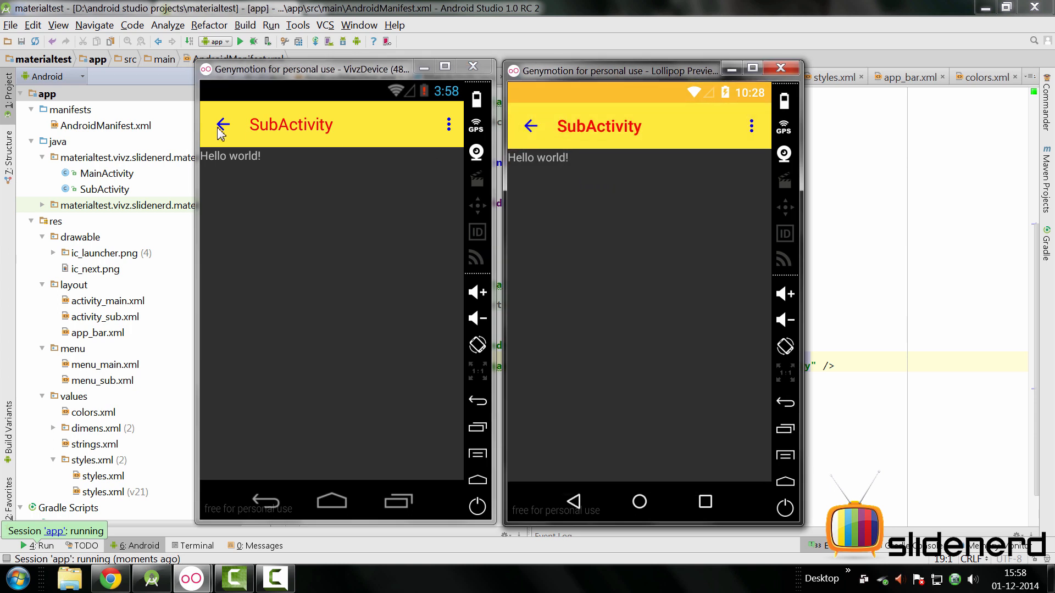
{"action": "left_click", "coordinate": [222, 126]}
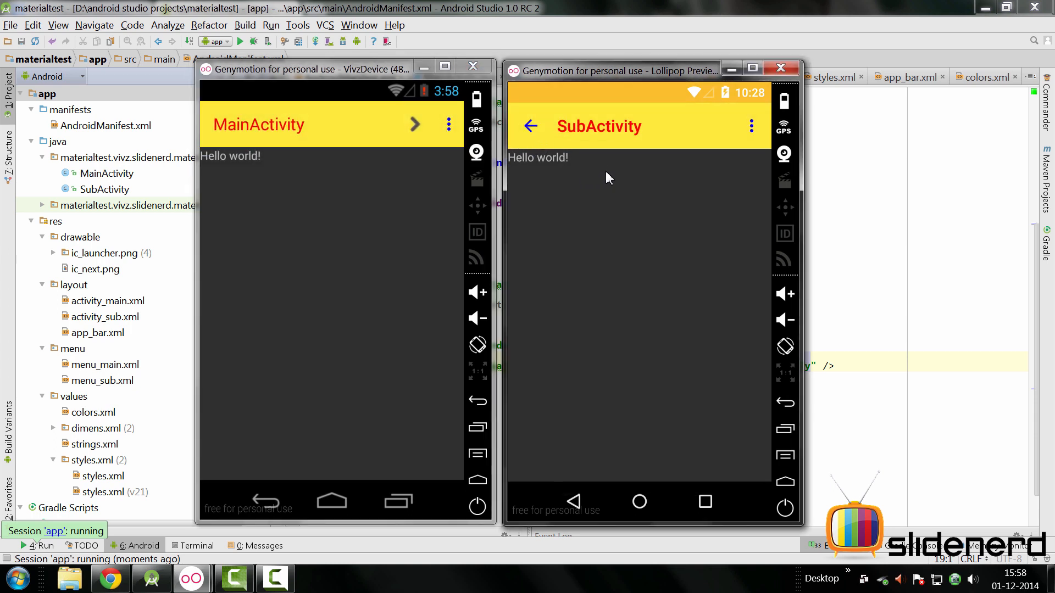